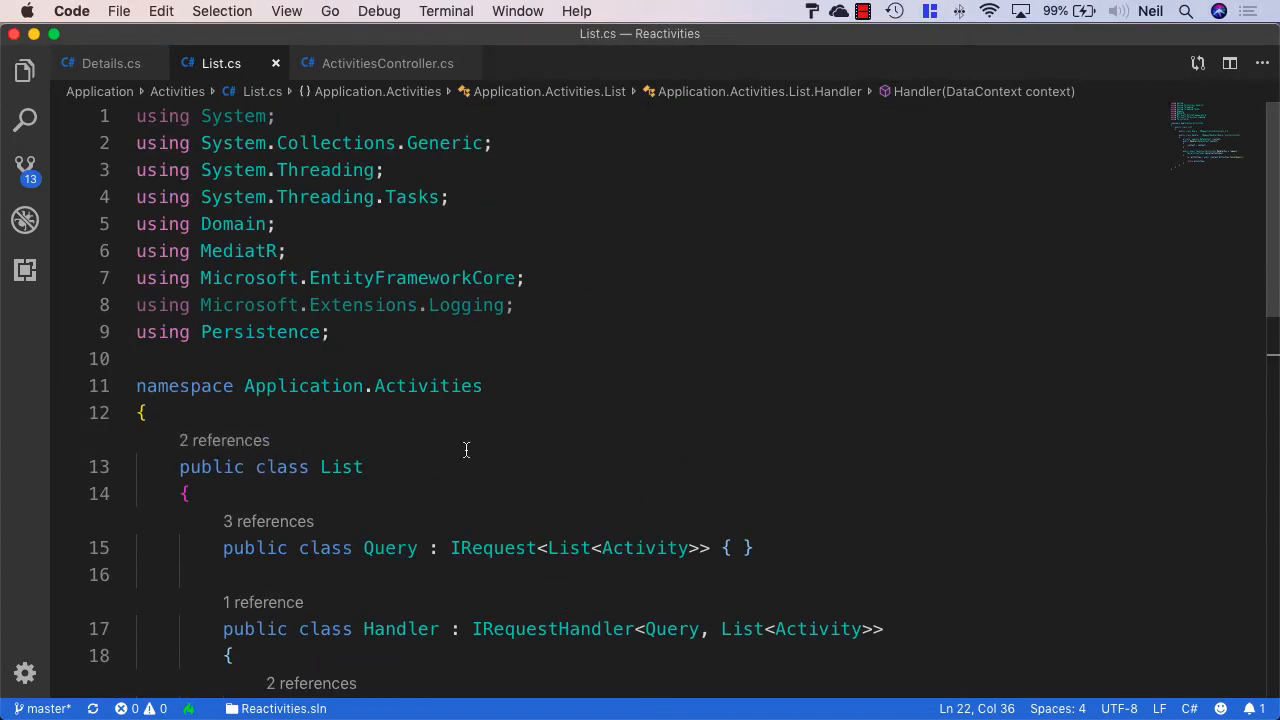
# Review List.cs and show the Explorer file tree with Application/Activities expanded.
pyautogui.scroll(-3)
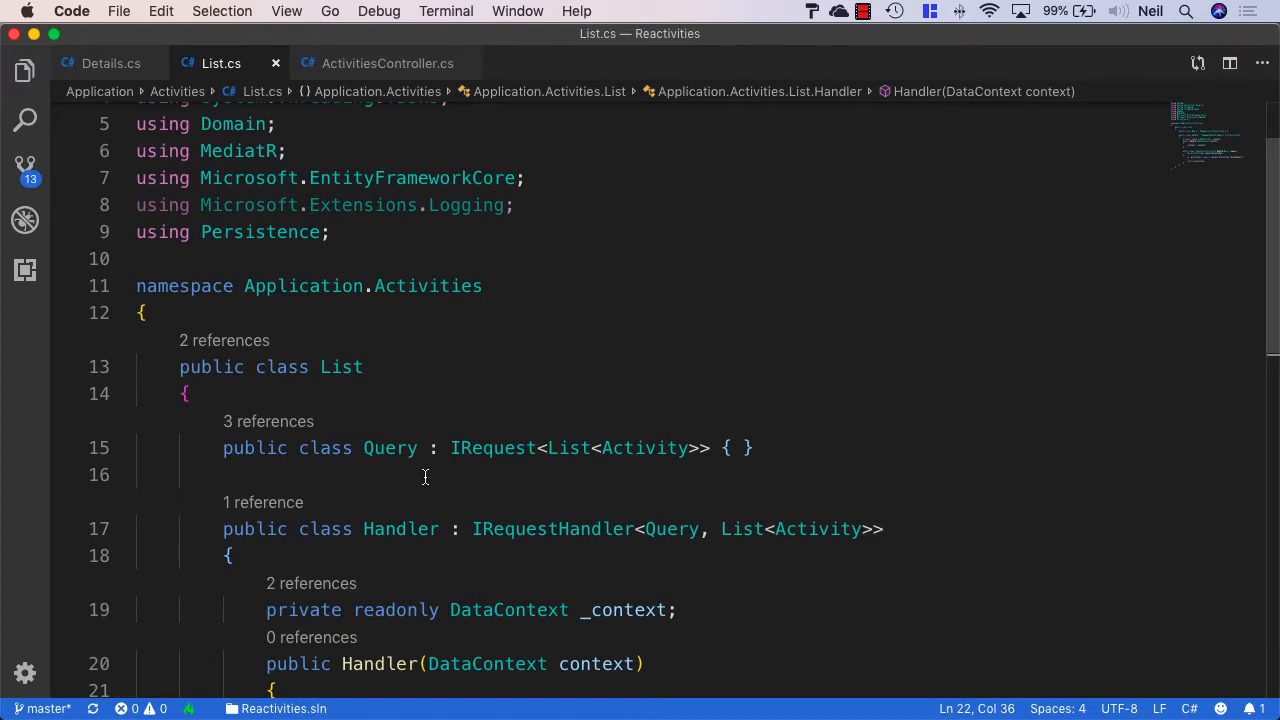
pyautogui.click(24, 70)
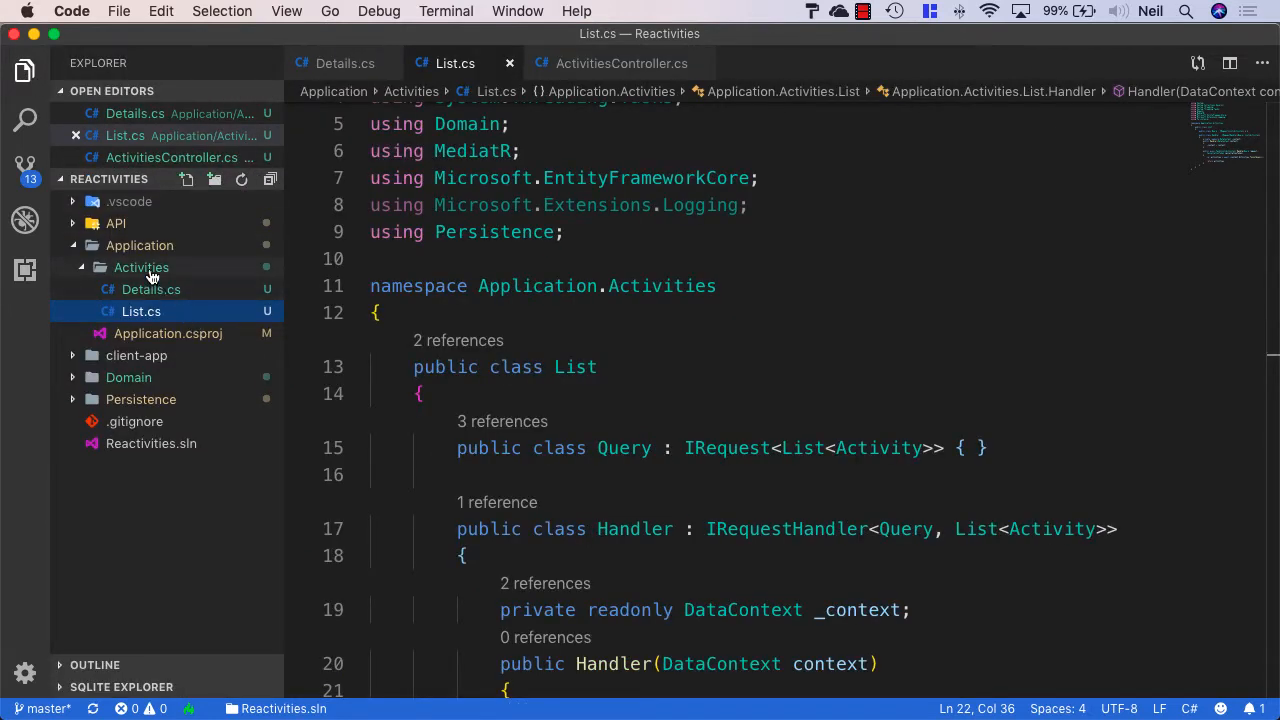
# Create a new C# class file named Create.cs in the Application/Activities folder.
pyautogui.rightClick(141, 267)
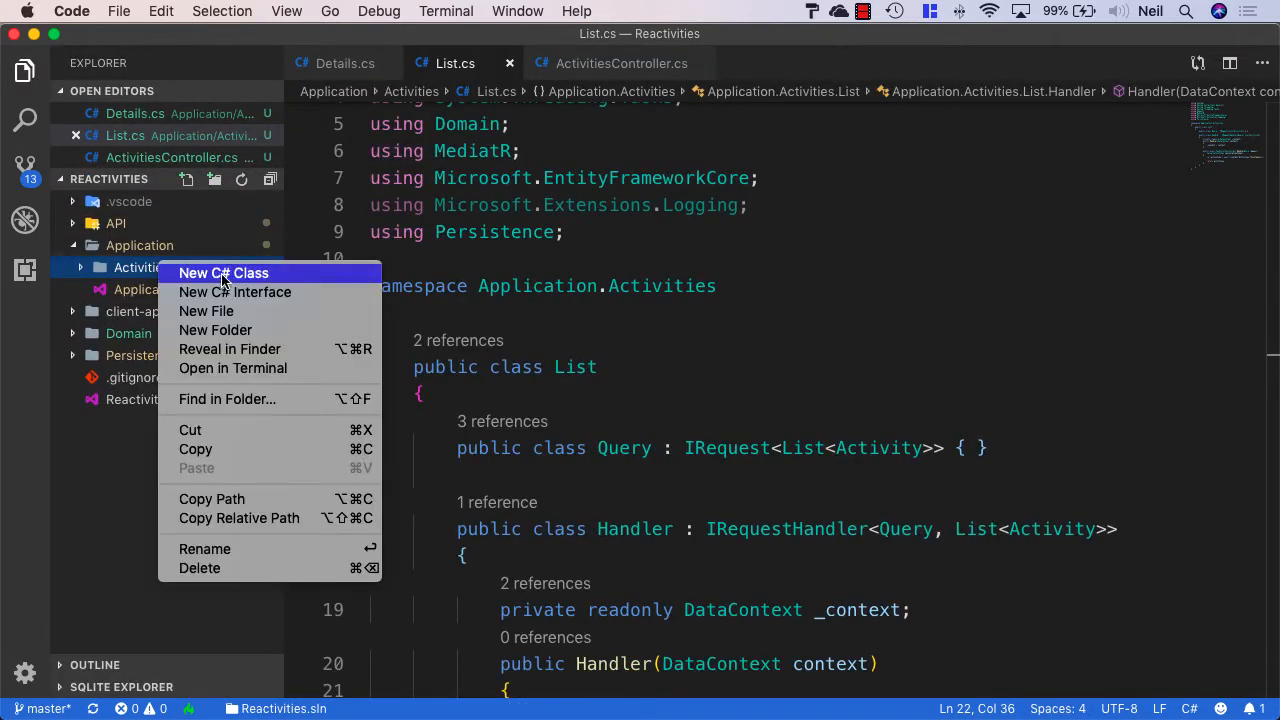
pyautogui.click(223, 272)
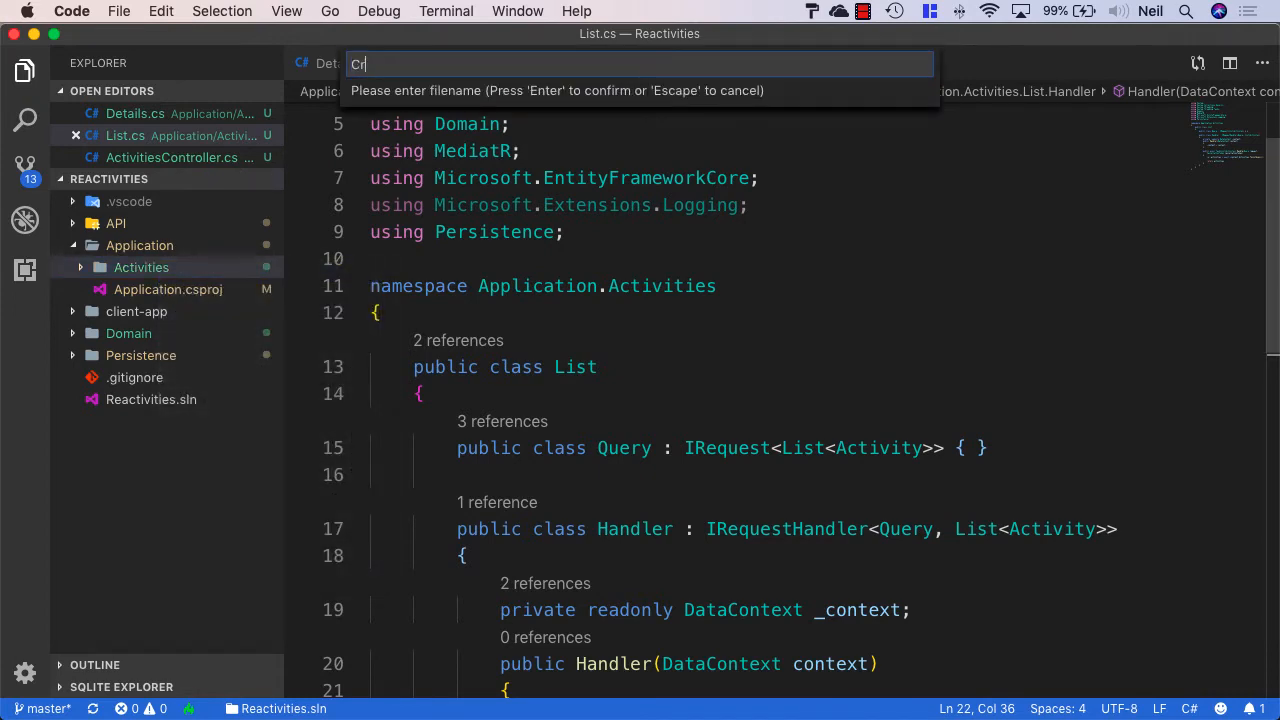
pyautogui.press('Return')
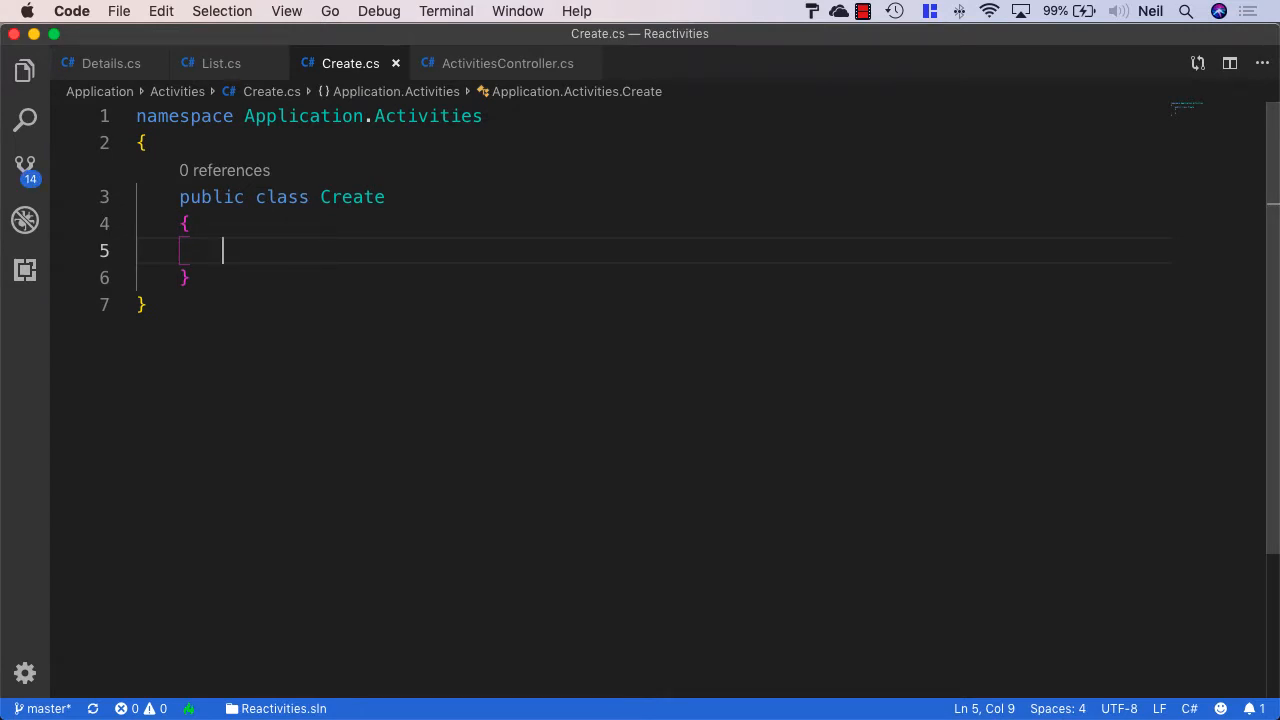
# Declare a nested 'public class Command : IRequest' in Create and import MediatR.
pyautogui.write('public cll')
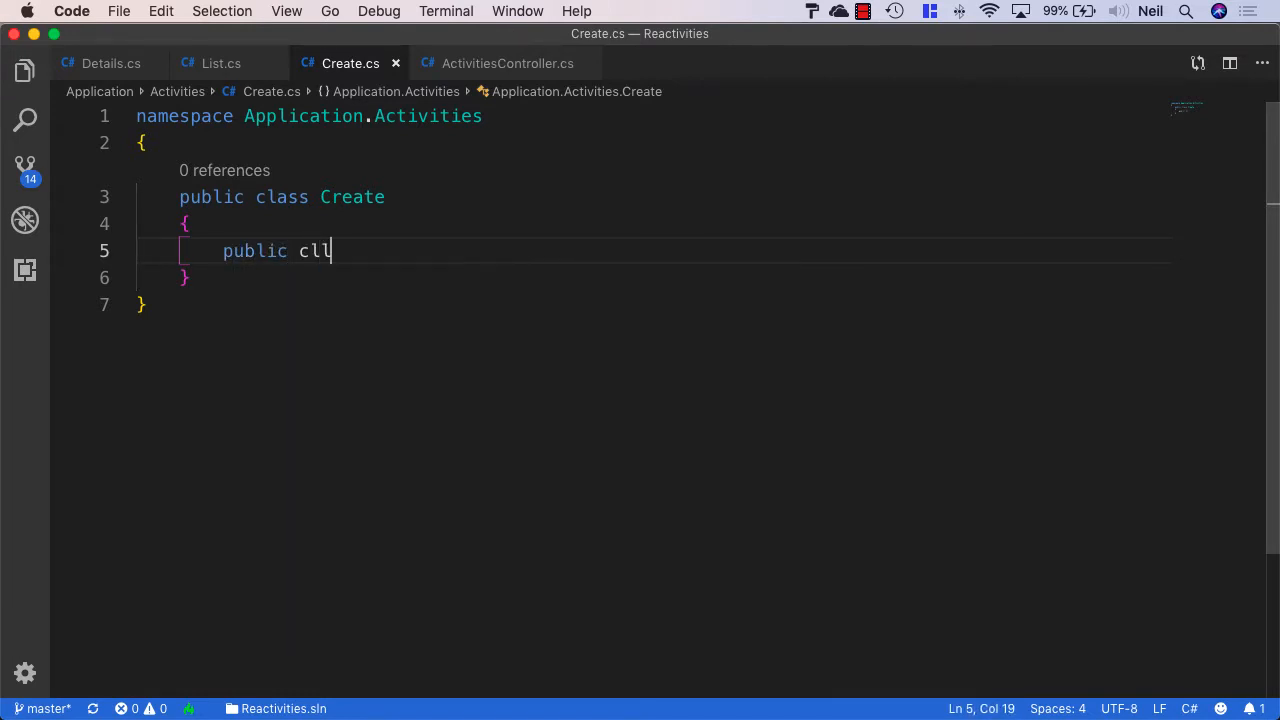
pyautogui.write('ass')
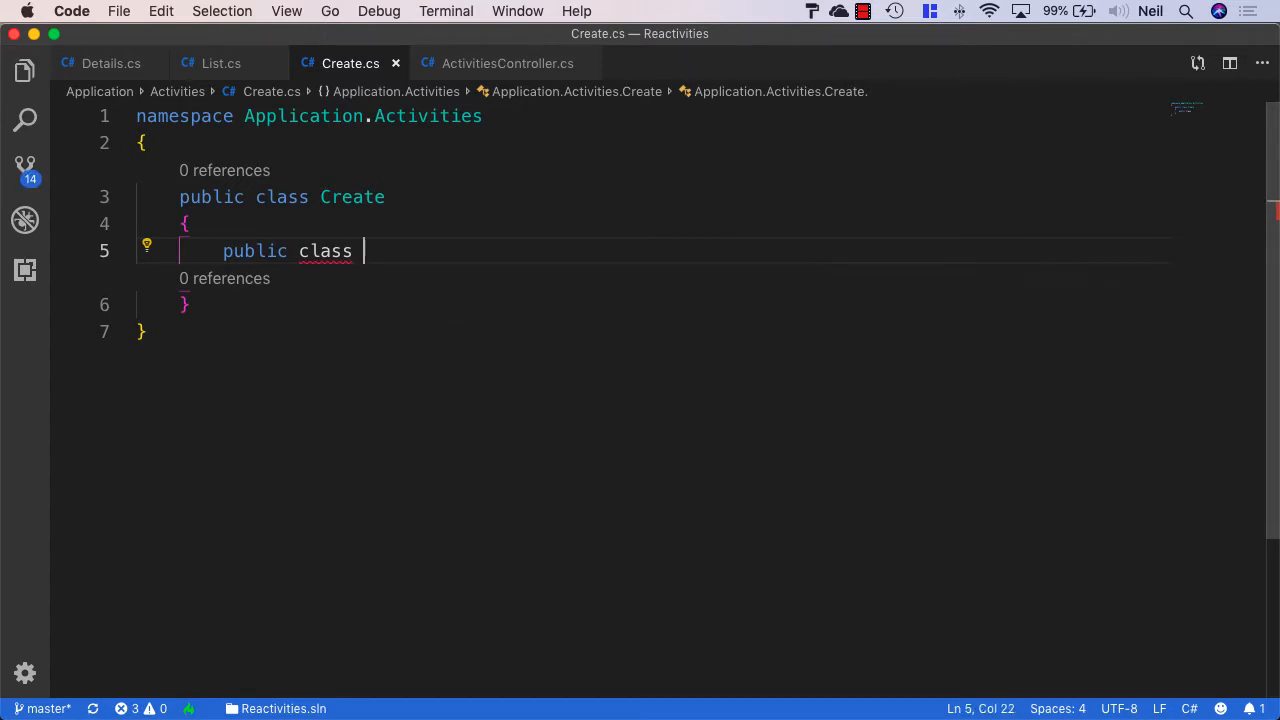
pyautogui.write('Command')
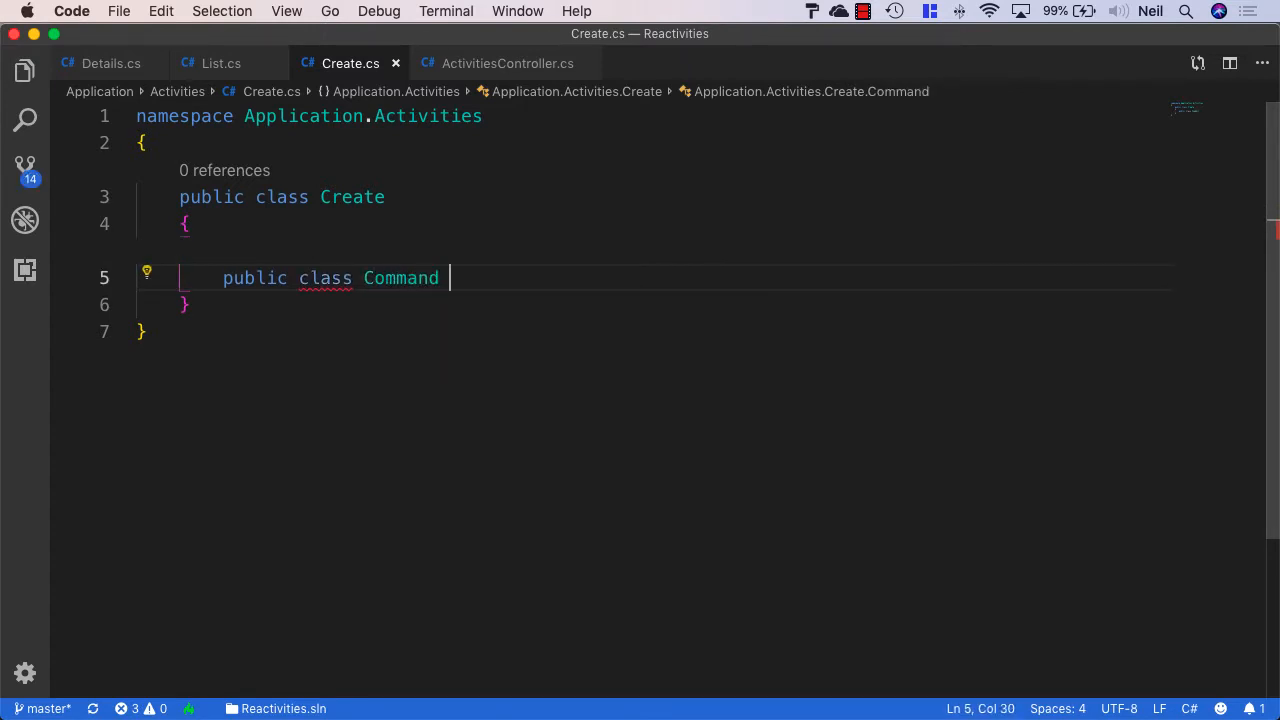
pyautogui.write(': I')
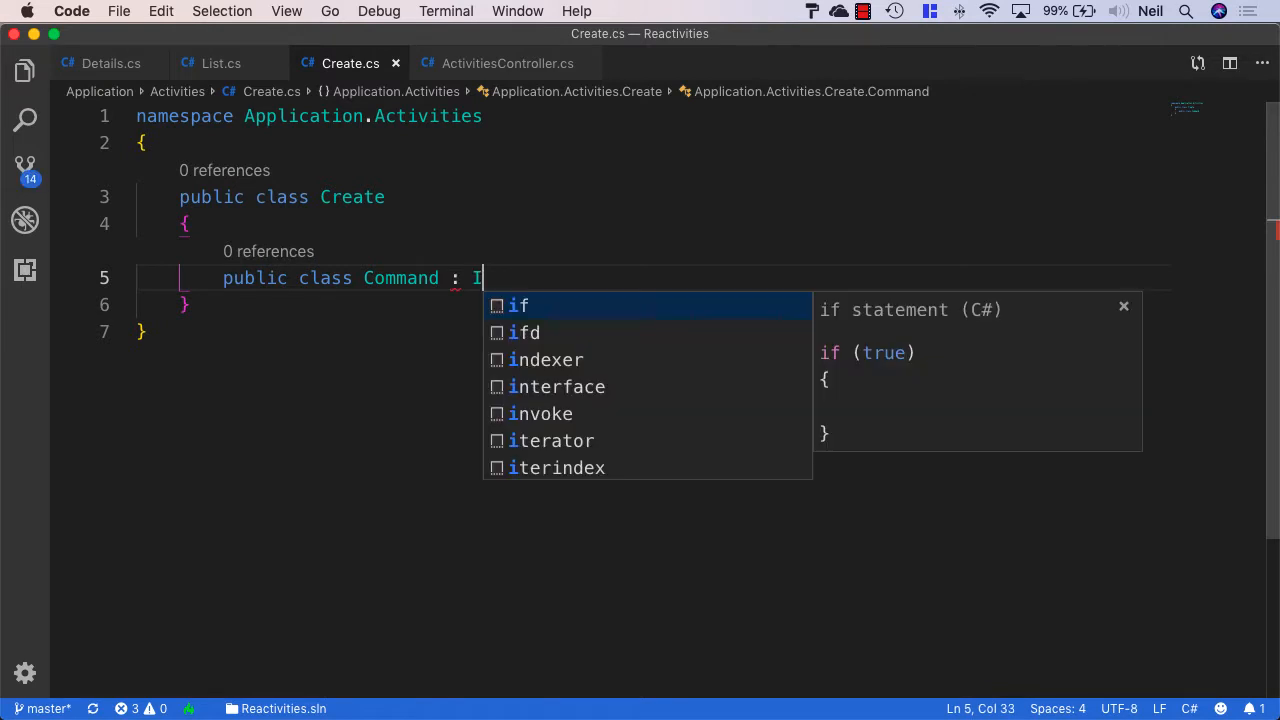
pyautogui.write('Req')
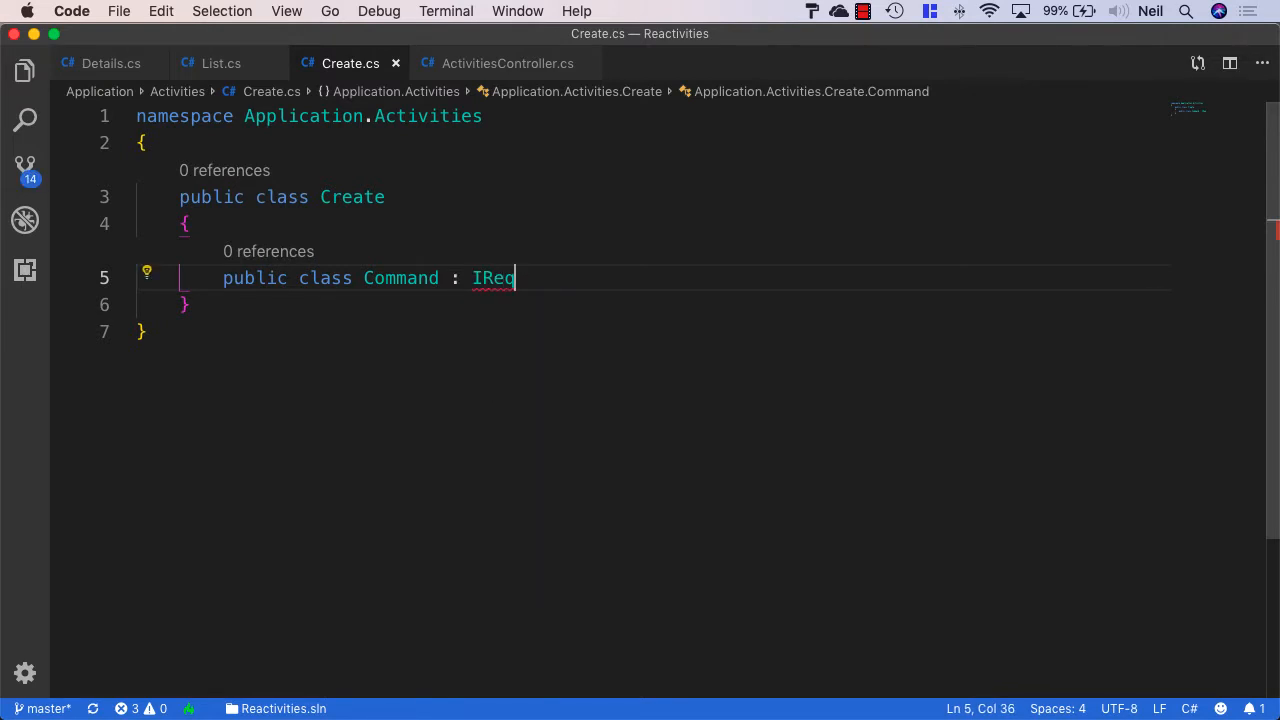
pyautogui.write('uest')
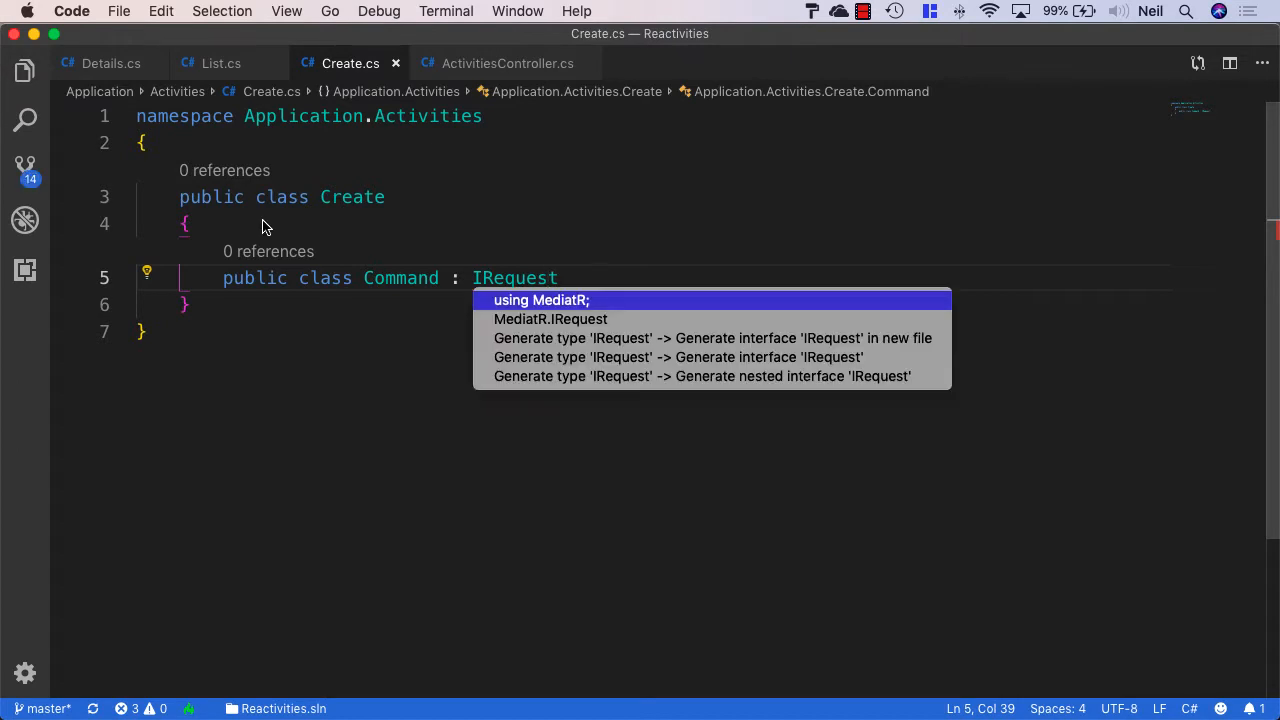
pyautogui.click(541, 300)
pyautogui.write('{')
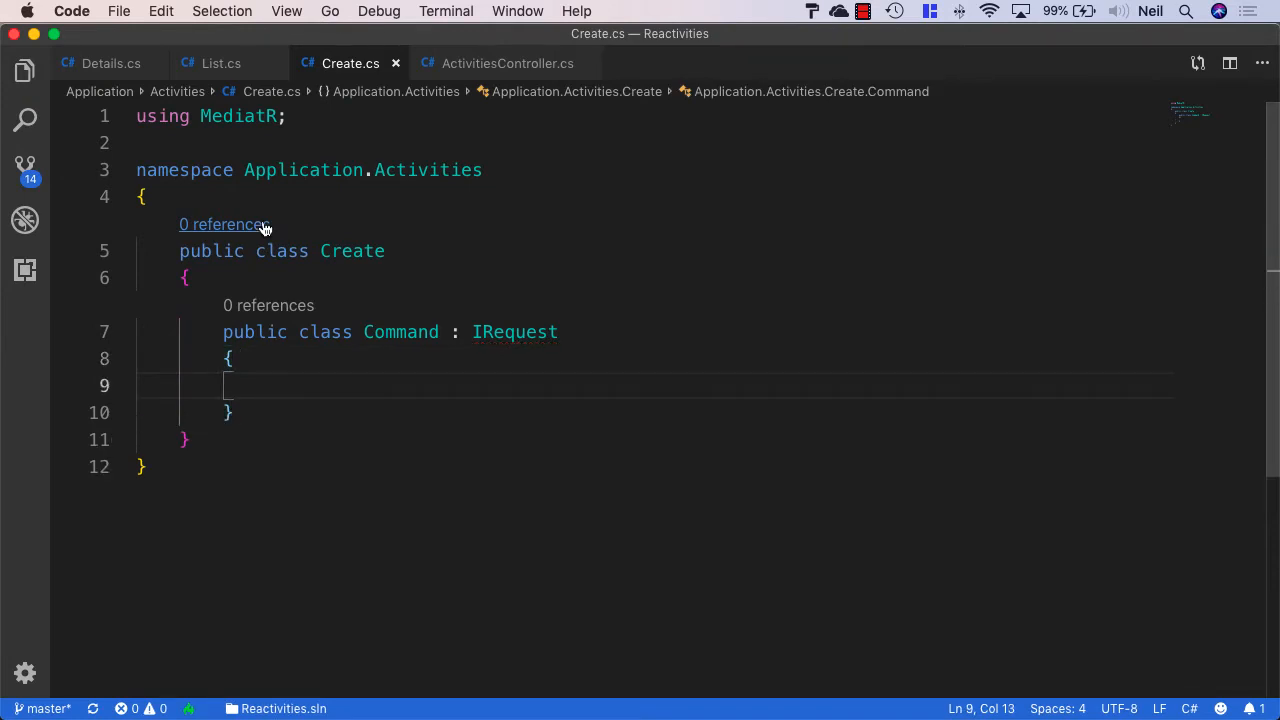
# Copy Activity's Id through Venue properties into Command and import System for Guid.
pyautogui.scroll(-3)
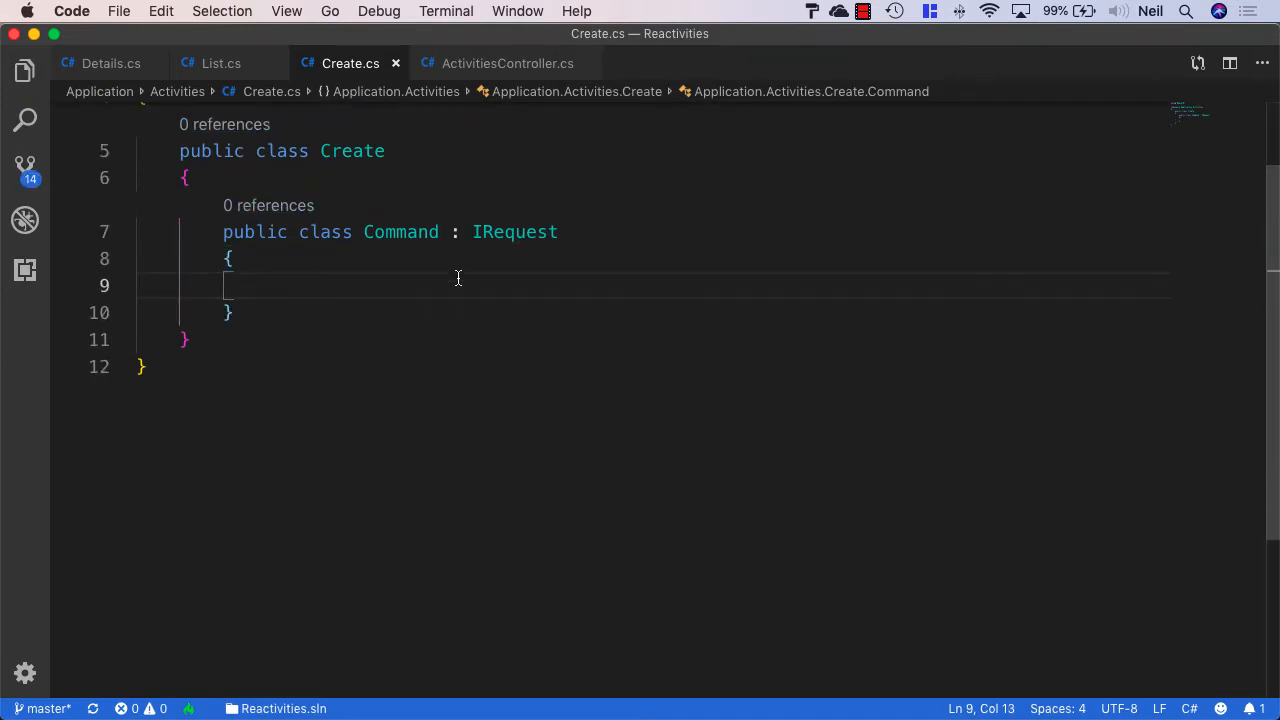
pyautogui.moveTo(430, 283)
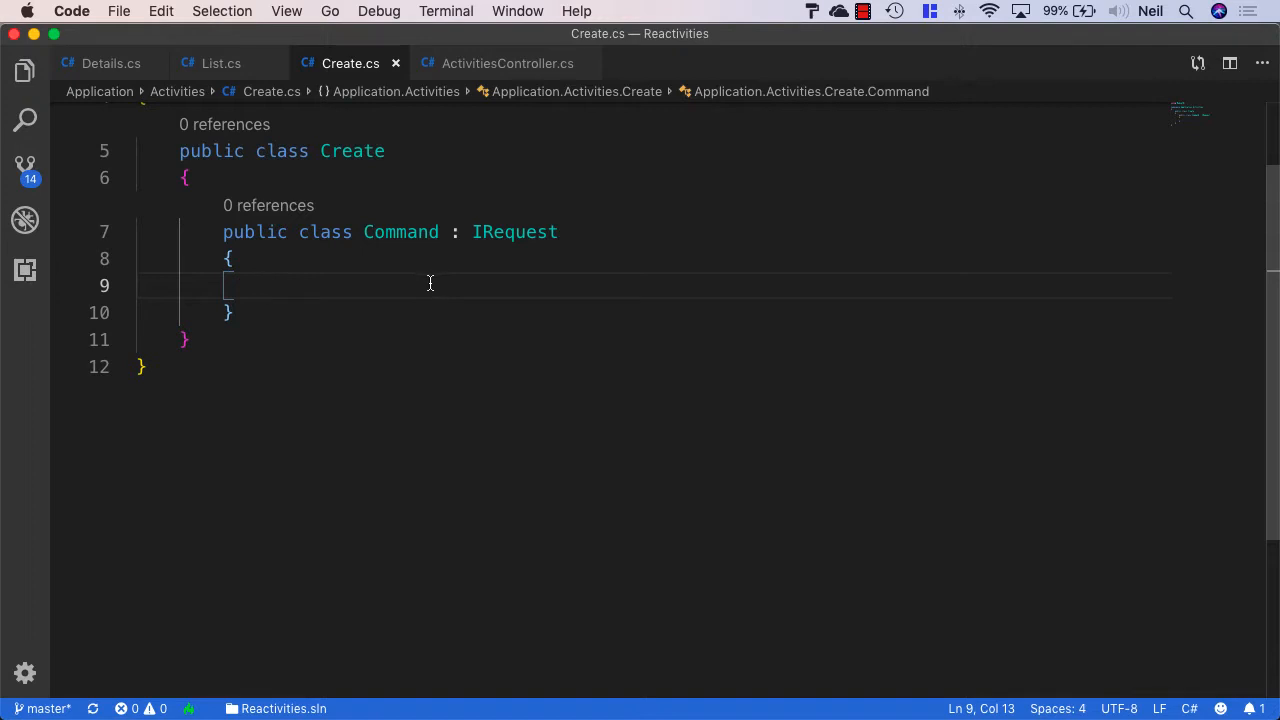
pyautogui.moveTo(400, 276)
pyautogui.write('act')
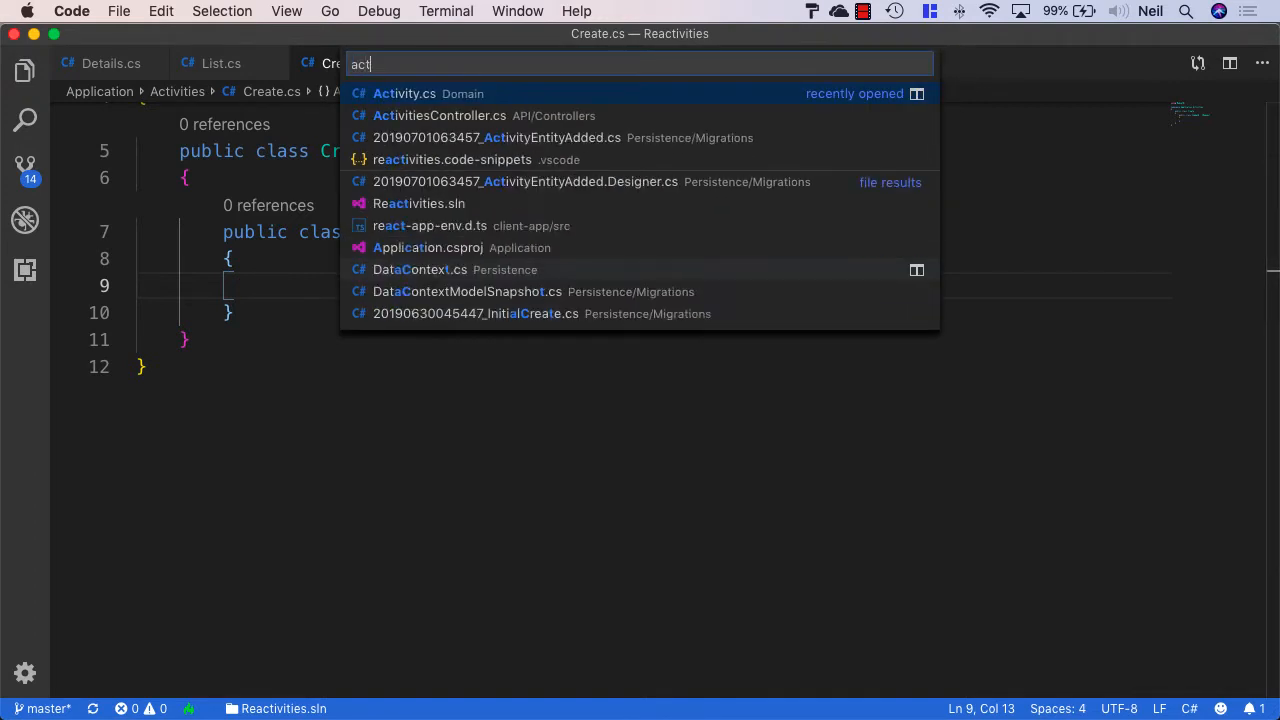
pyautogui.click(404, 93)
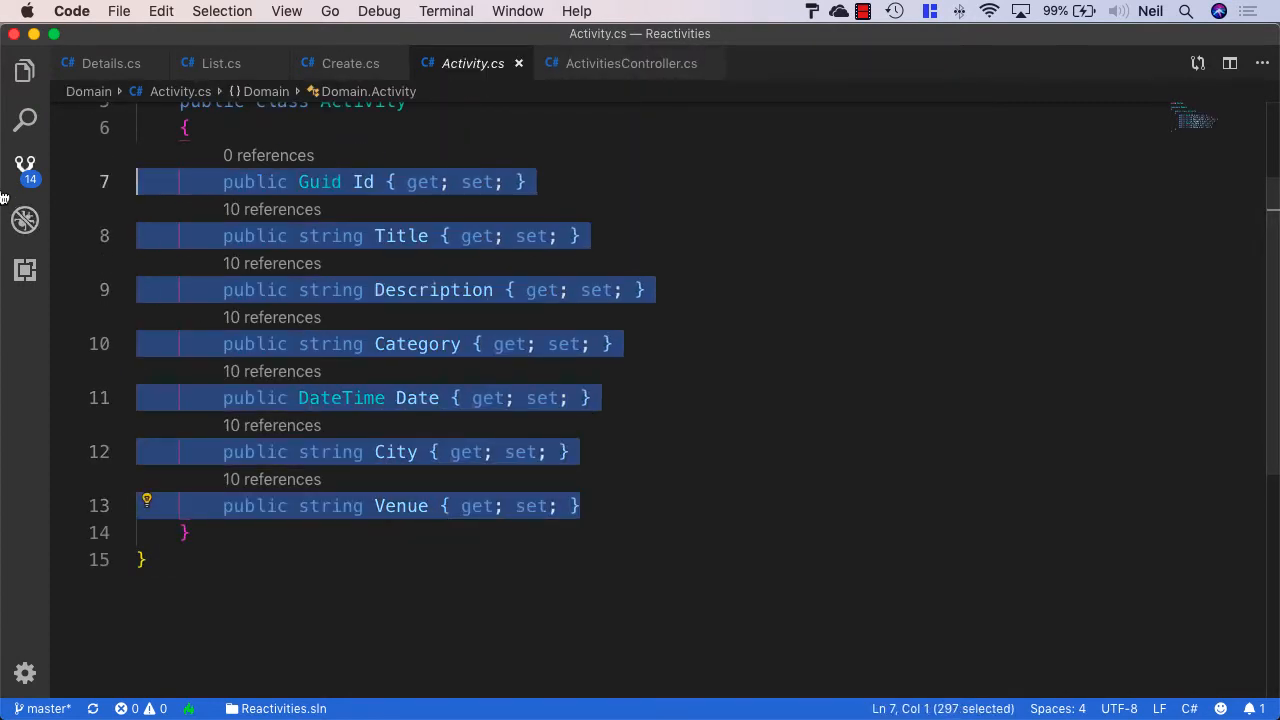
pyautogui.moveTo(350, 63)
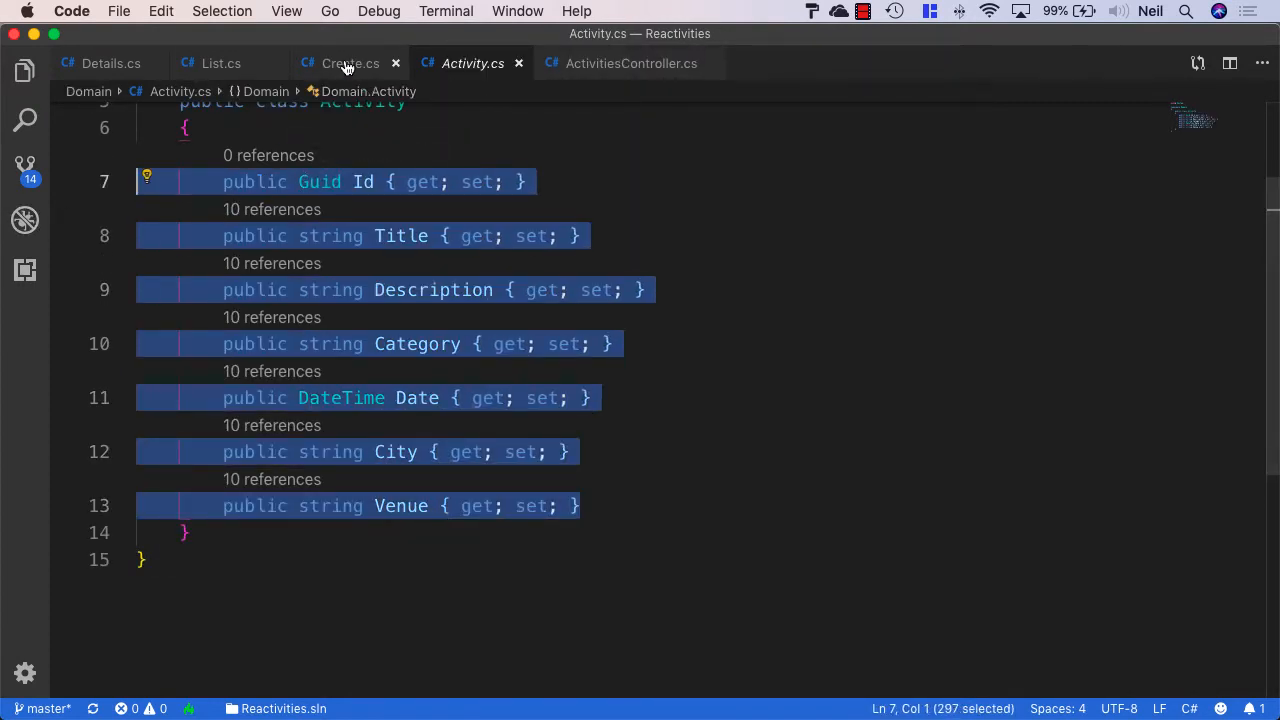
pyautogui.click(350, 63)
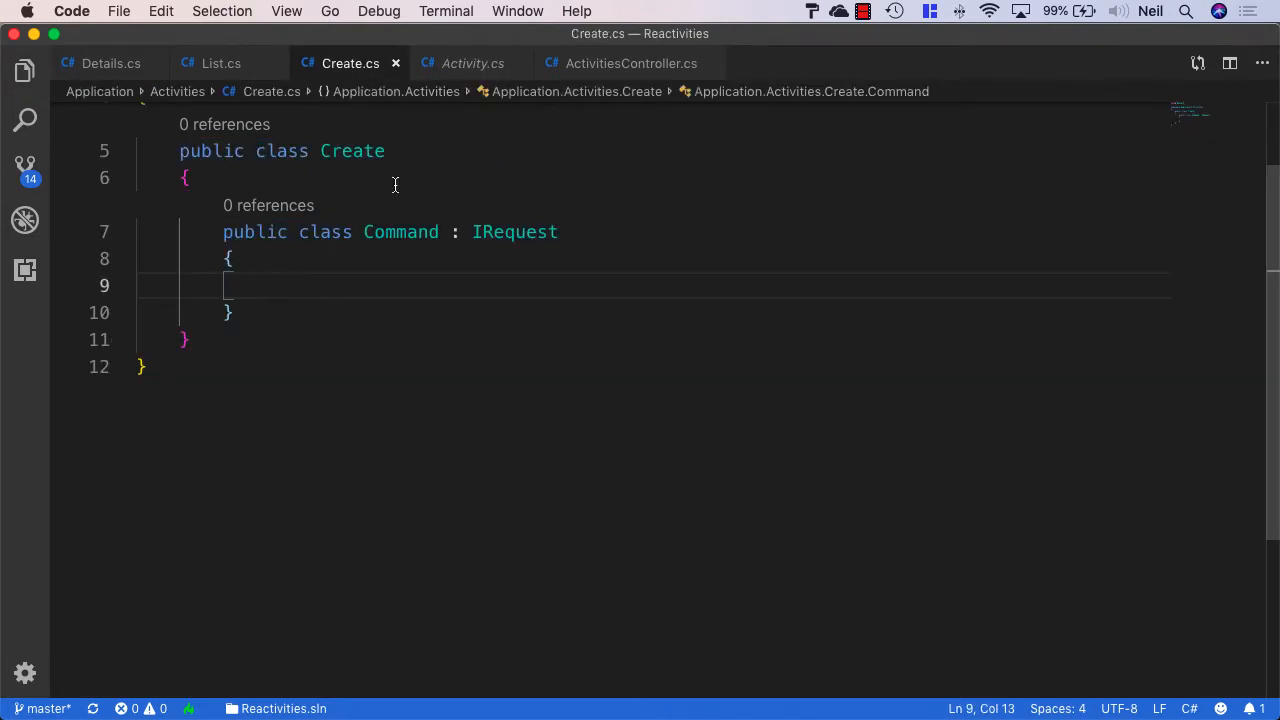
pyautogui.moveTo(400, 231)
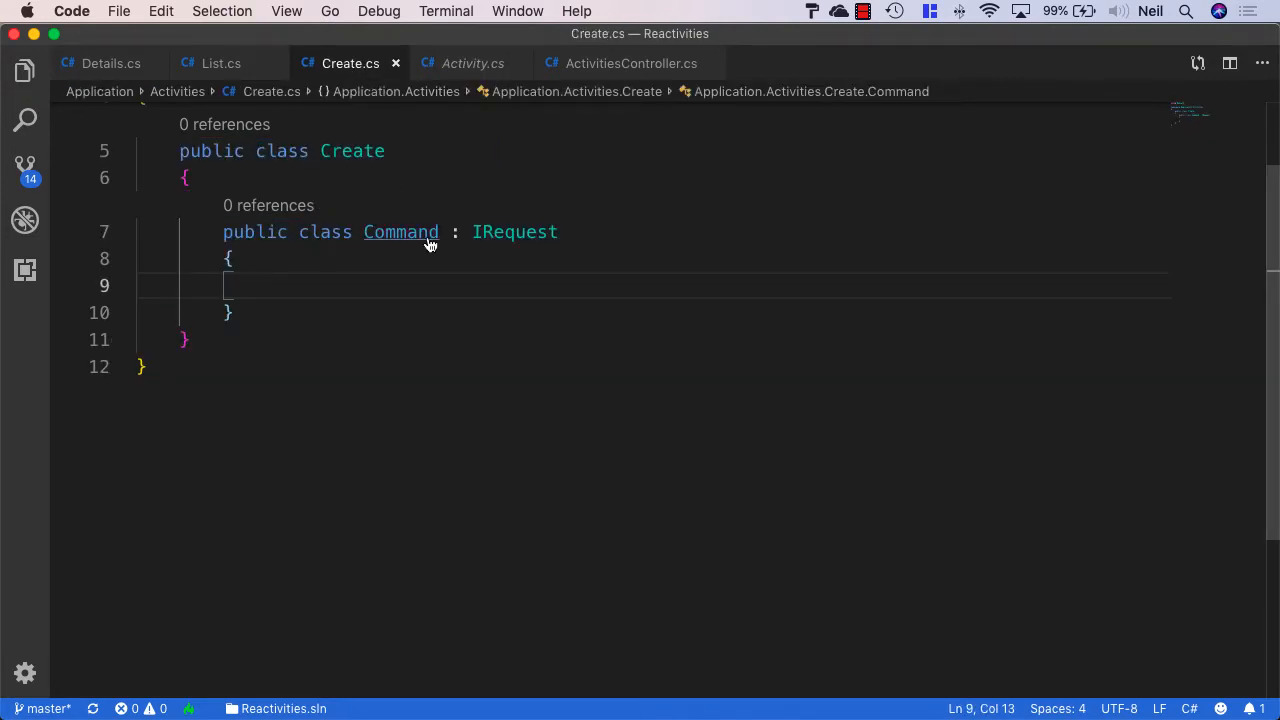
pyautogui.write('public Guid Id { get; set; }')
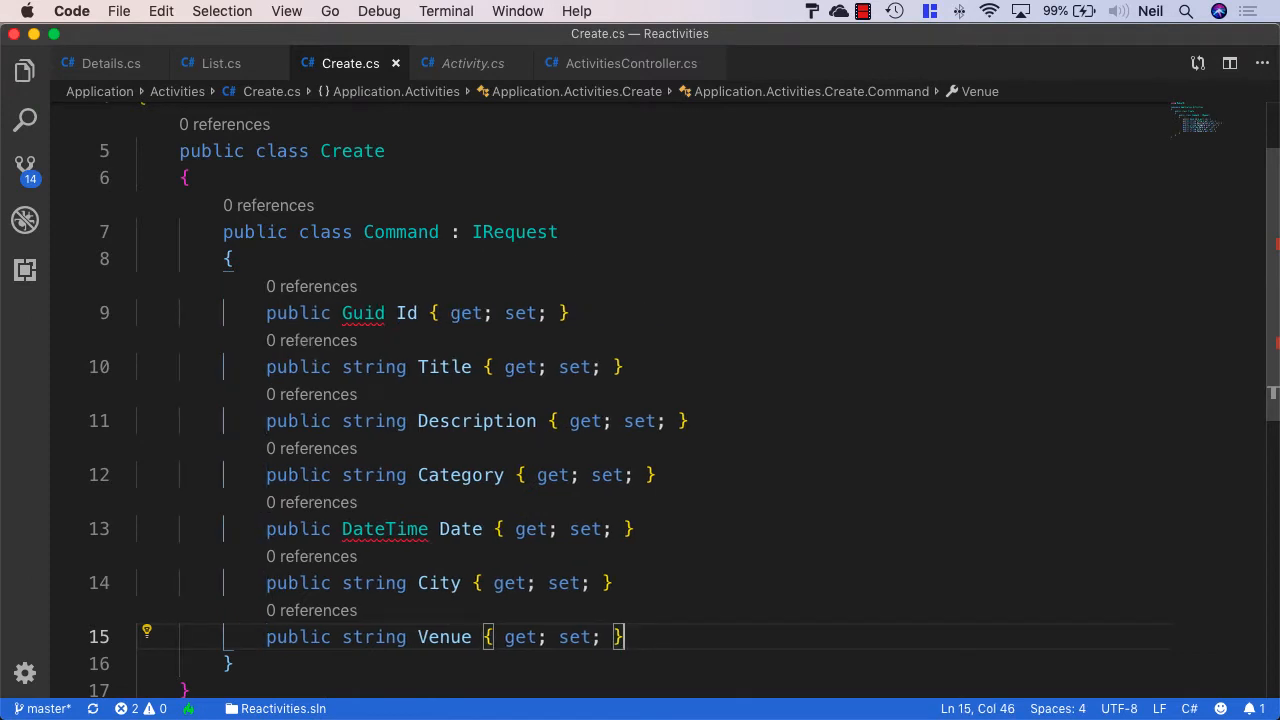
pyautogui.click(412, 313)
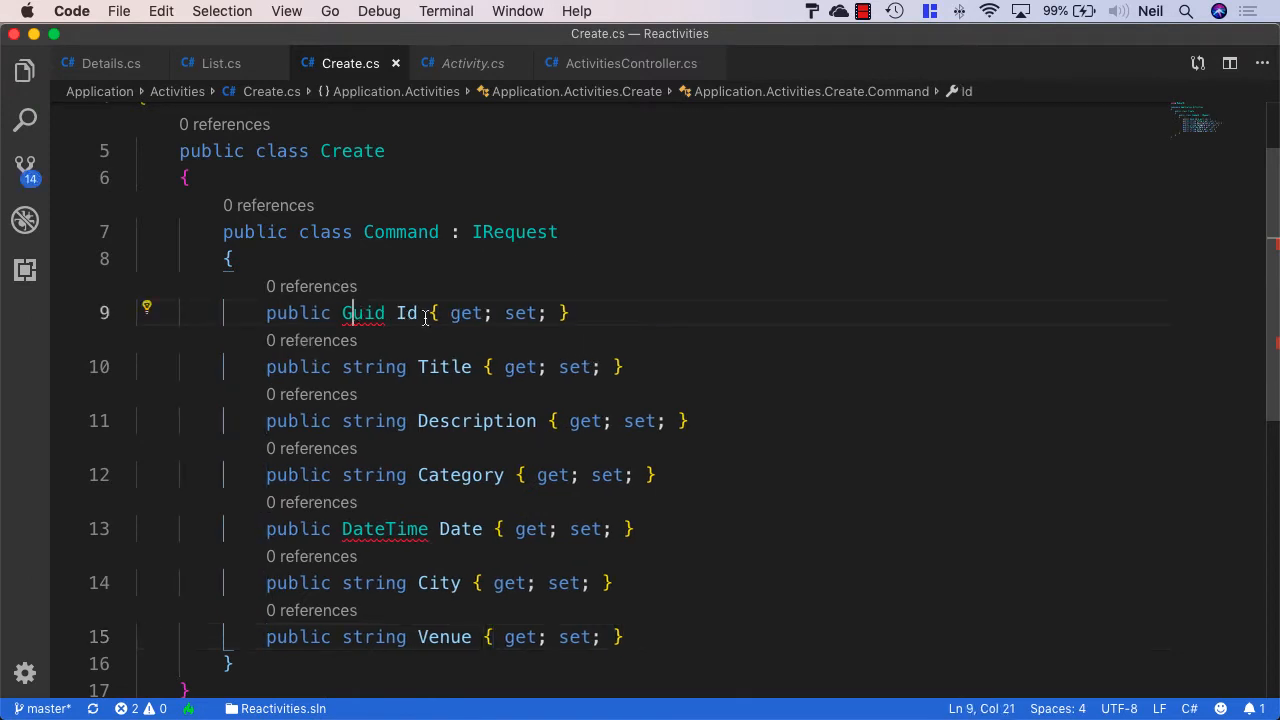
pyautogui.click(146, 305)
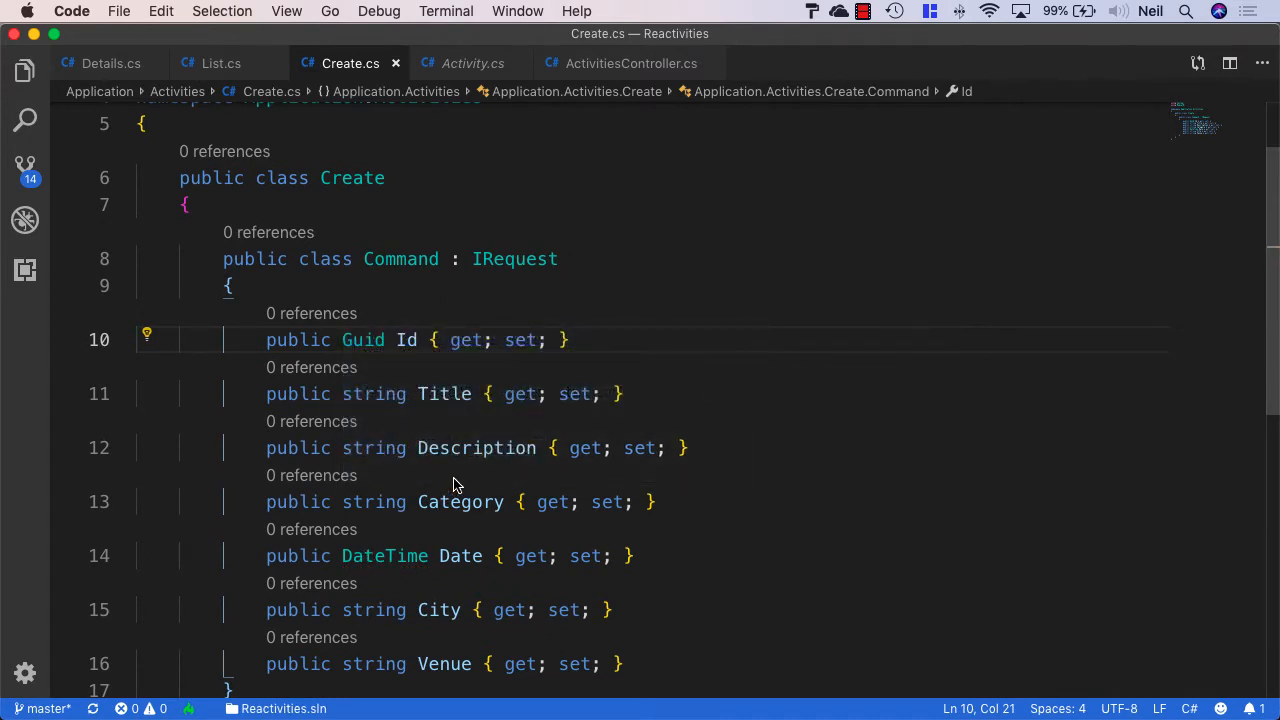
pyautogui.scroll(-3)
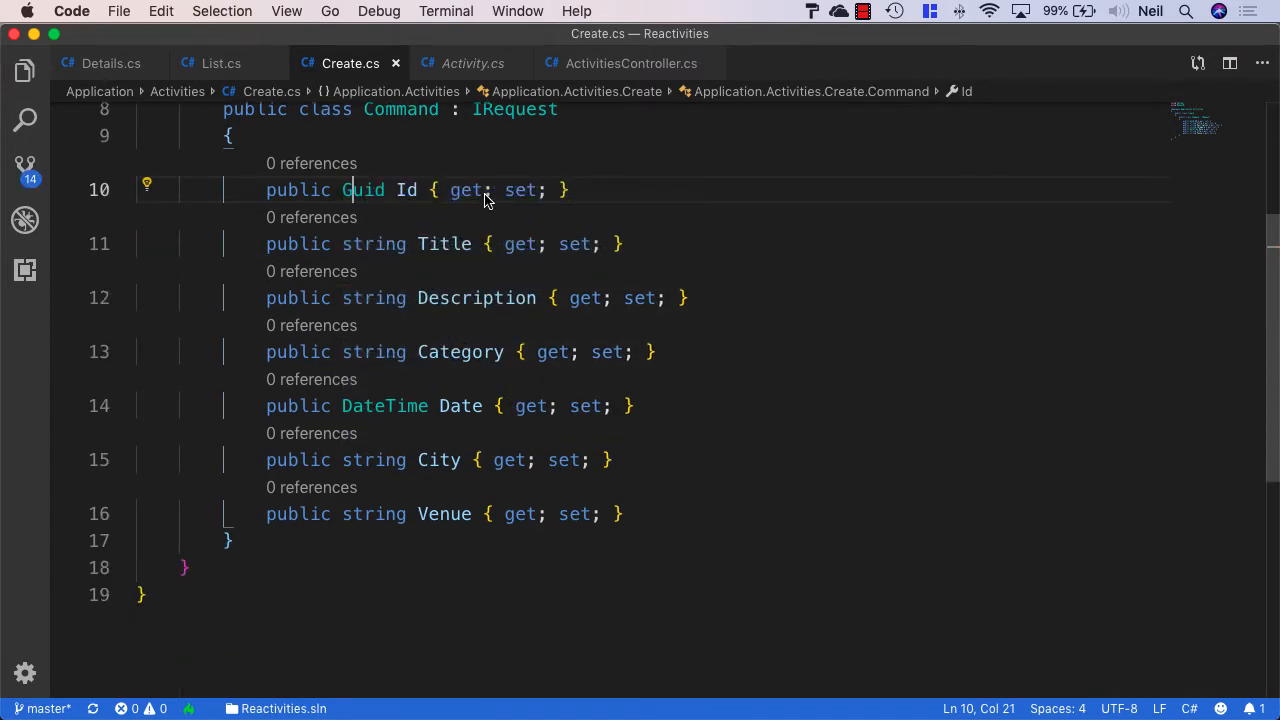
pyautogui.moveTo(390, 208)
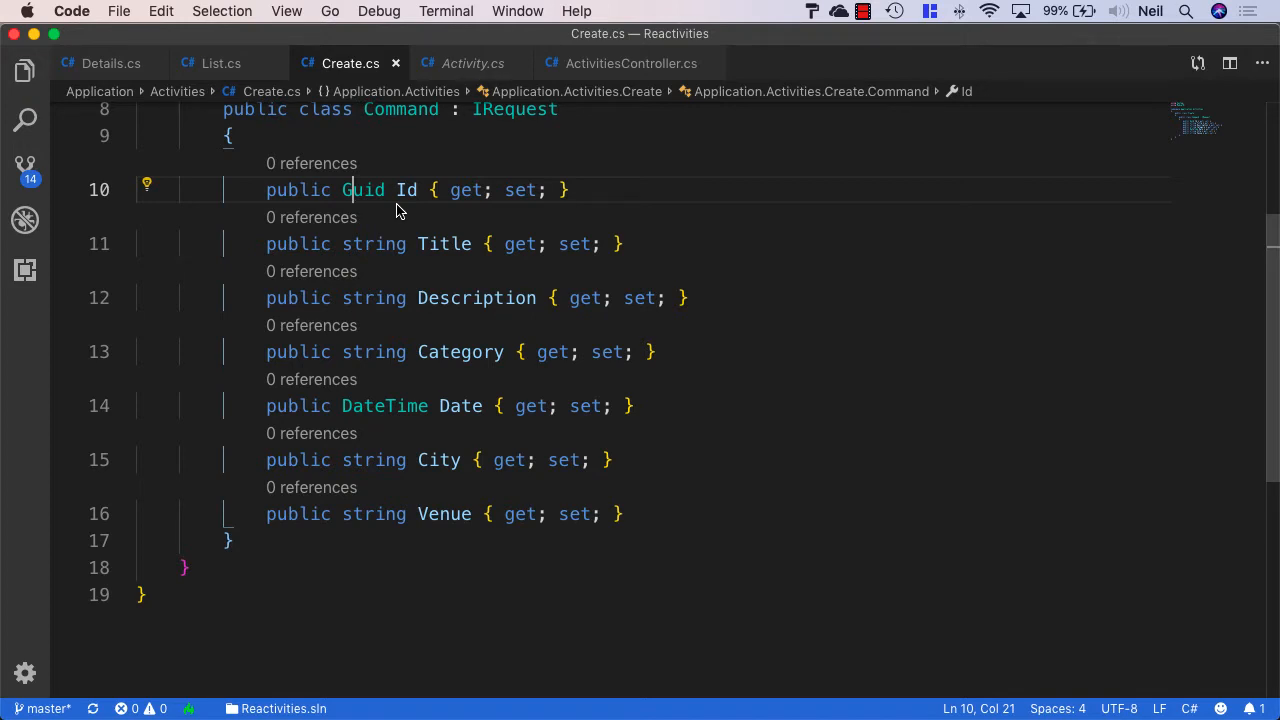
pyautogui.scroll(3)
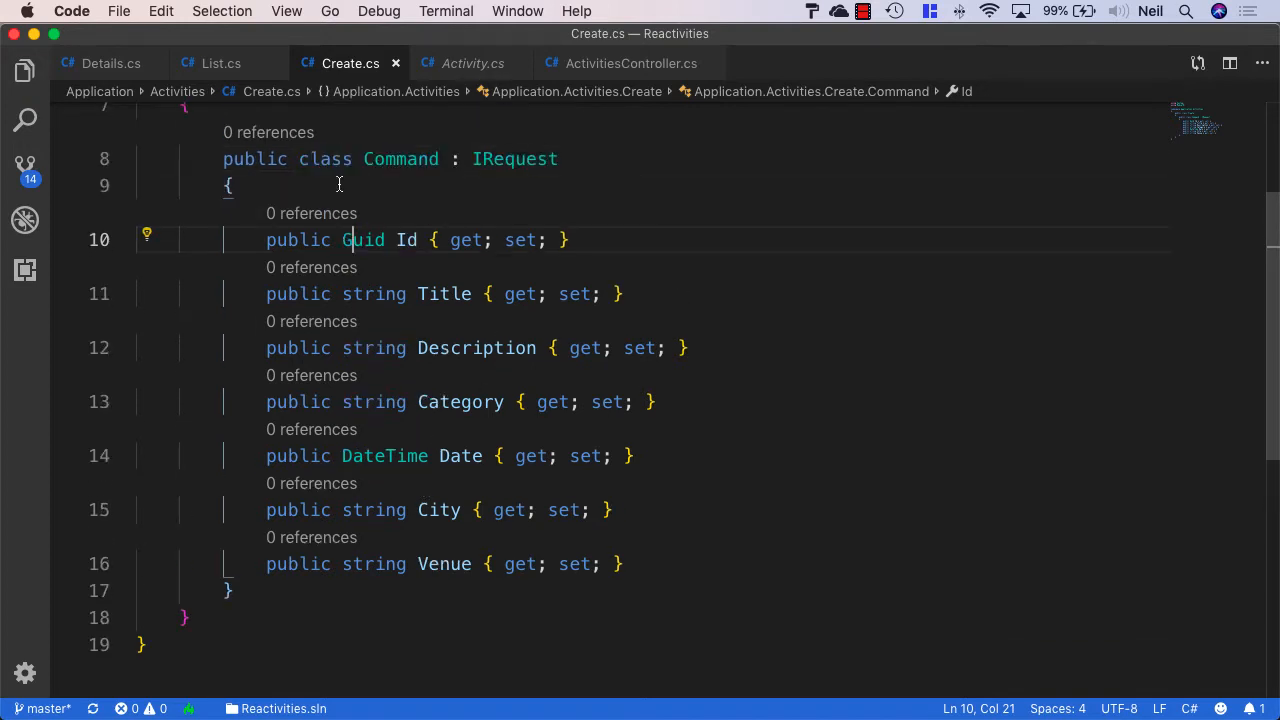
# Add a nested 'public class Handler : IRequestHandler<Command>' with an empty body below Command.
pyautogui.doubleClick(400, 159)
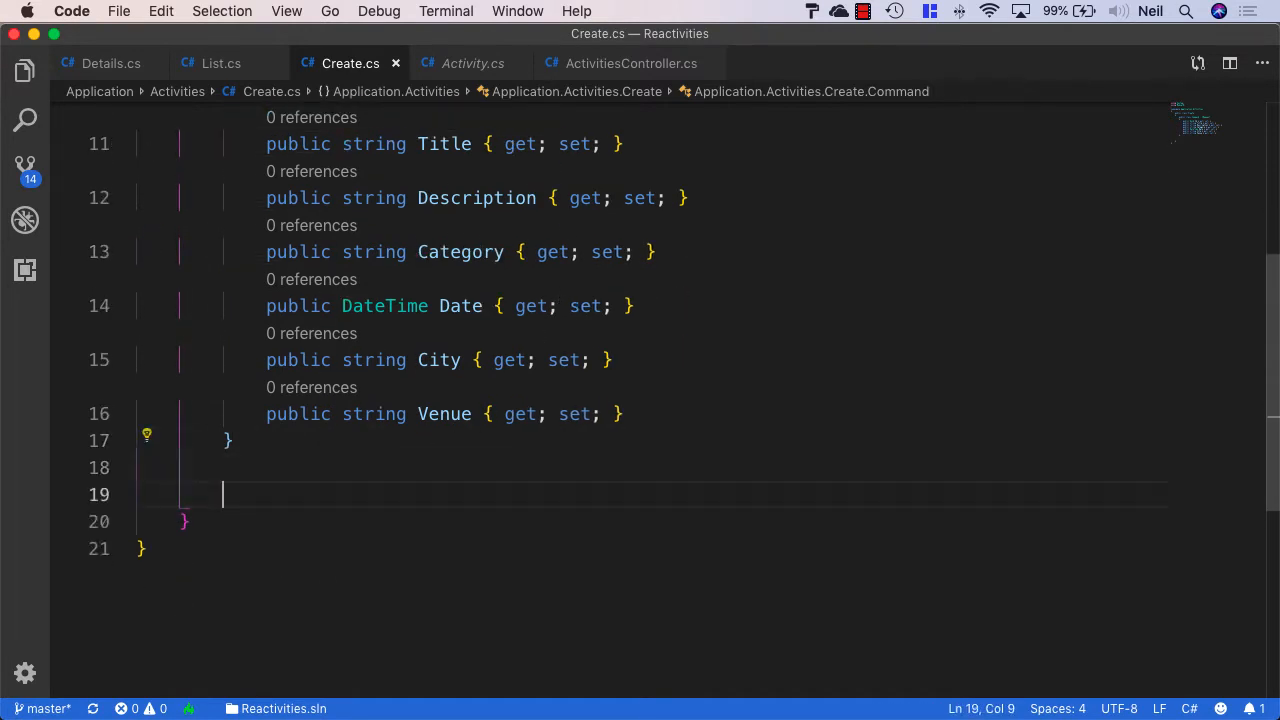
pyautogui.write('public')
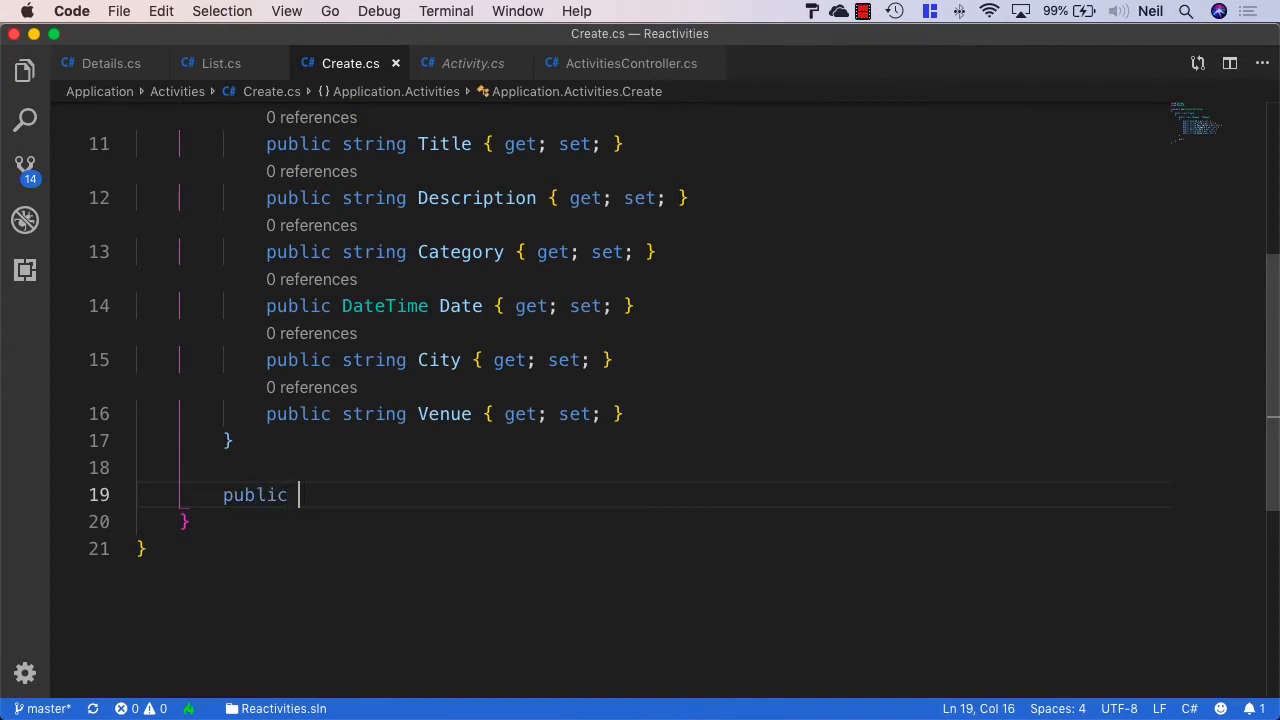
pyautogui.write('classh')
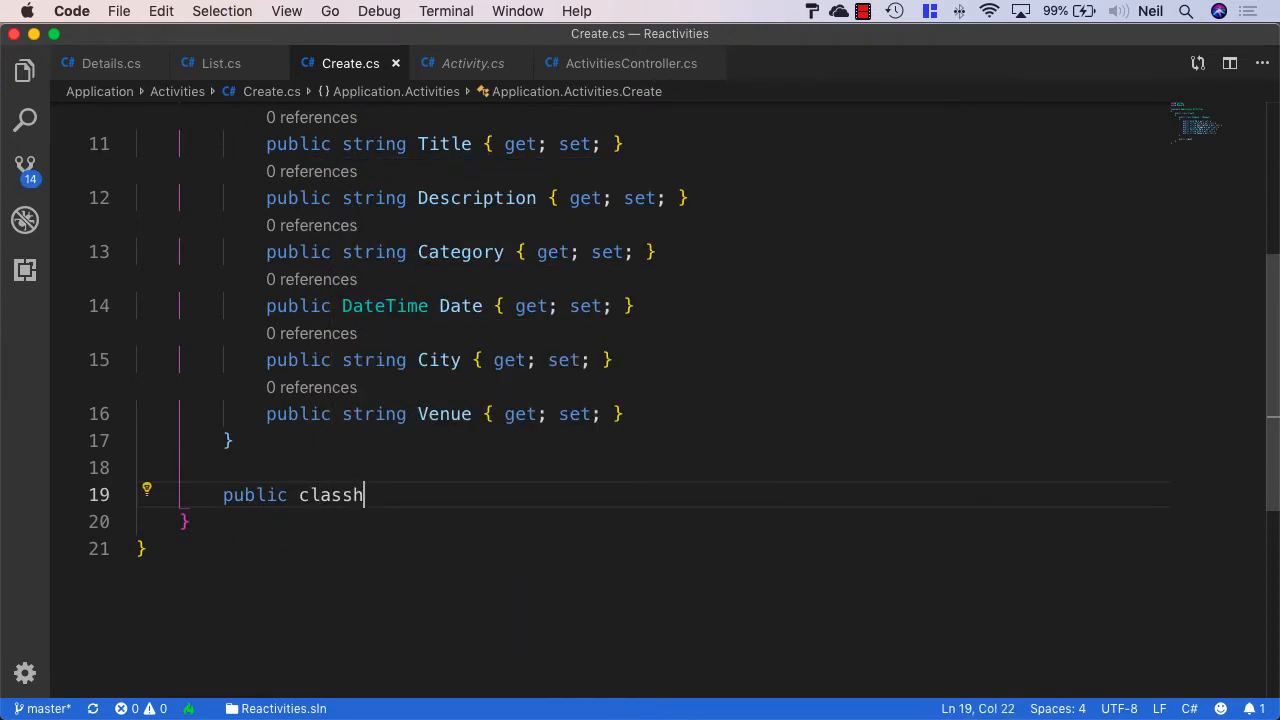
pyautogui.write('Handler :')
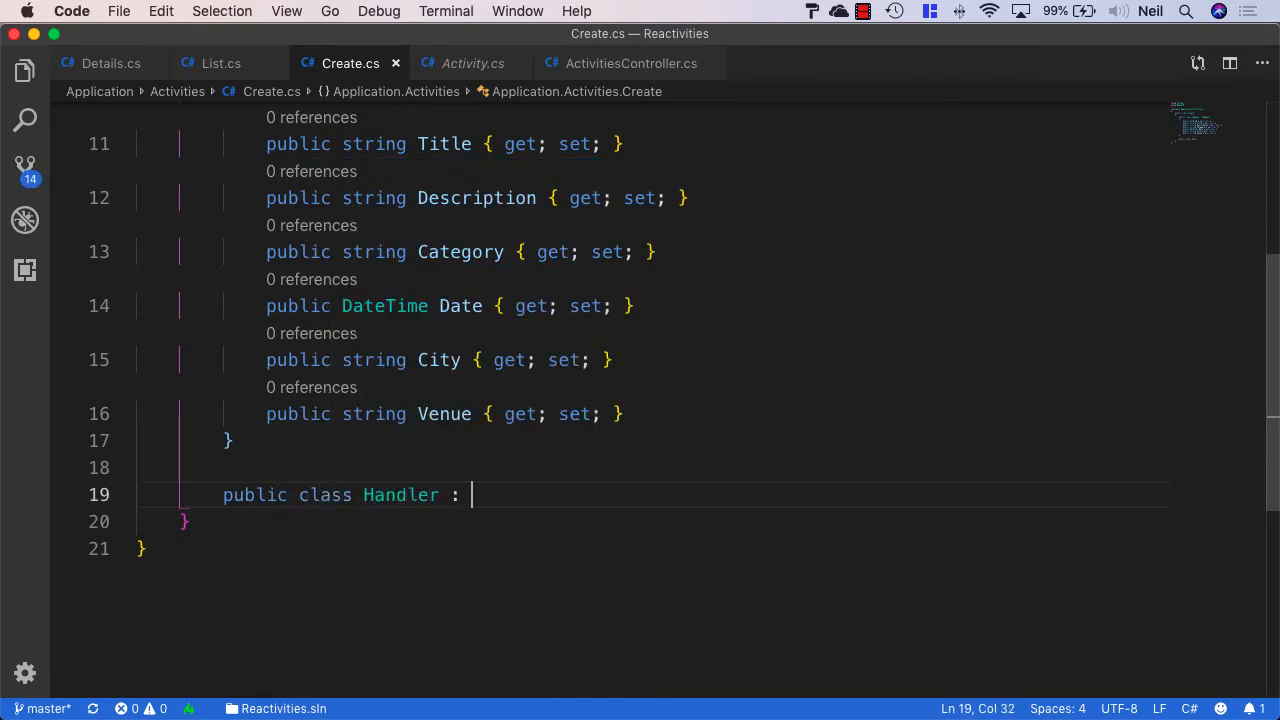
pyautogui.write('IRequestHandler')
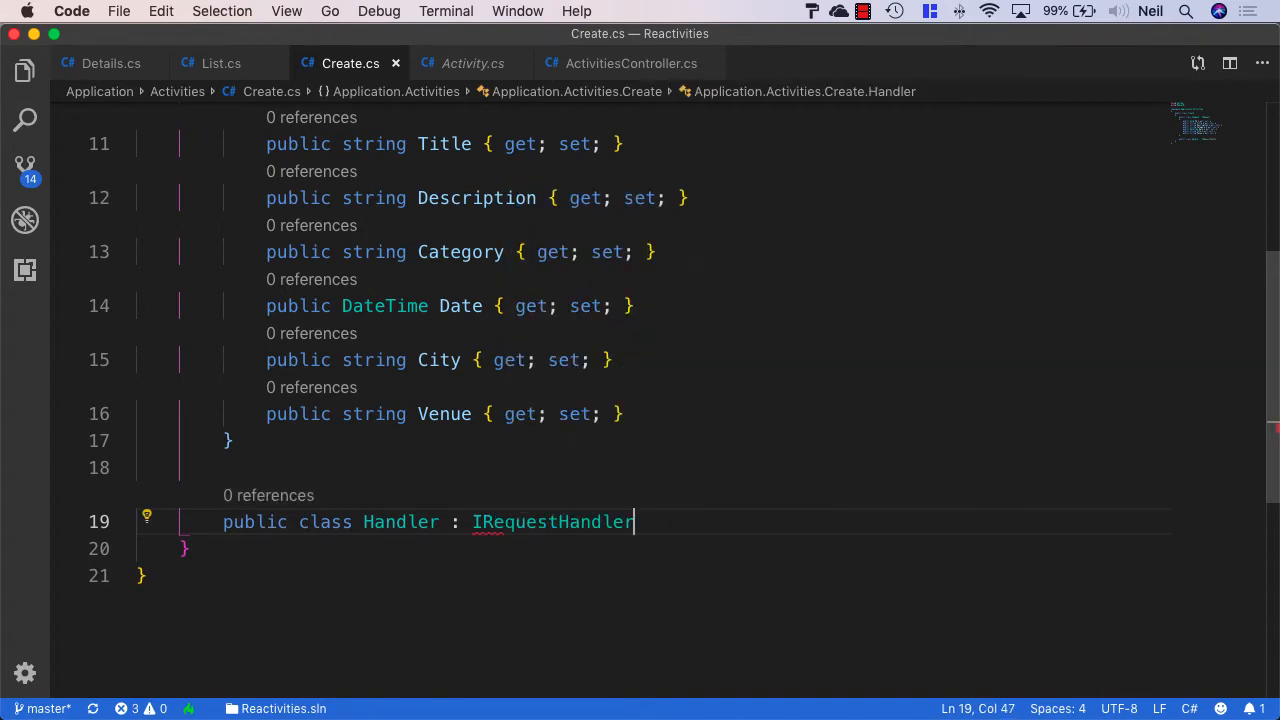
pyautogui.write('<Command')
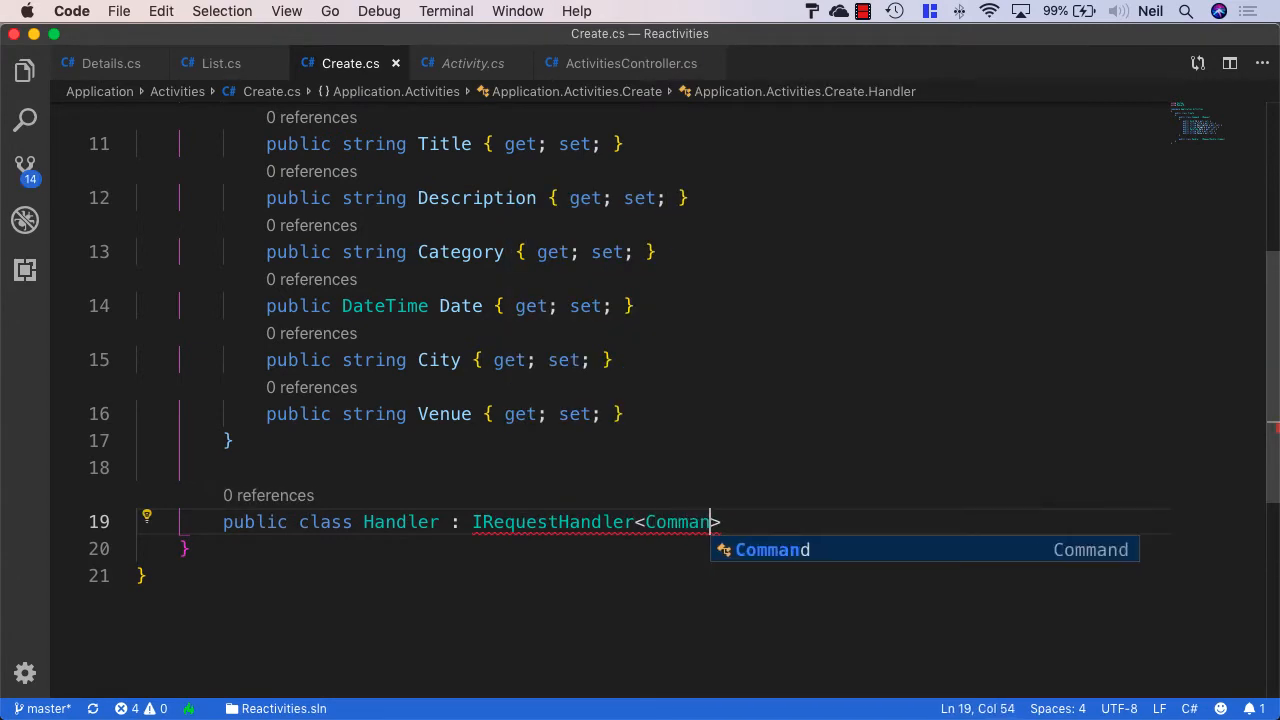
pyautogui.press('Enter')
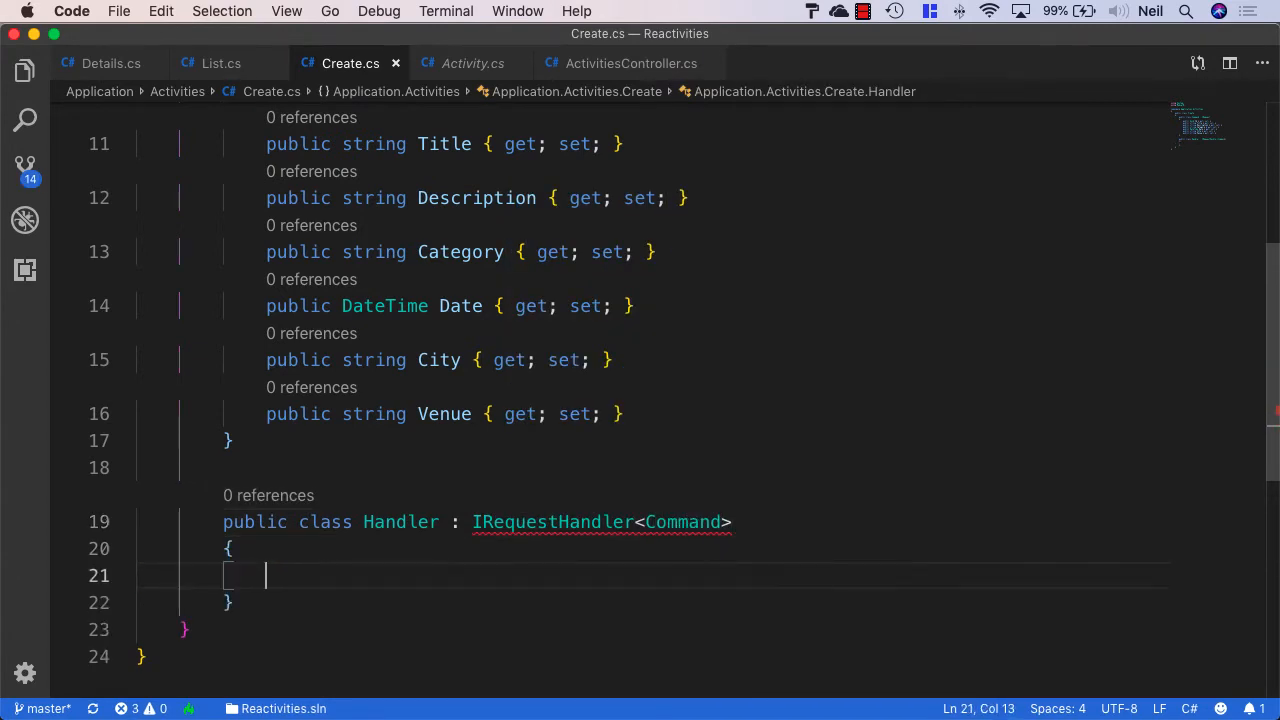
pyautogui.scroll(-3)
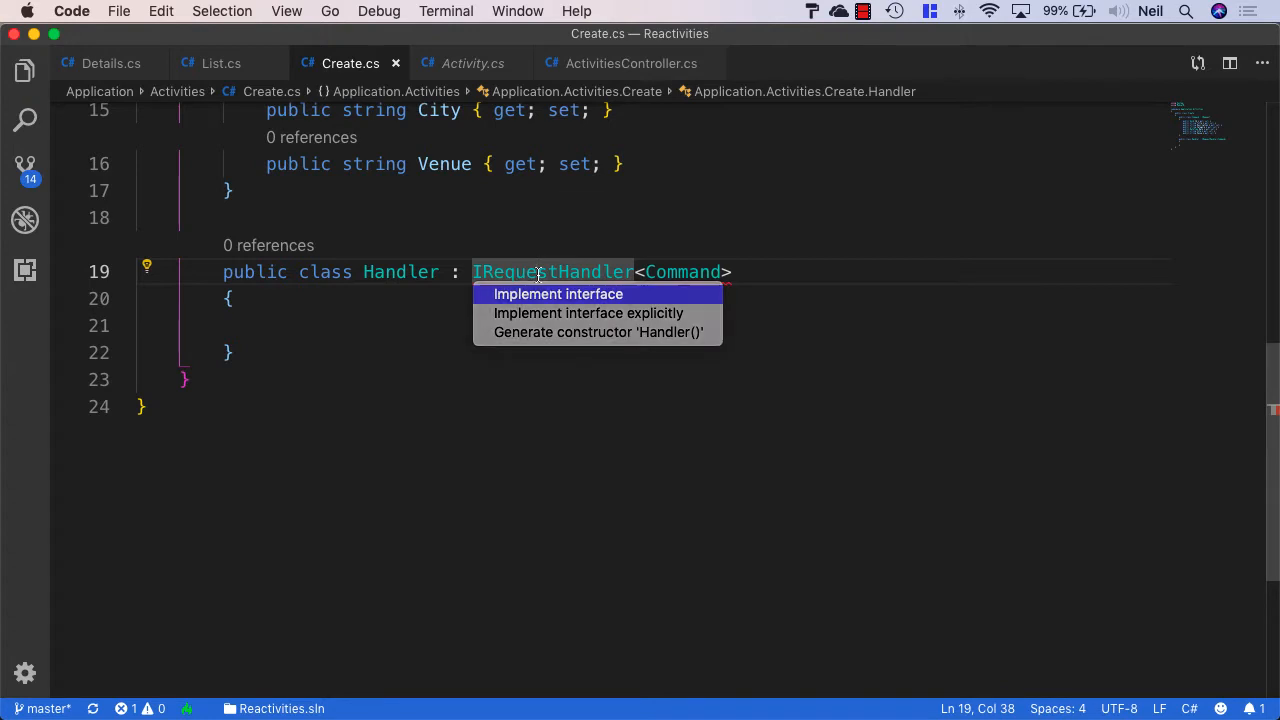
# Generate the Handle(Command, CancellationToken) stub returning Task<Unit> using Implement interface.
pyautogui.click(558, 293)
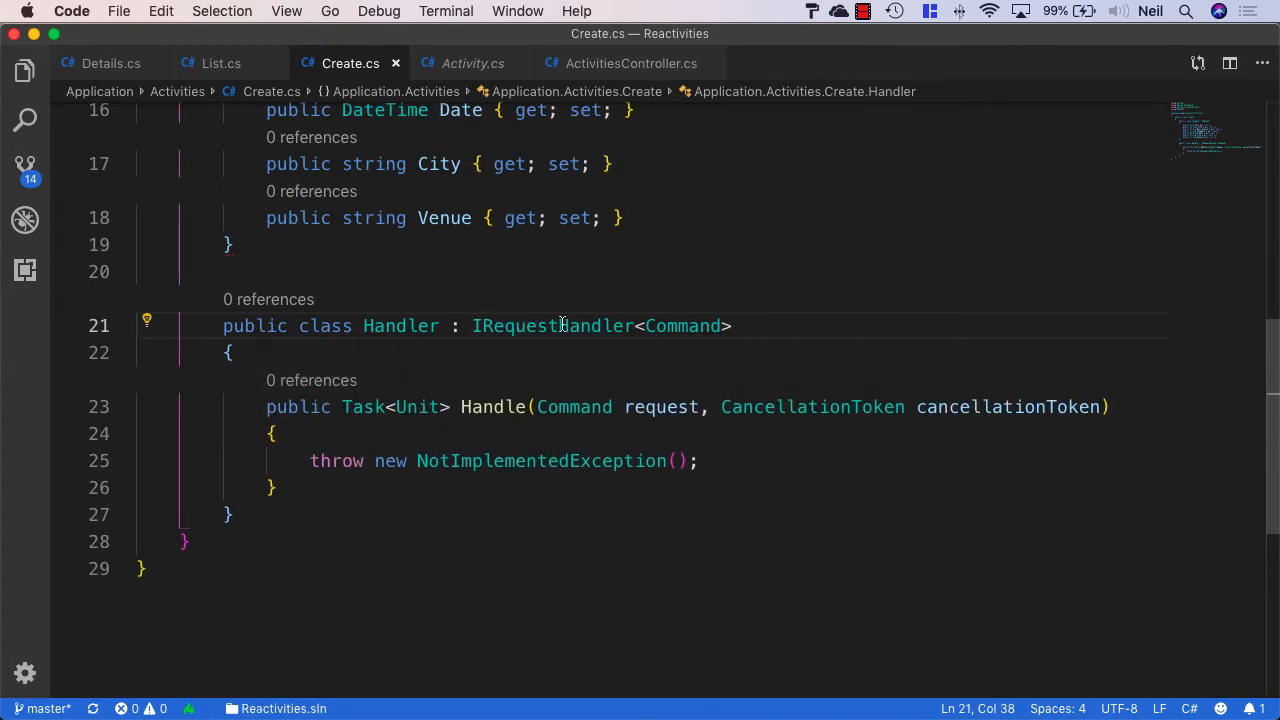
pyautogui.scroll(-3)
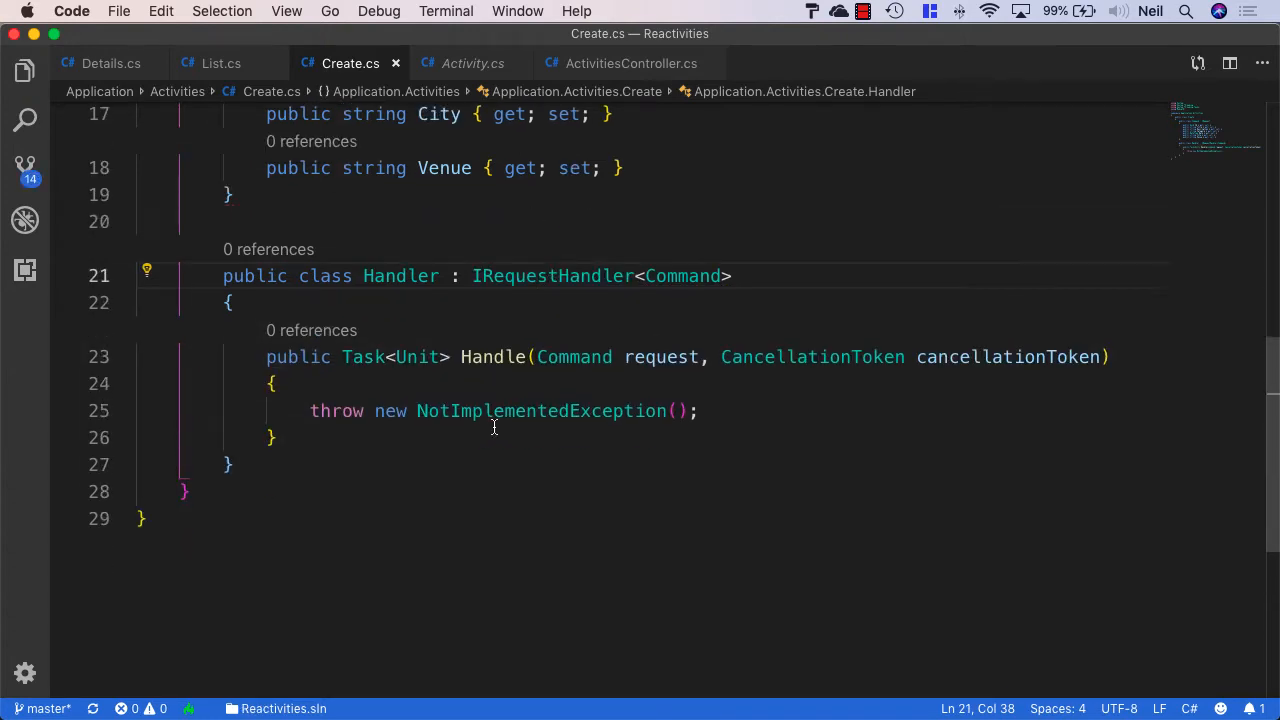
pyautogui.moveTo(417, 356)
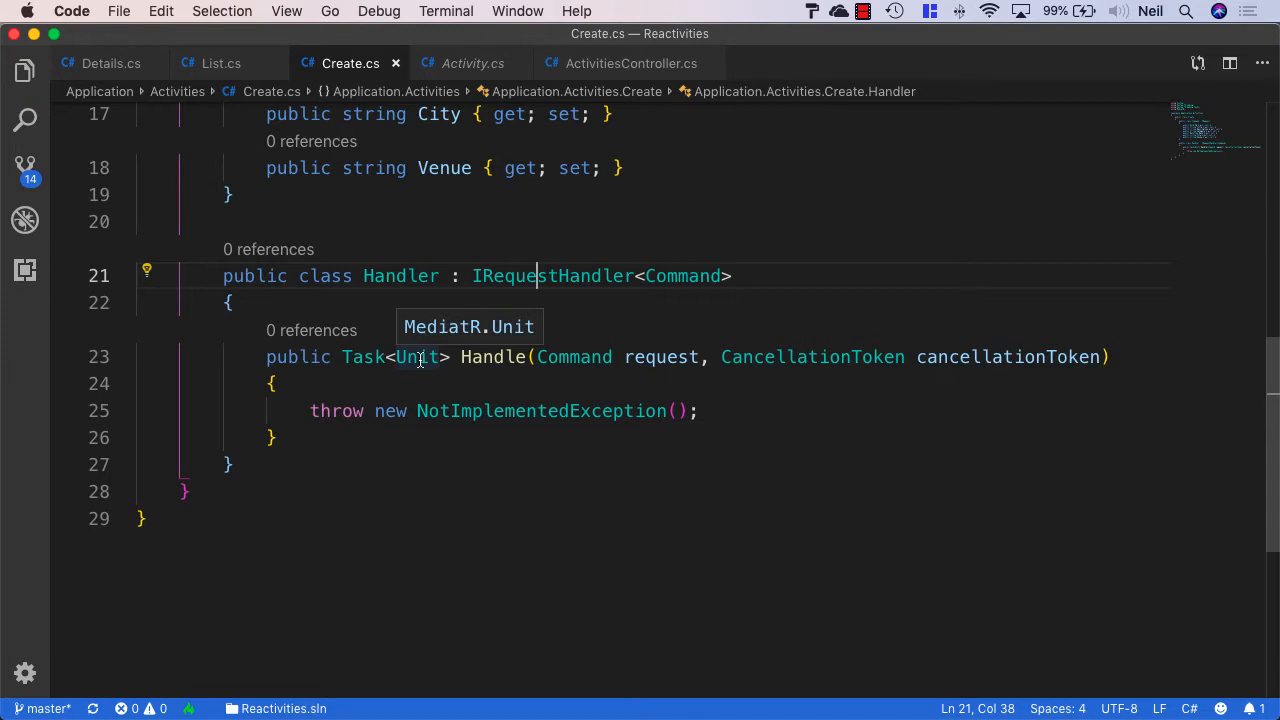
pyautogui.moveTo(401, 276)
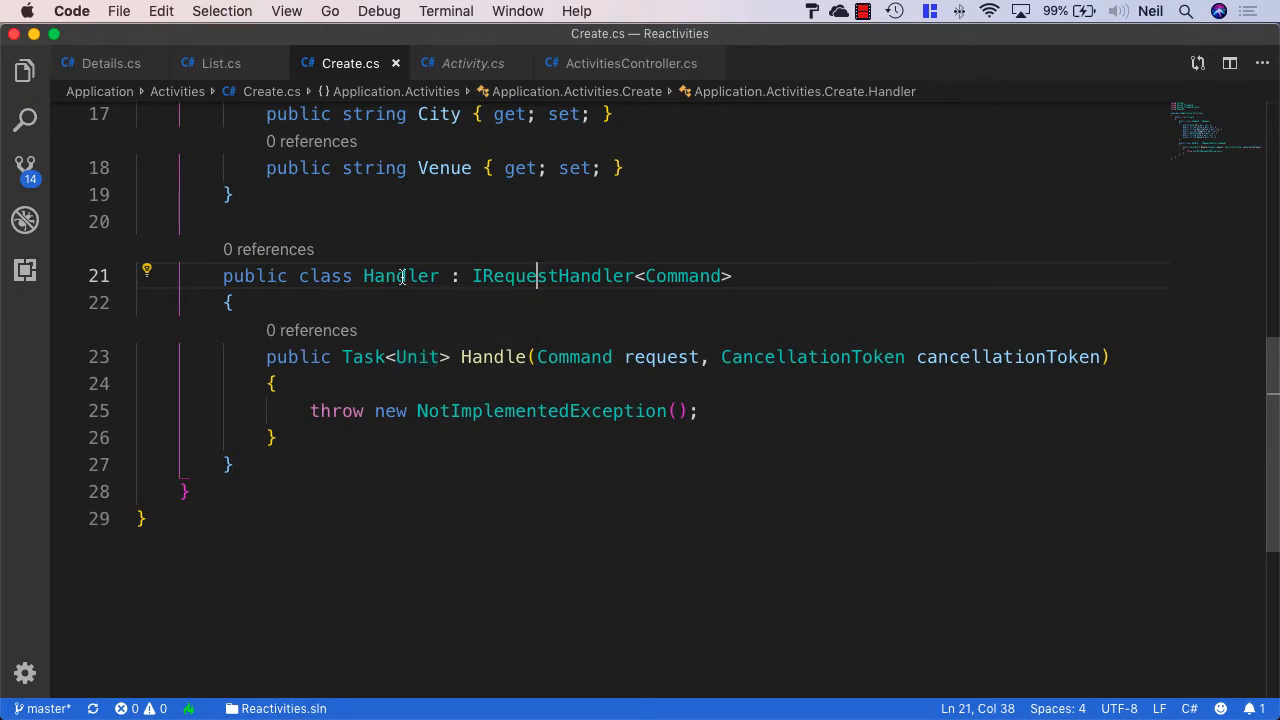
# Generate a Handler constructor taking 'DataContext context', initializing a private readonly _context field.
pyautogui.doubleClick(400, 276)
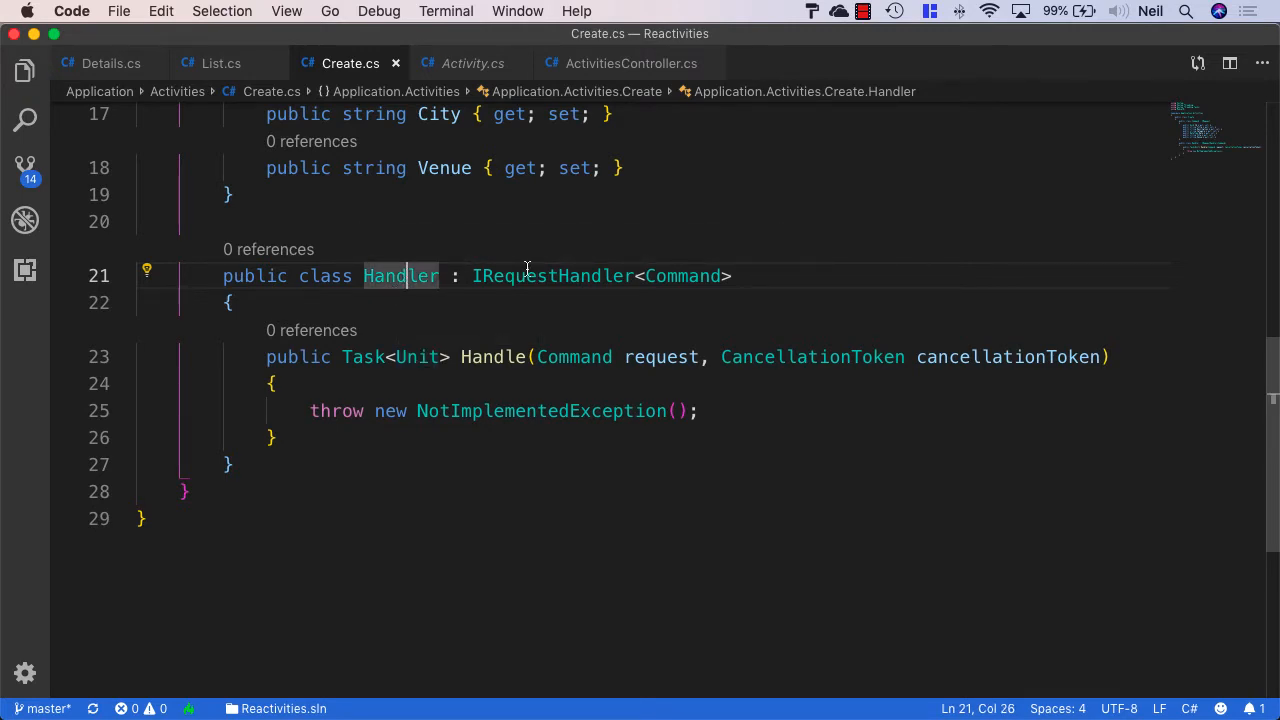
pyautogui.moveTo(550, 276)
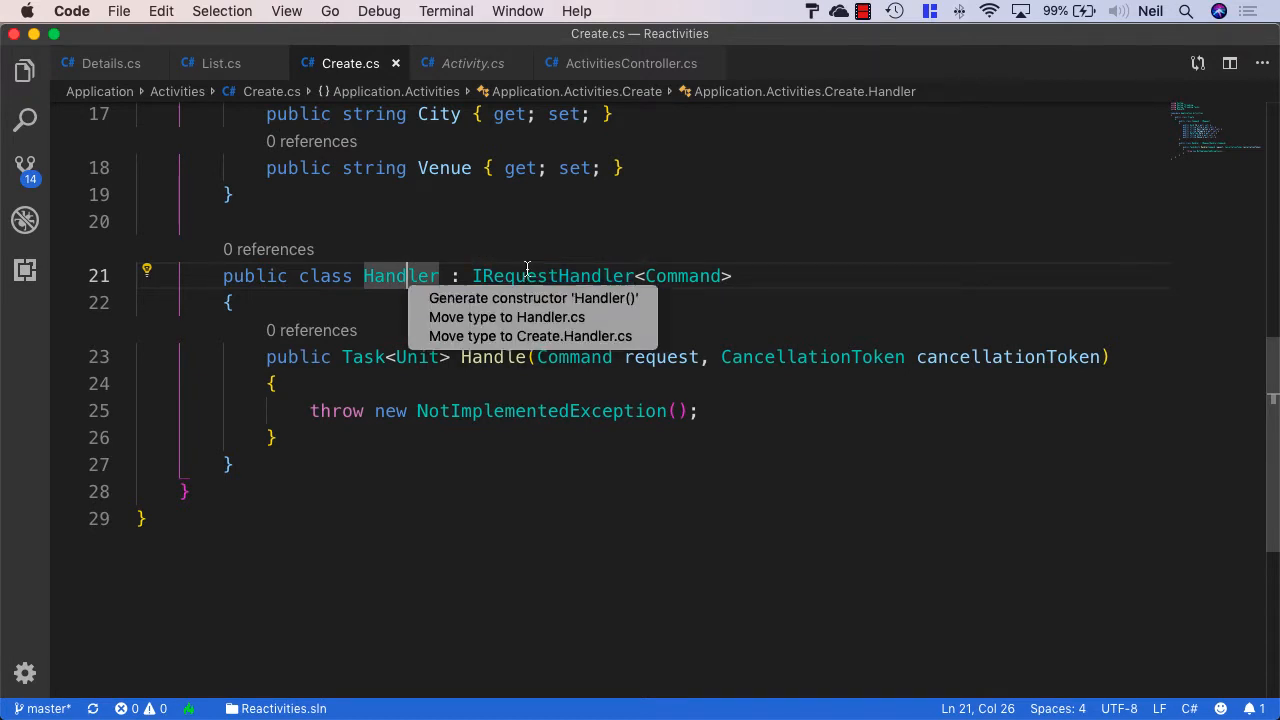
pyautogui.click(533, 298)
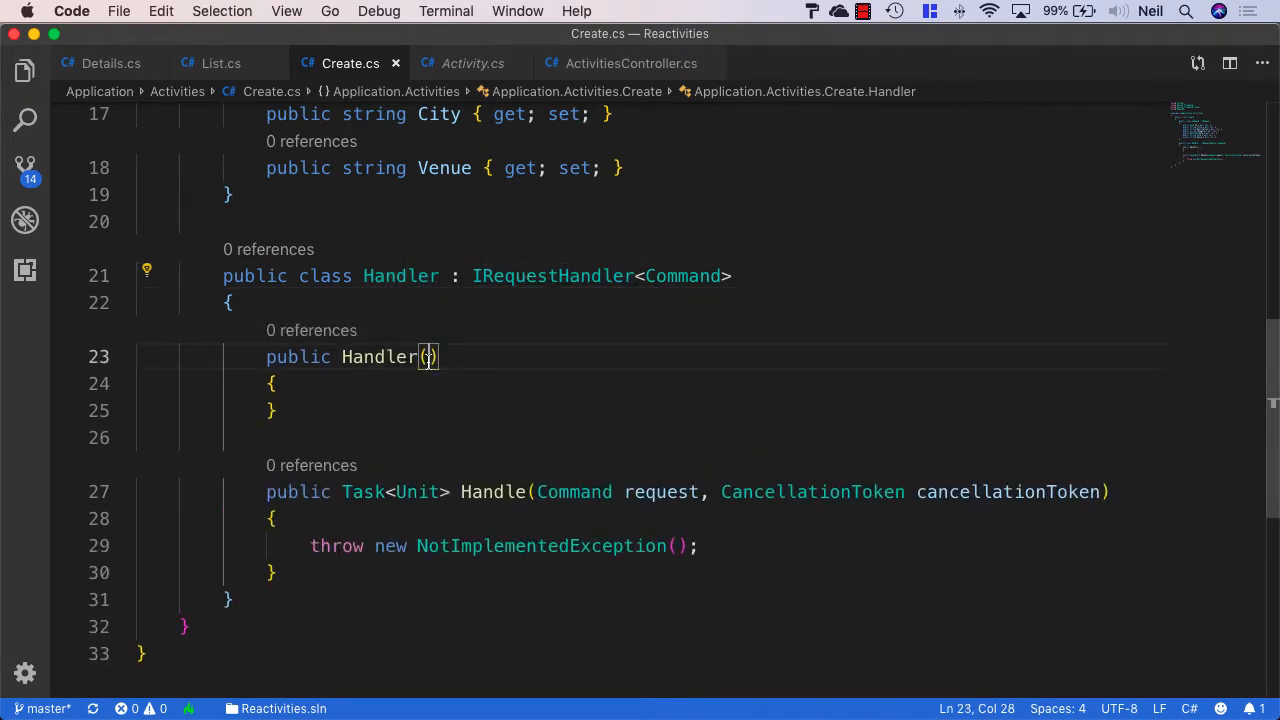
pyautogui.write('DataConte')
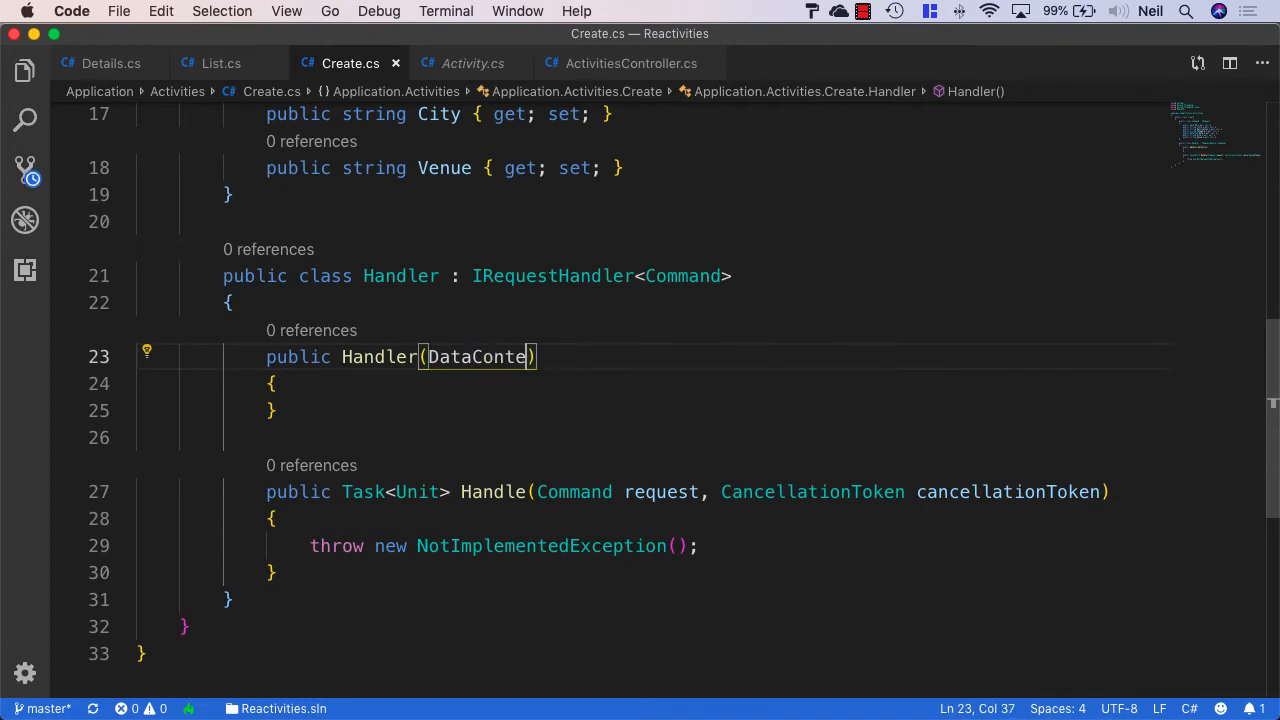
pyautogui.write('xt context')
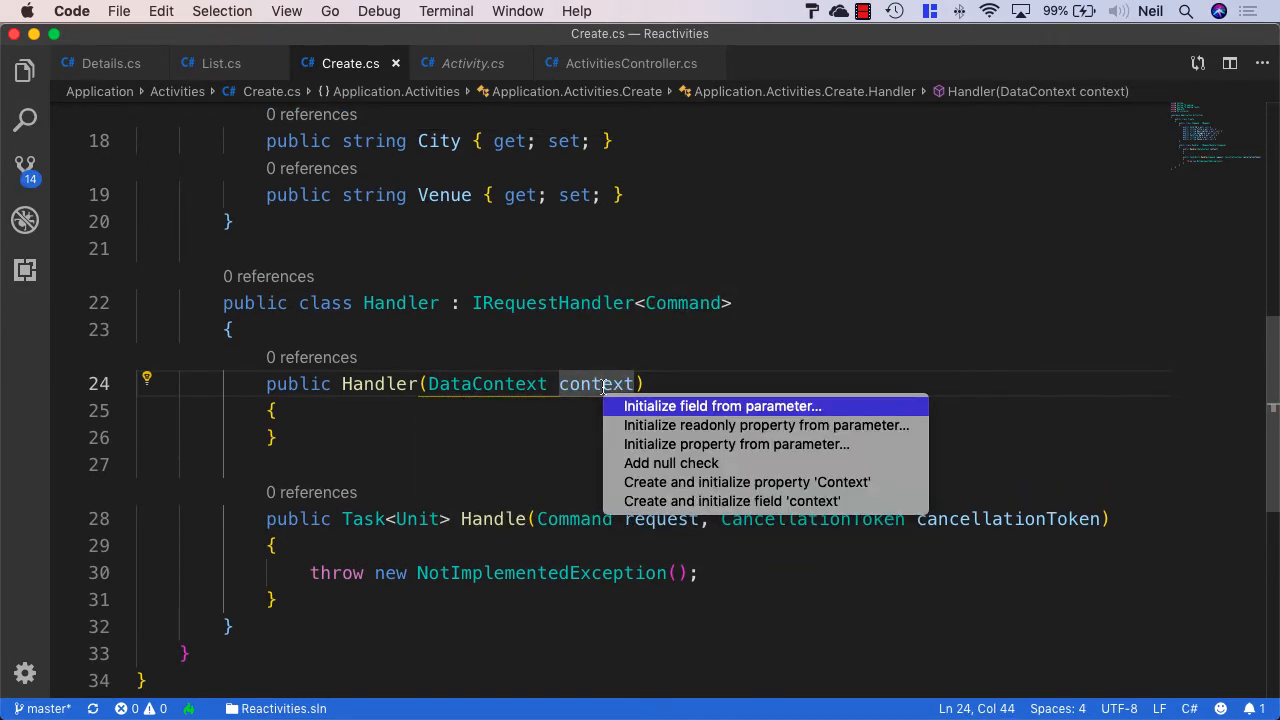
pyautogui.click(721, 405)
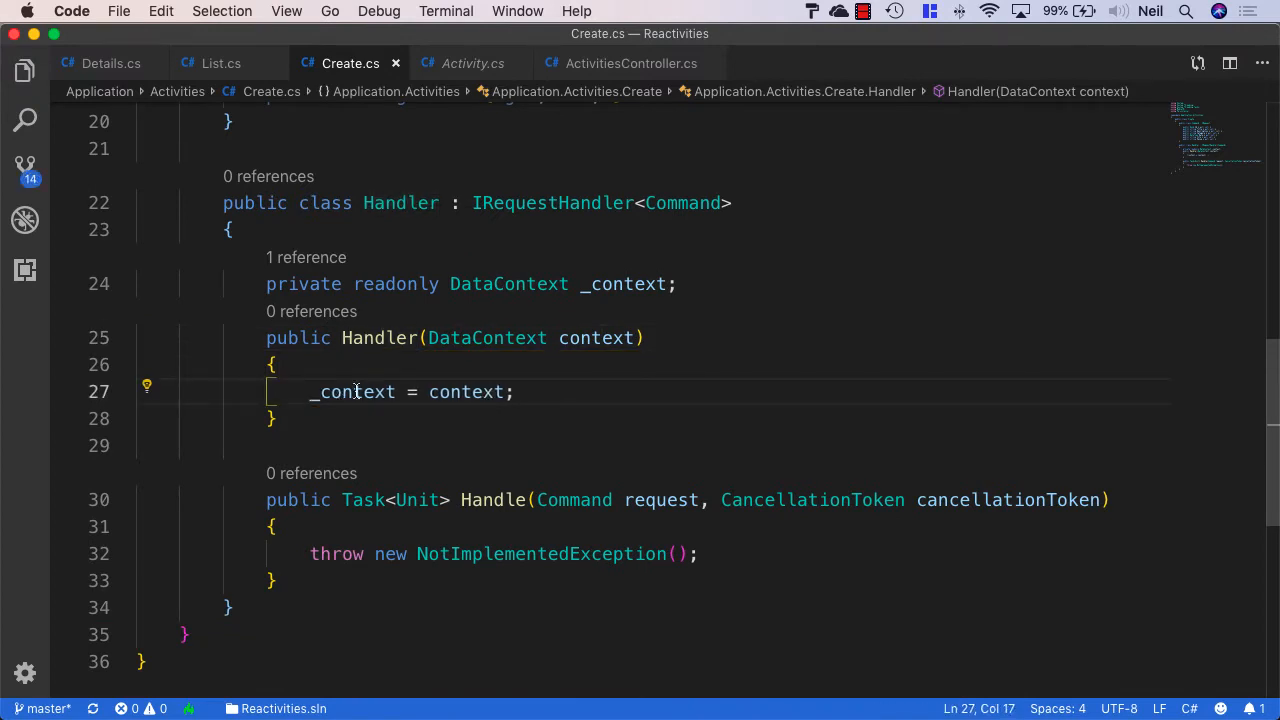
pyautogui.scroll(-3)
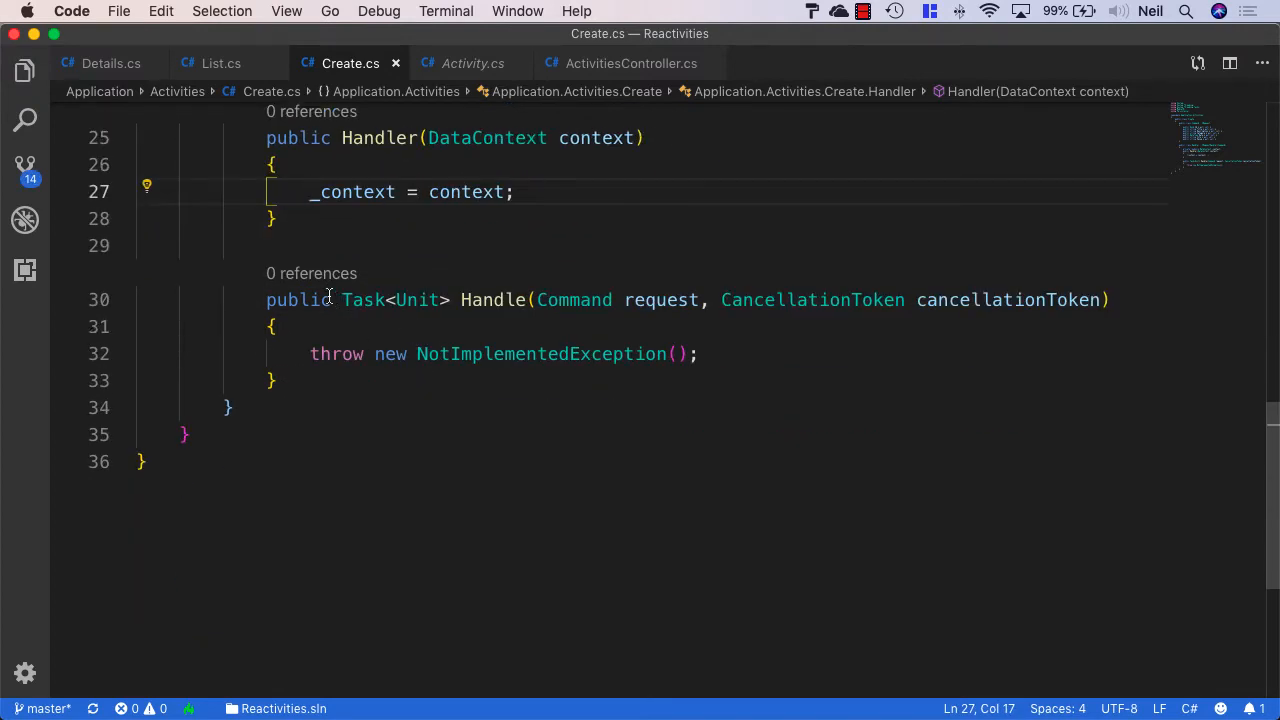
# Mark Handle async and replace the throw line with 'var activity = new Activity'.
pyautogui.write('async')
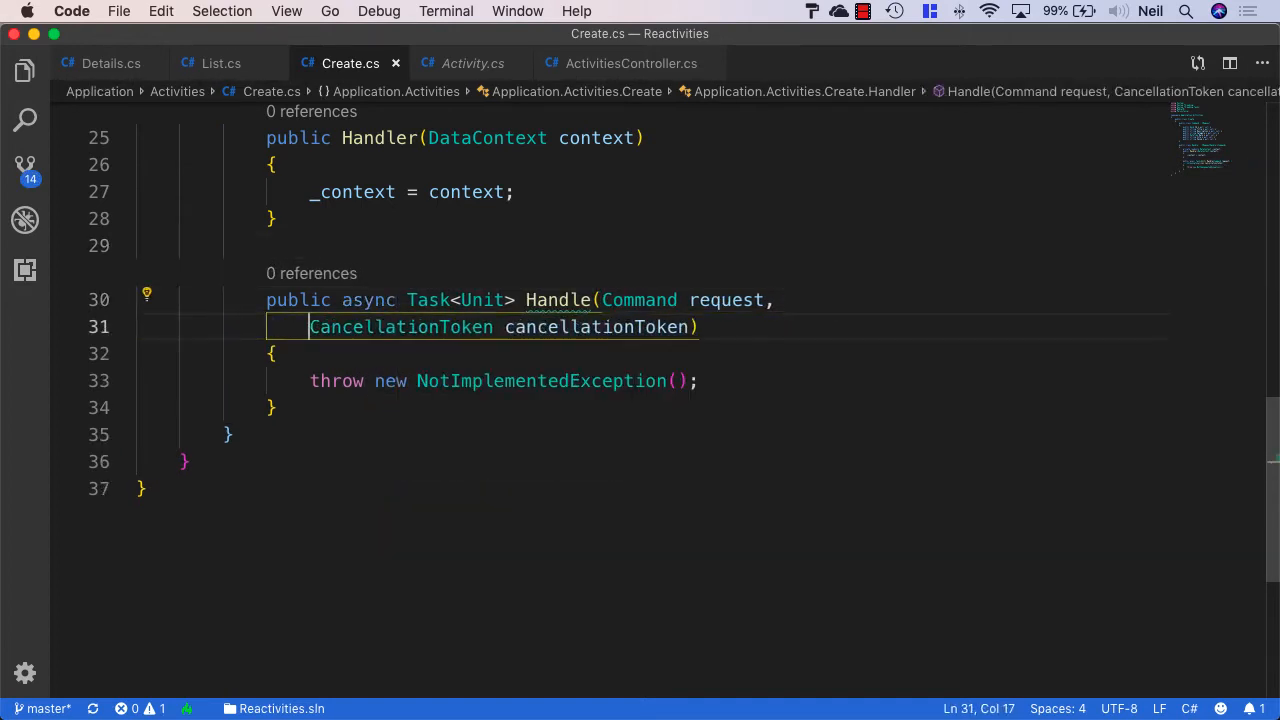
pyautogui.click(310, 380)
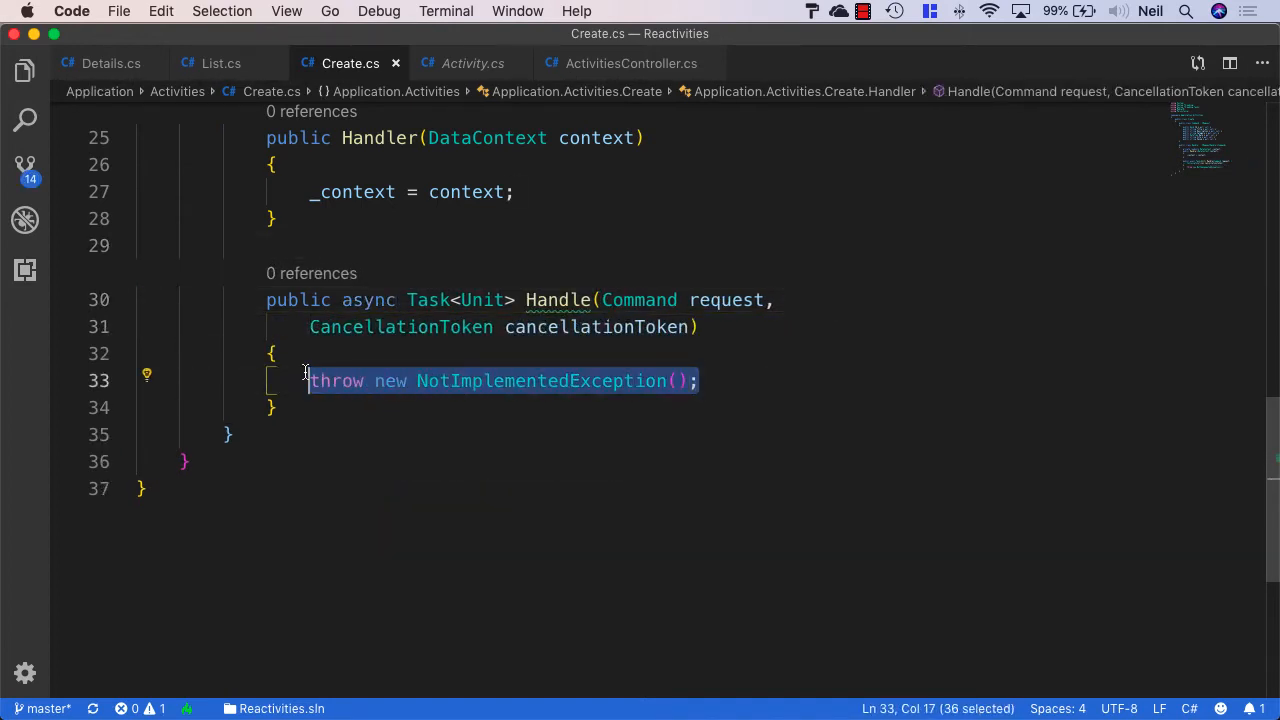
pyautogui.write('var activi')
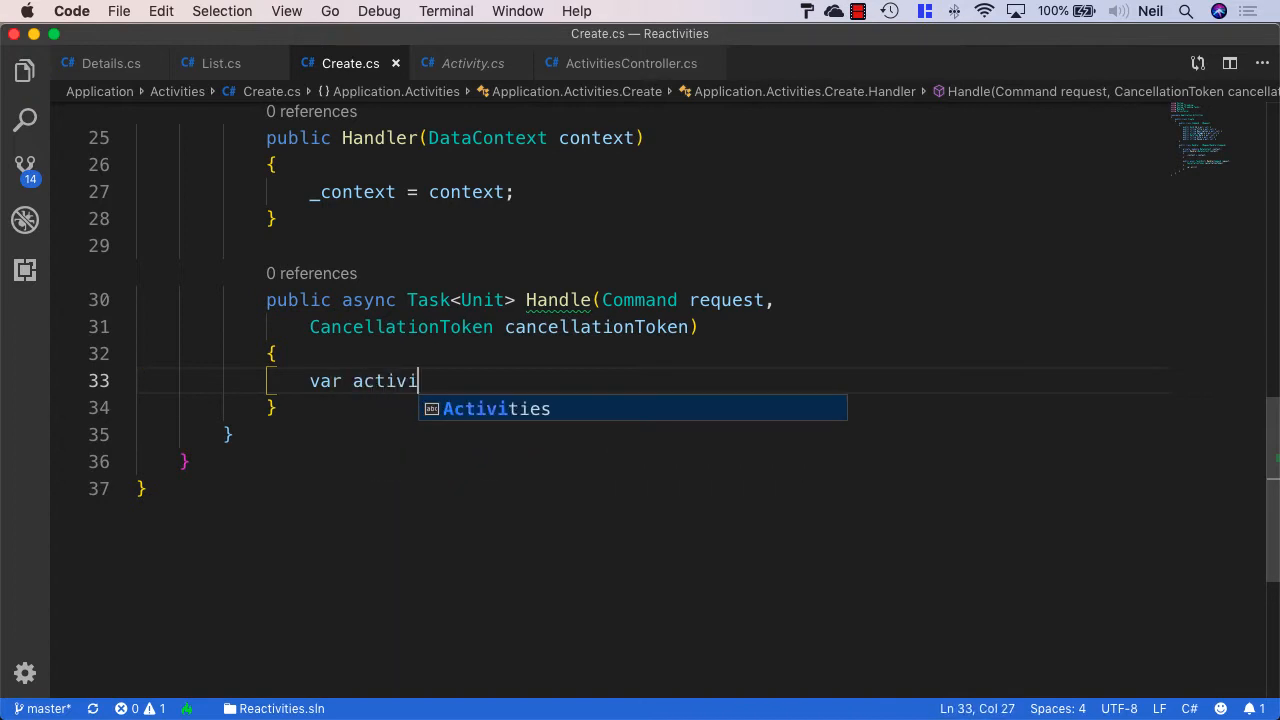
pyautogui.write('ty = new Activity')
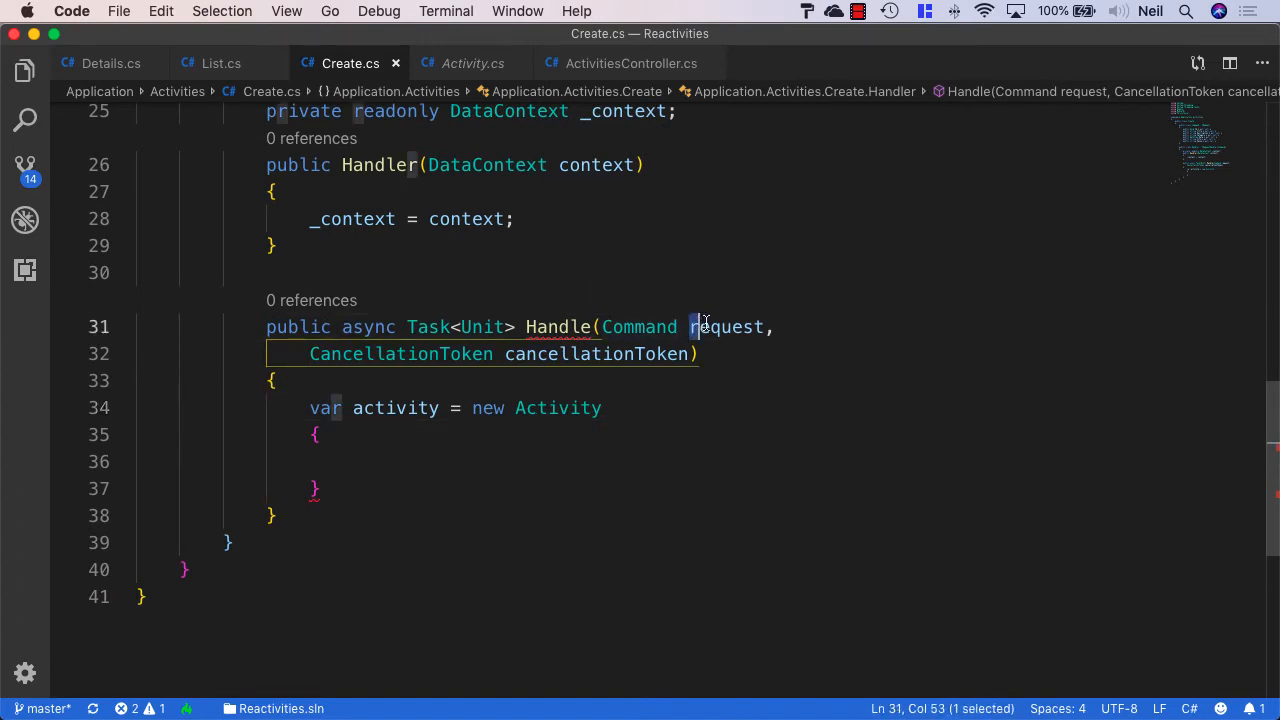
# Assign request.Id, Title, Description, Category, Date, City and Venue in the Activity initializer.
pyautogui.click(417, 461)
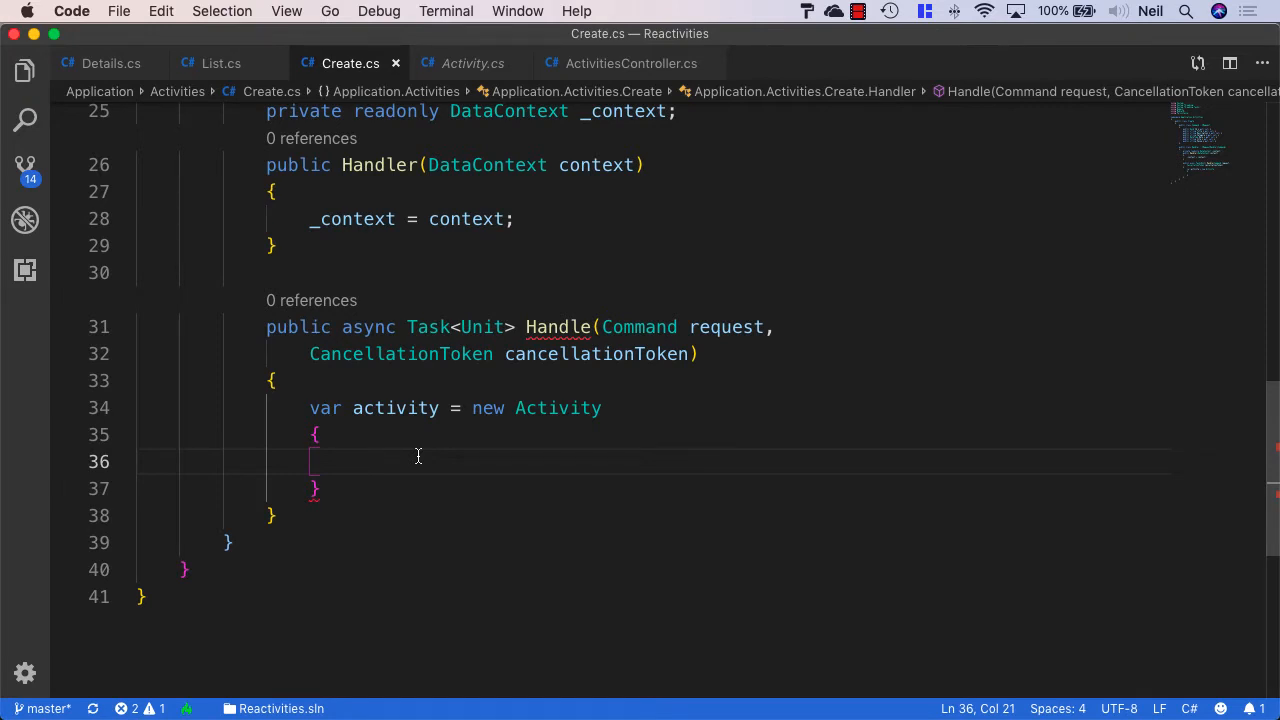
pyautogui.write('Id')
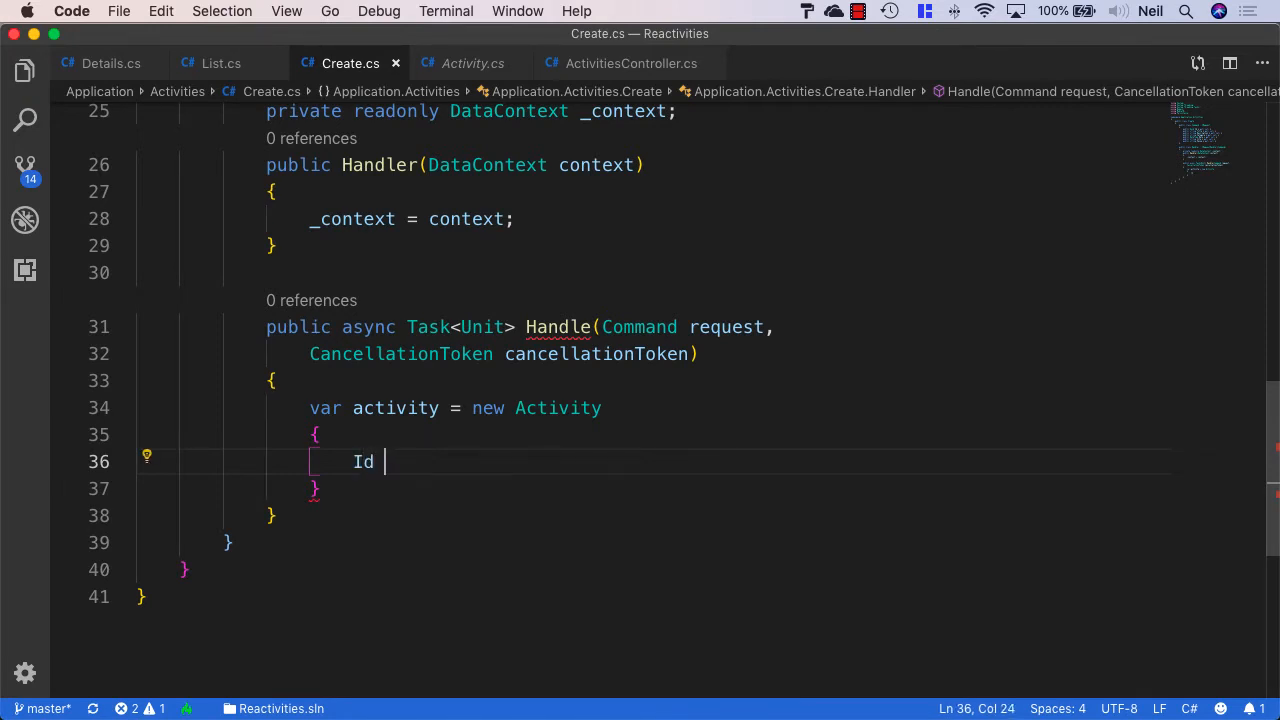
pyautogui.write('= request.Id,')
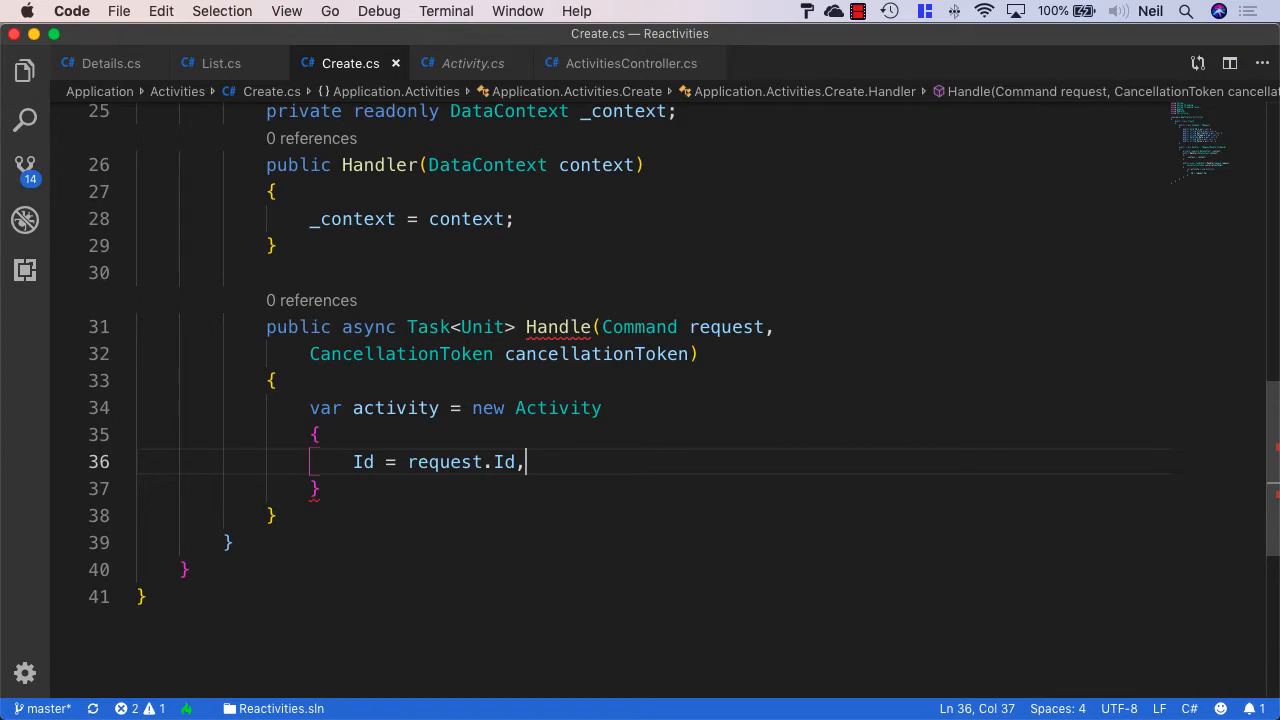
pyautogui.write('Title = request.Title,')
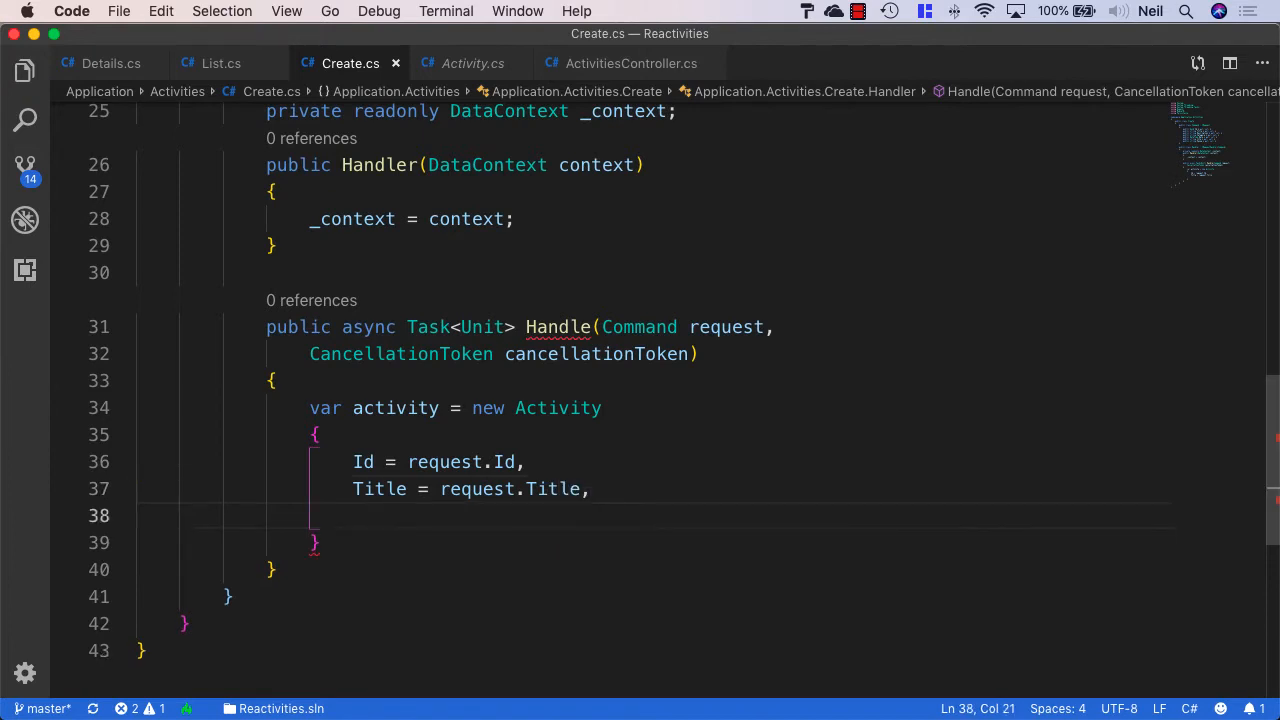
pyautogui.write('Description = request.Description')
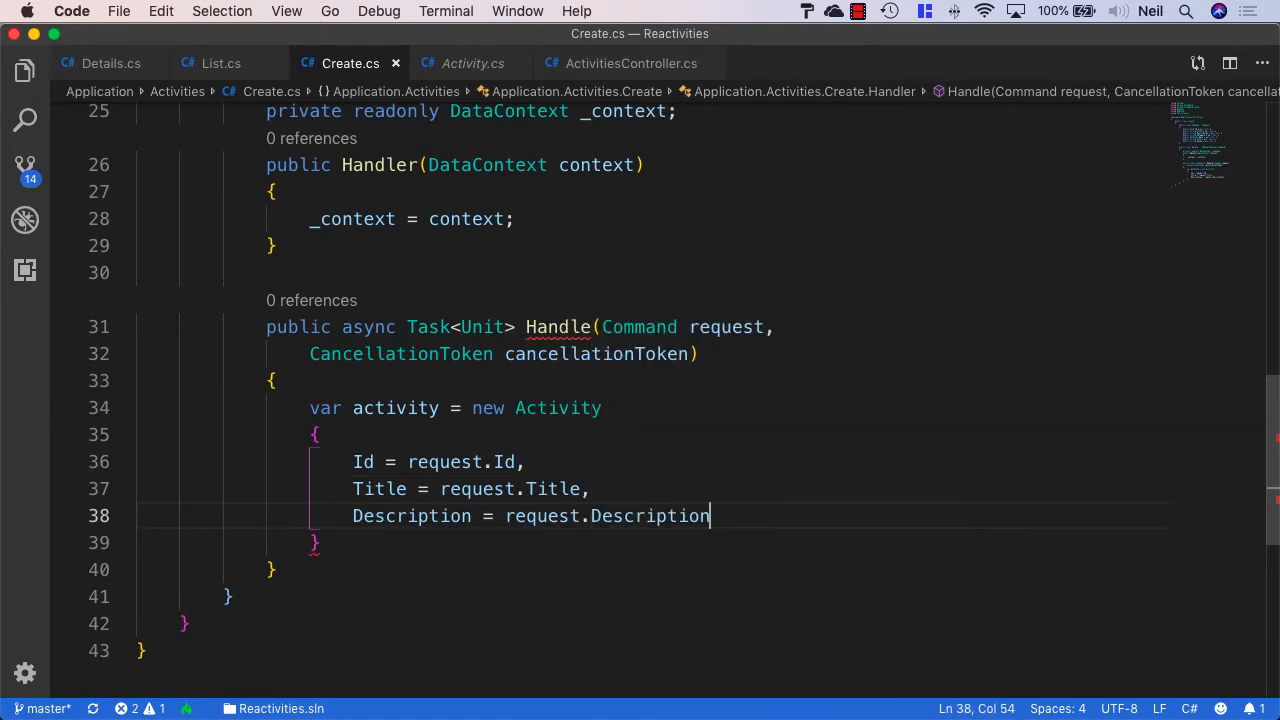
pyautogui.write(',')
pyautogui.write('Category = request.Category,')
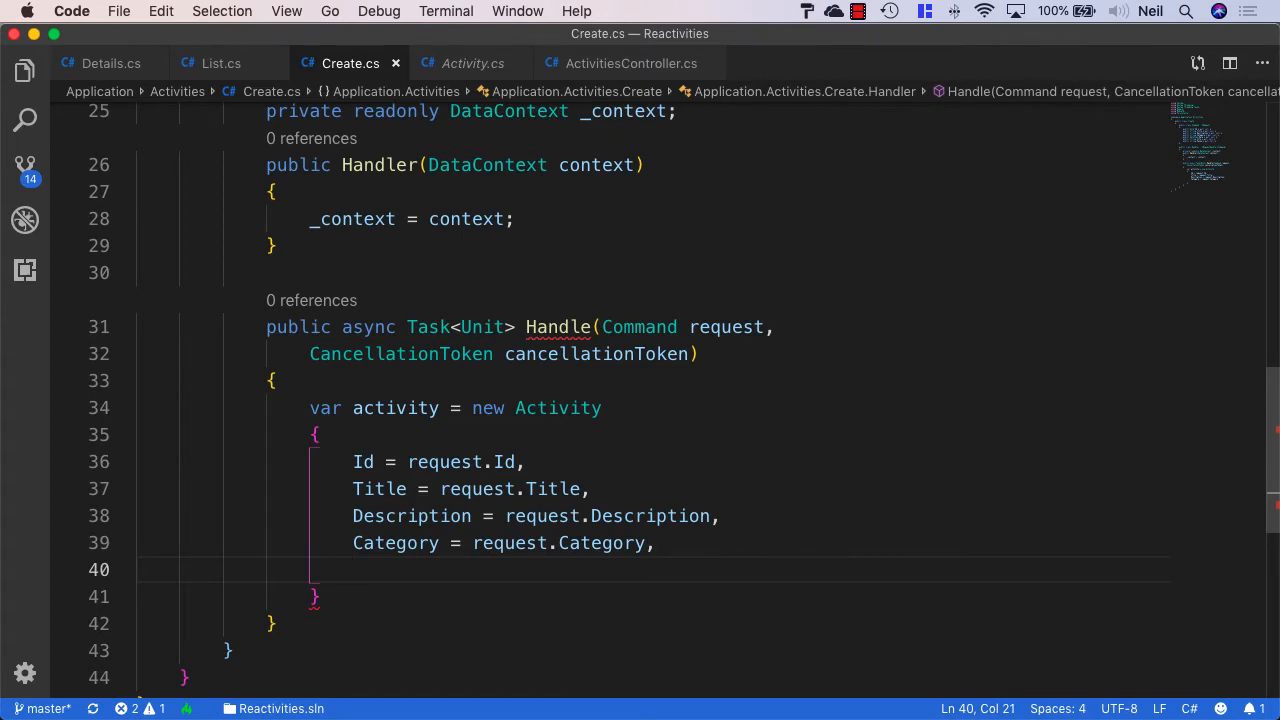
pyautogui.write('Date = ref')
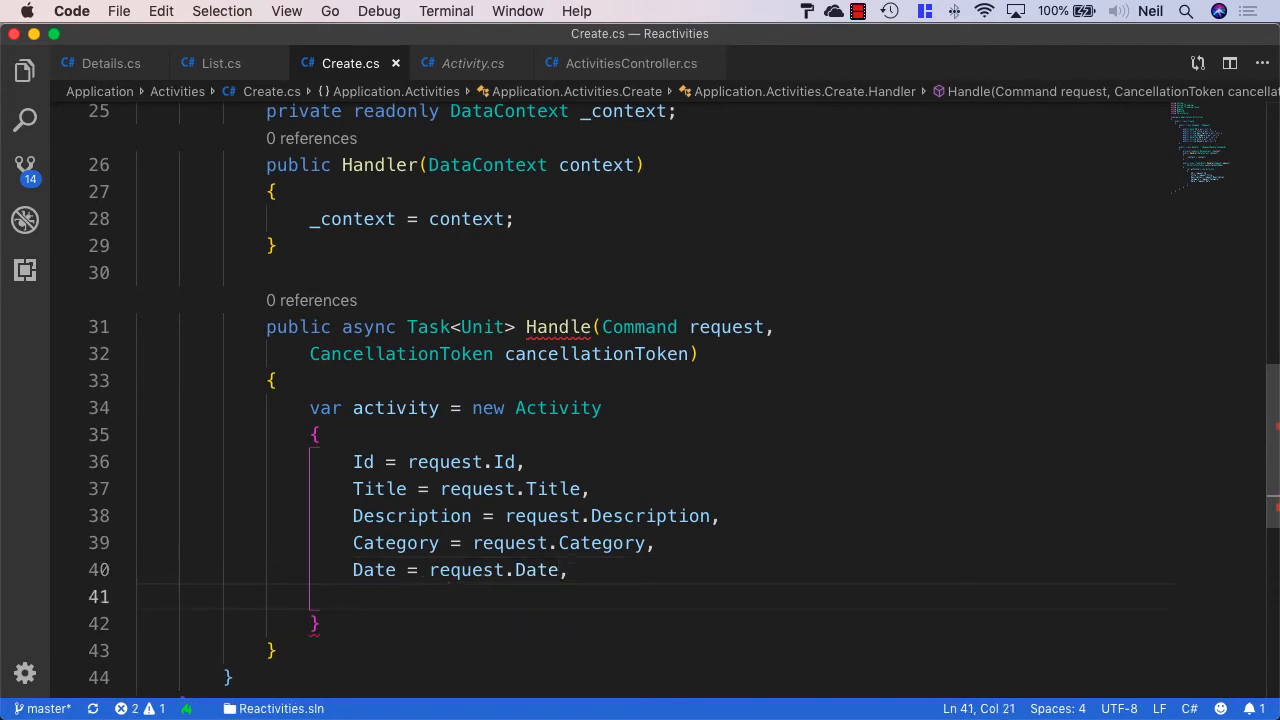
pyautogui.write('City = request.City,')
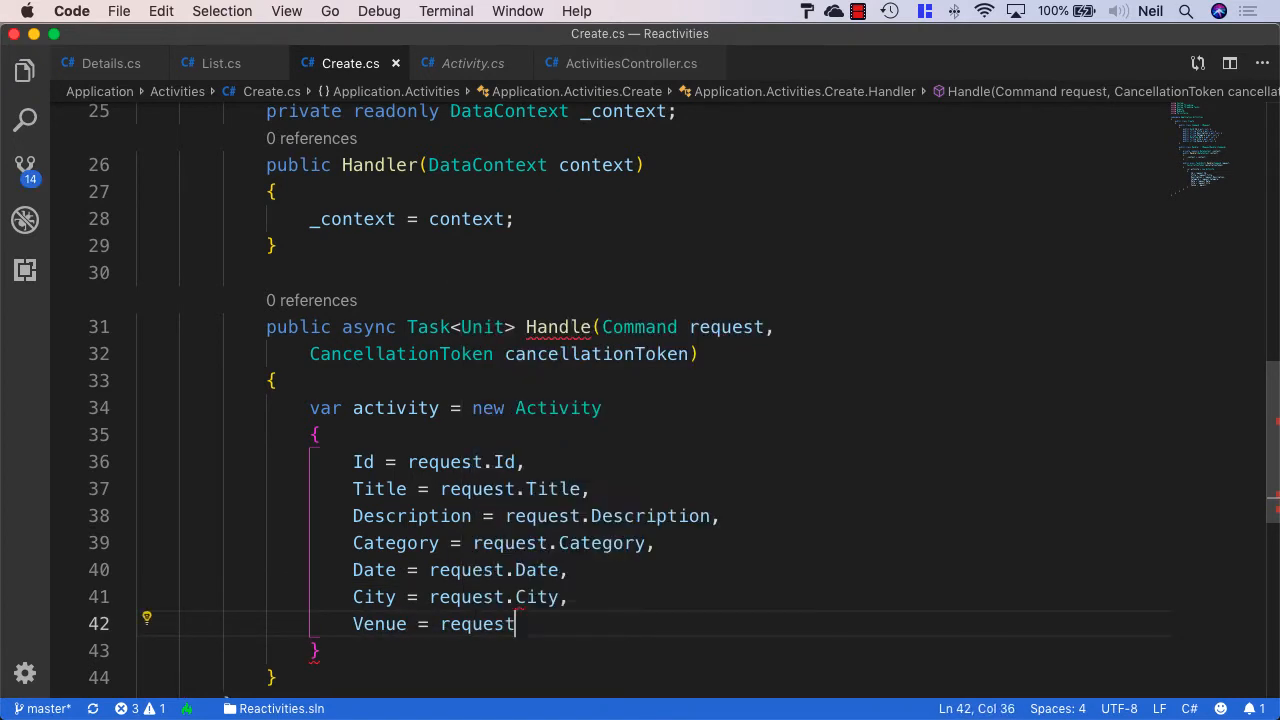
pyautogui.write('.Venue')
pyautogui.click(735, 651)
pyautogui.write(';')
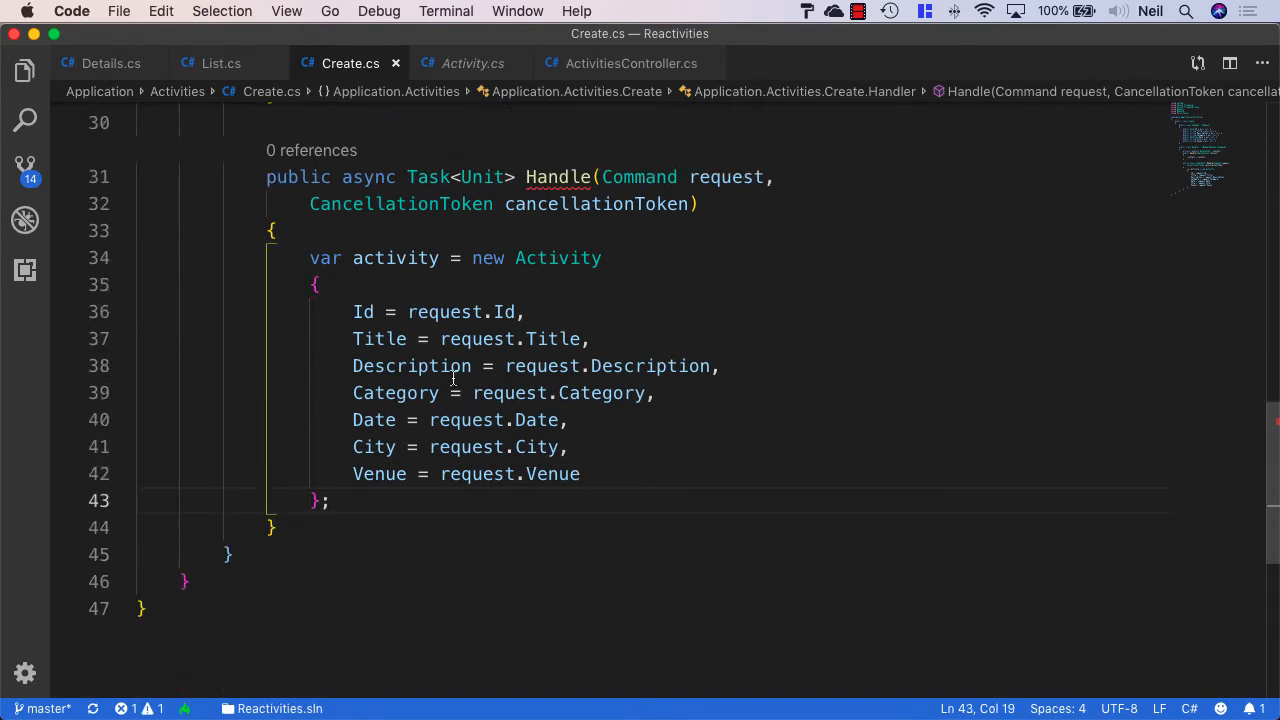
pyautogui.scroll(3)
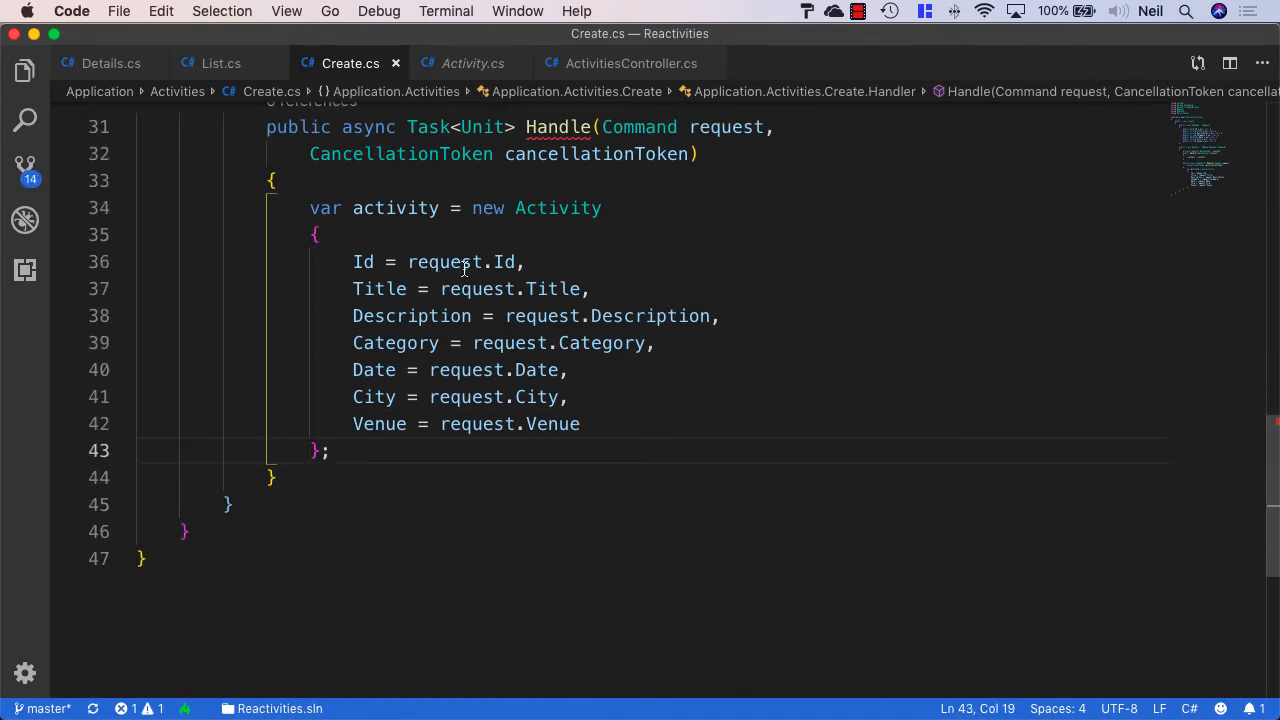
# Call _context.Activities.Add(activity); on a new line after the initializer.
pyautogui.doubleClick(395, 208)
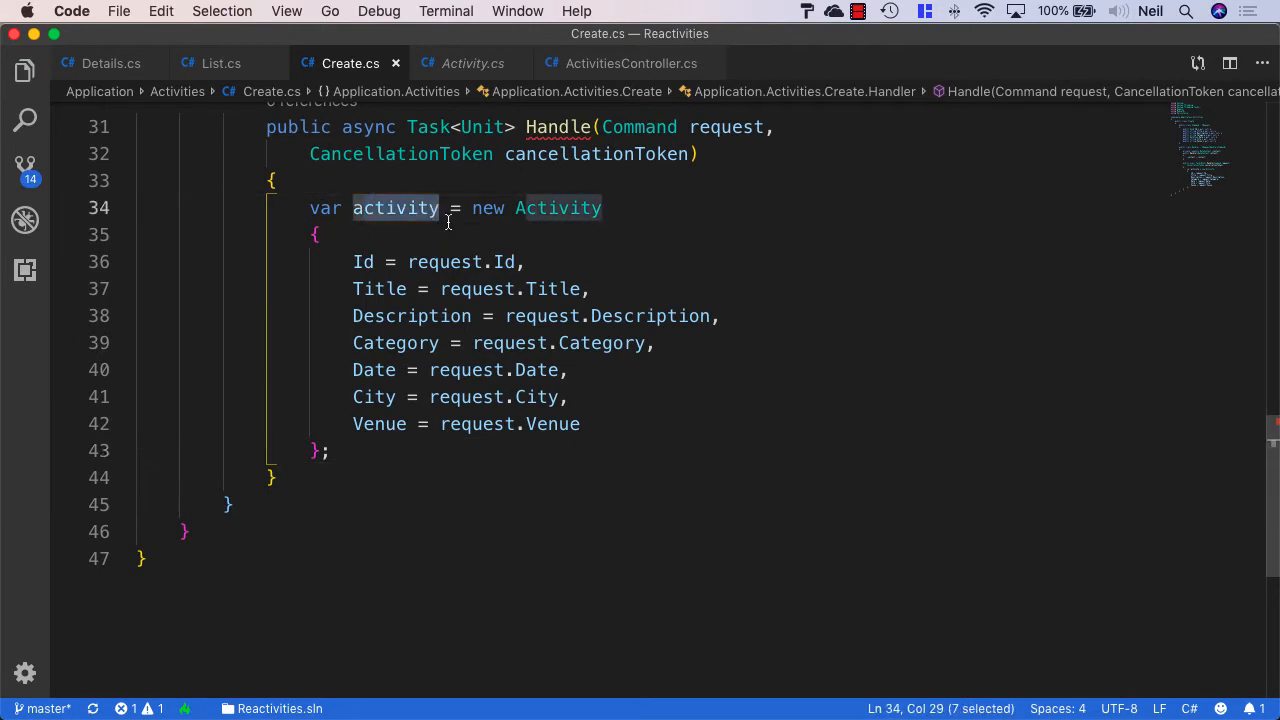
pyautogui.press('enter')
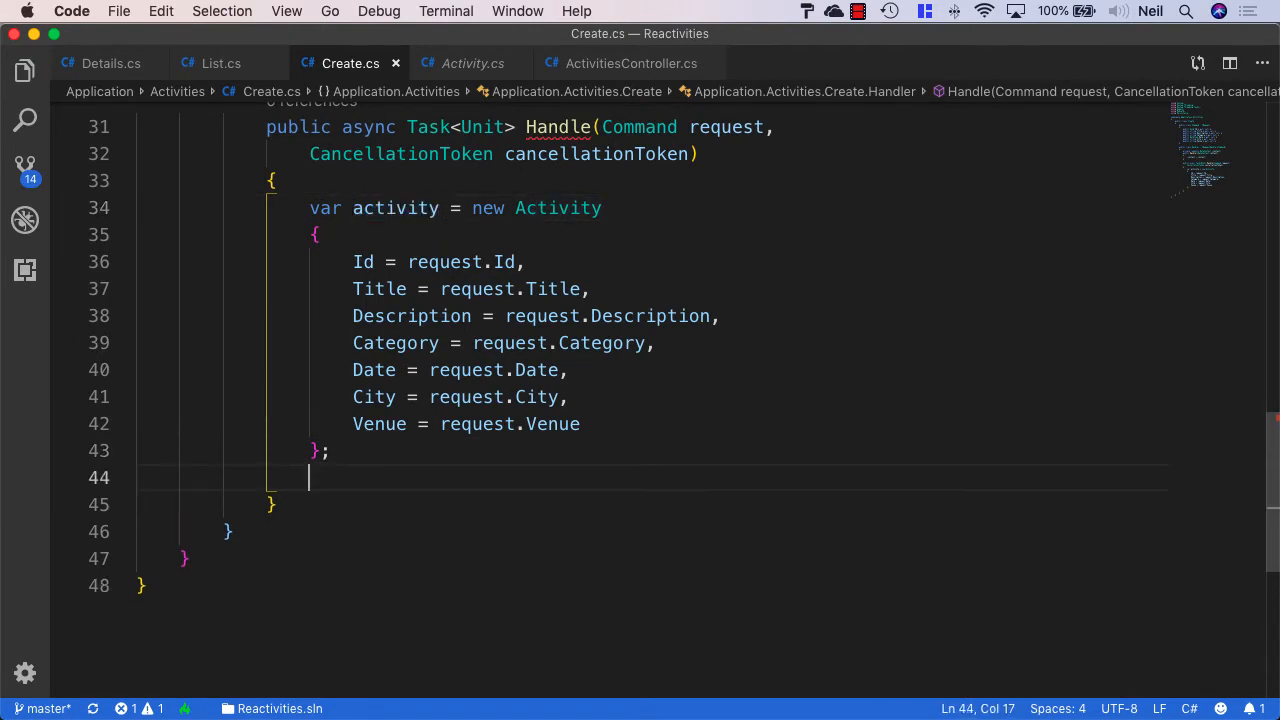
pyautogui.write('_context.')
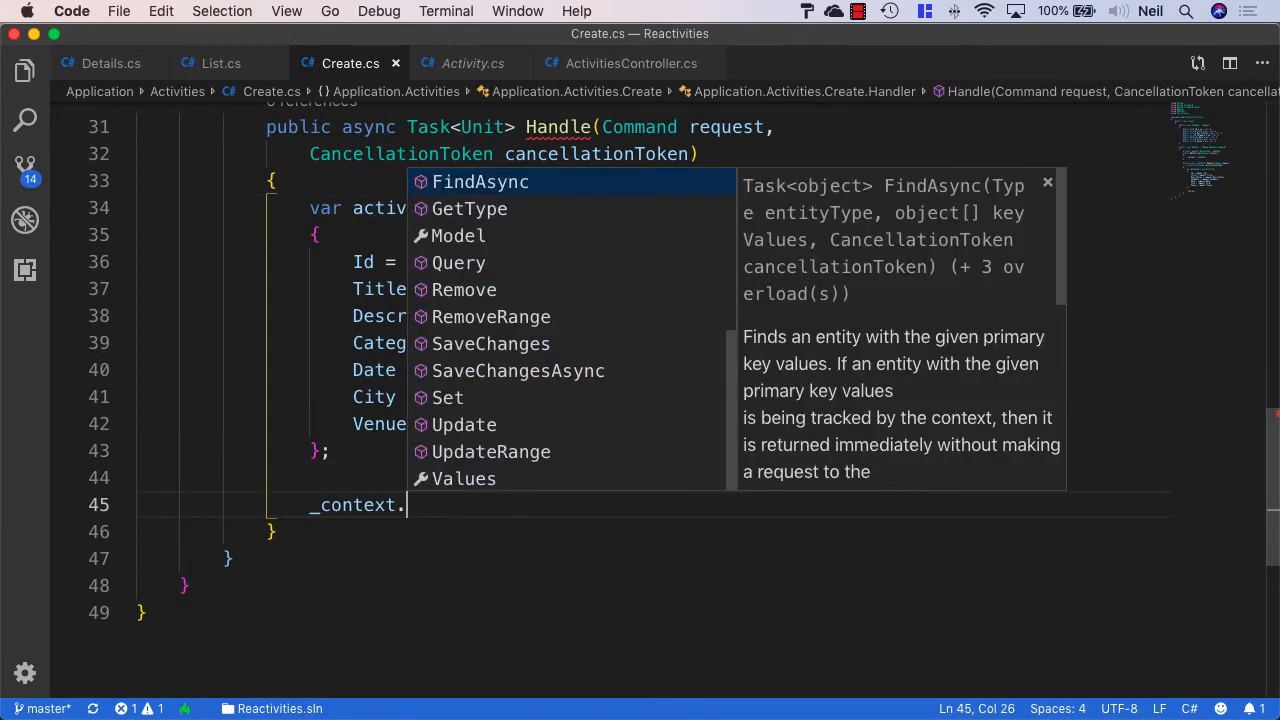
pyautogui.write('Activities.Add(activity')
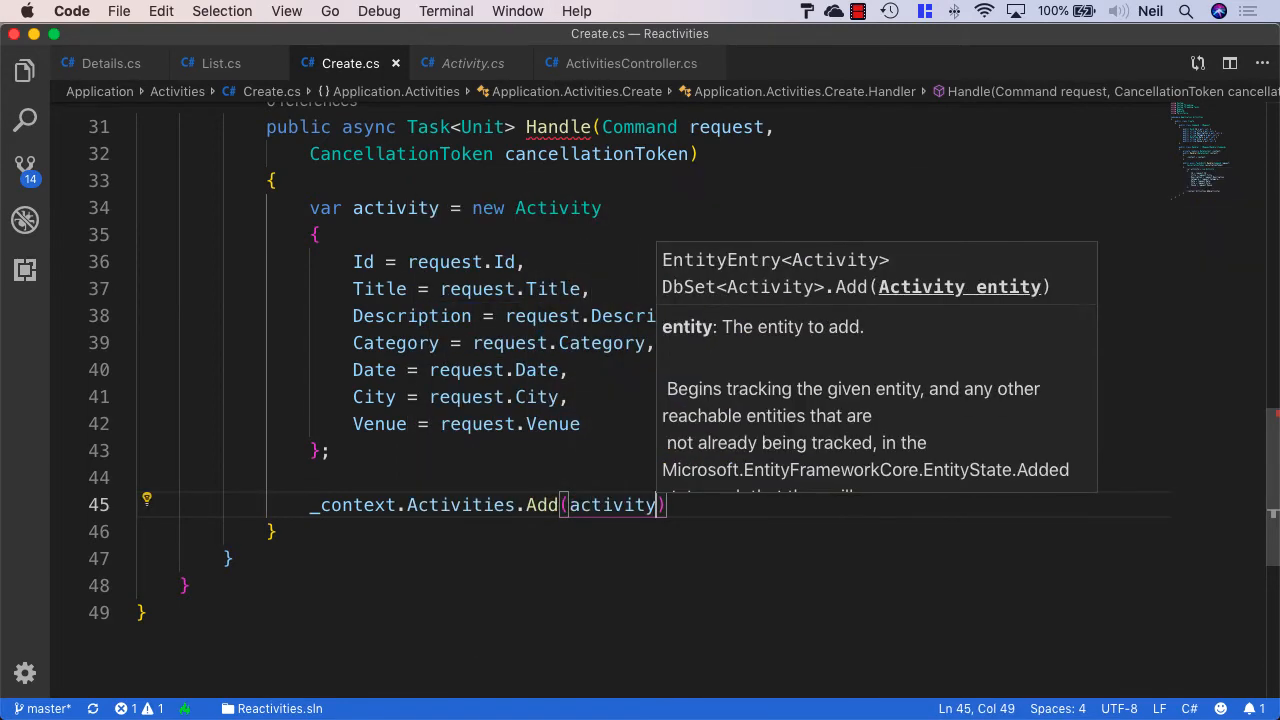
pyautogui.write(';')
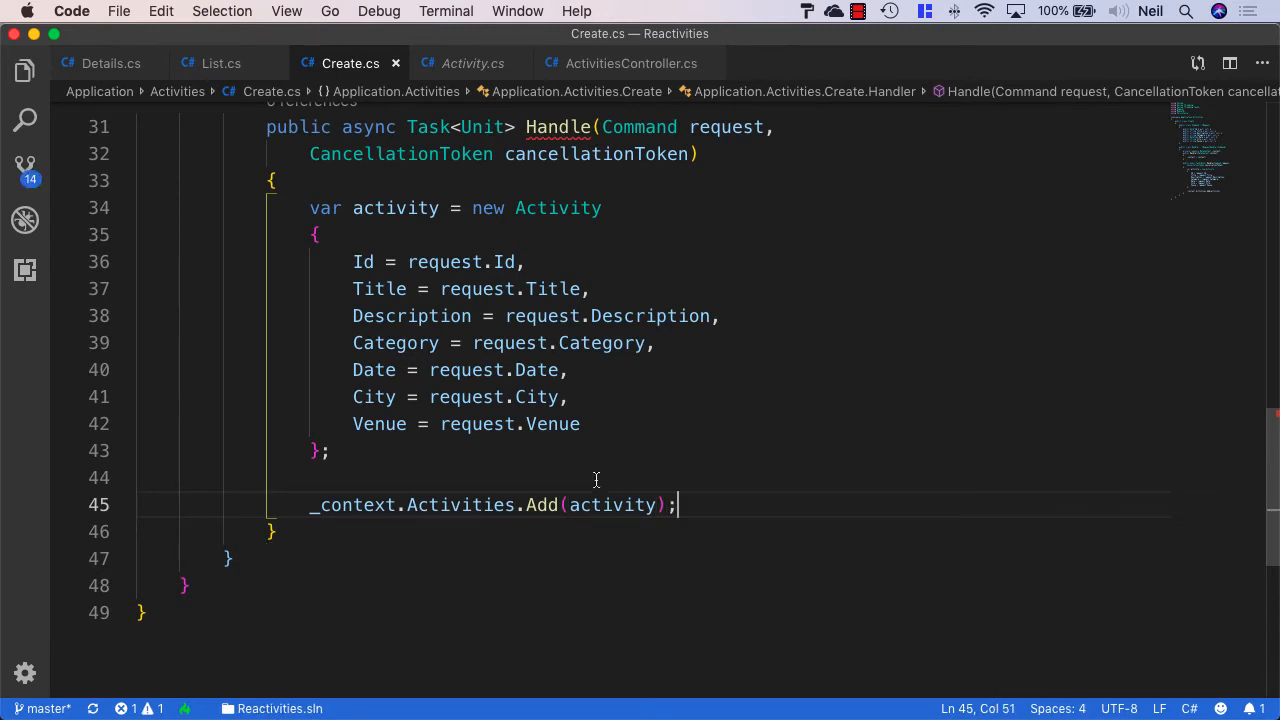
# Start retyping Add as AddAsync and read the AddAsync IntelliSense documentation.
pyautogui.click(562, 504)
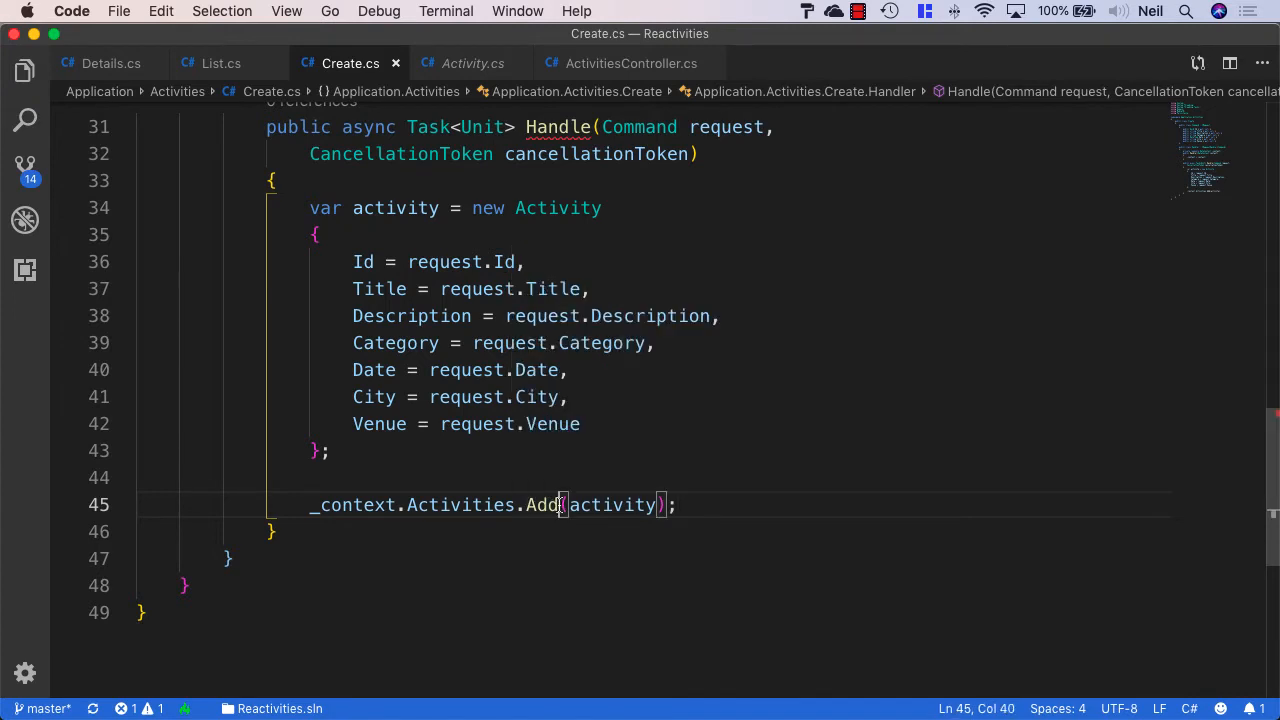
pyautogui.write('A')
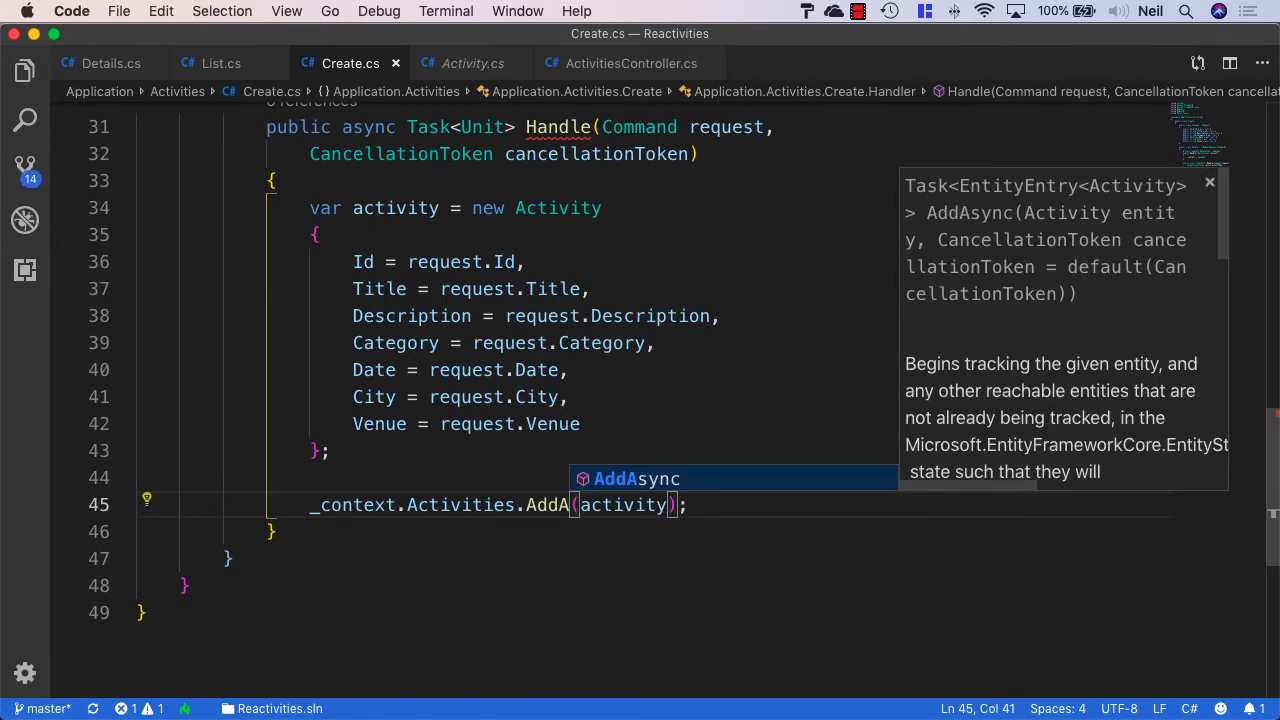
pyautogui.moveTo(660, 489)
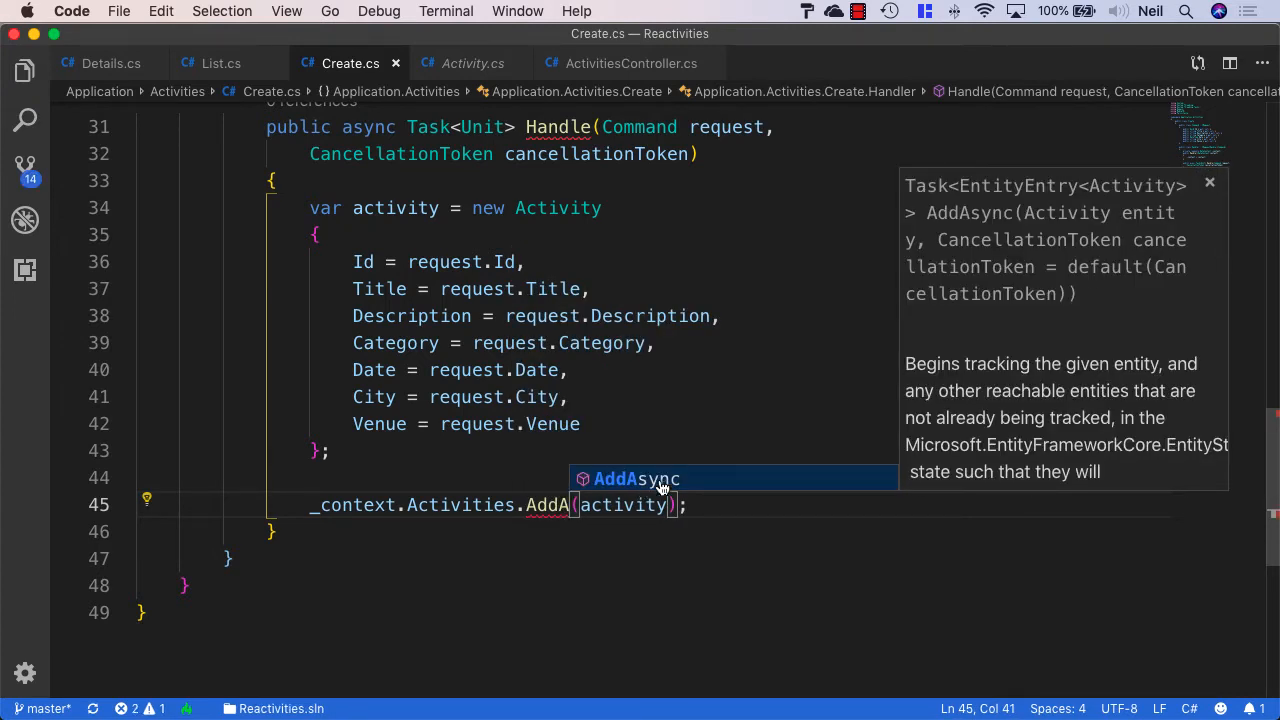
pyautogui.moveTo(651, 488)
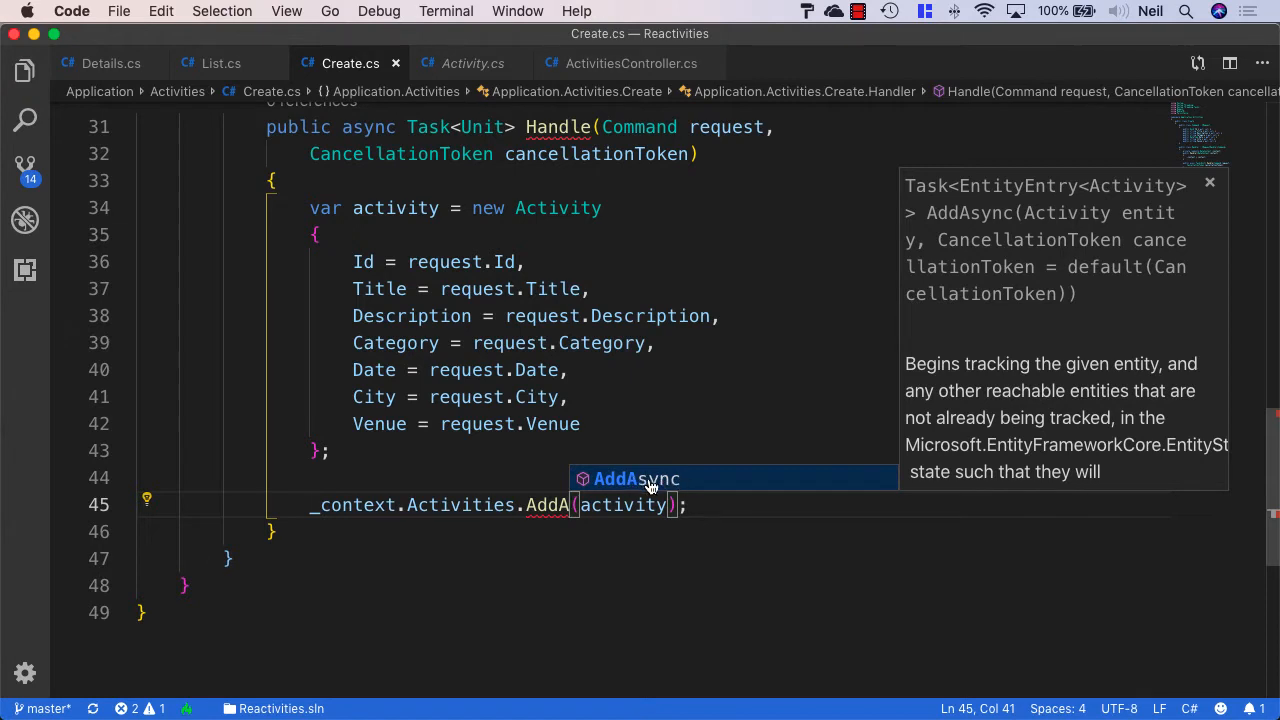
pyautogui.scroll(-3)
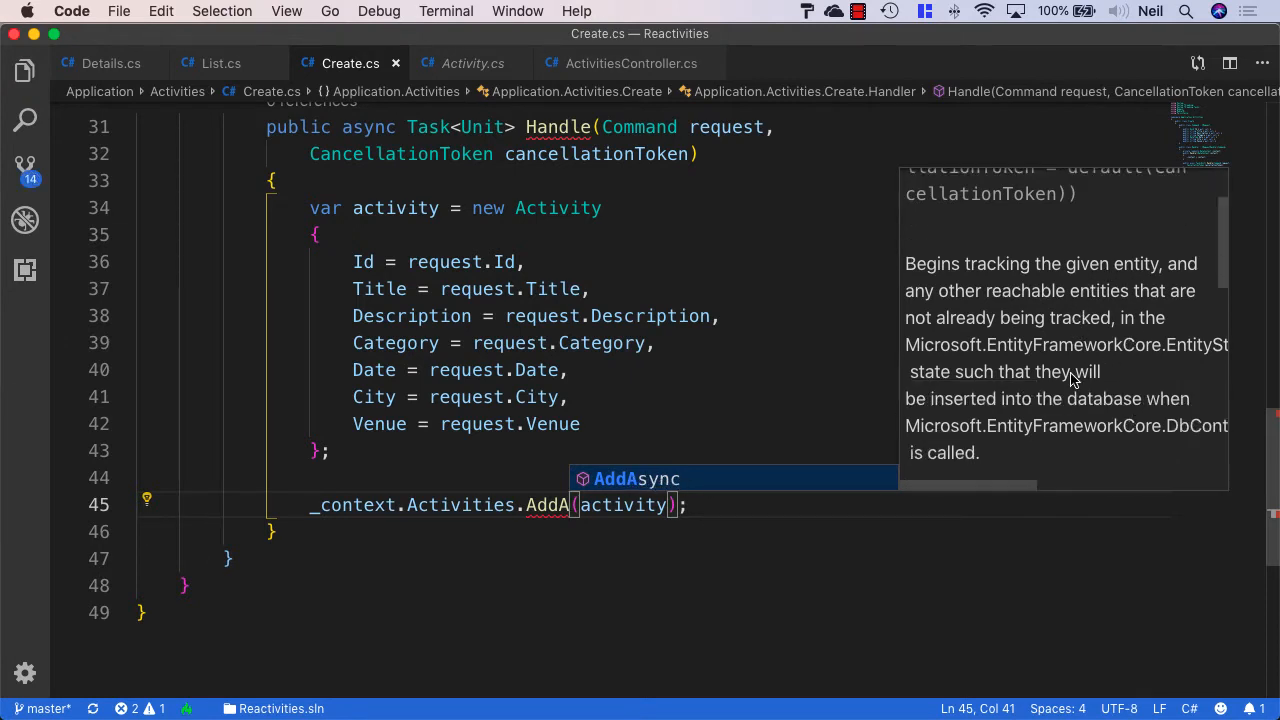
pyautogui.moveTo(990, 272)
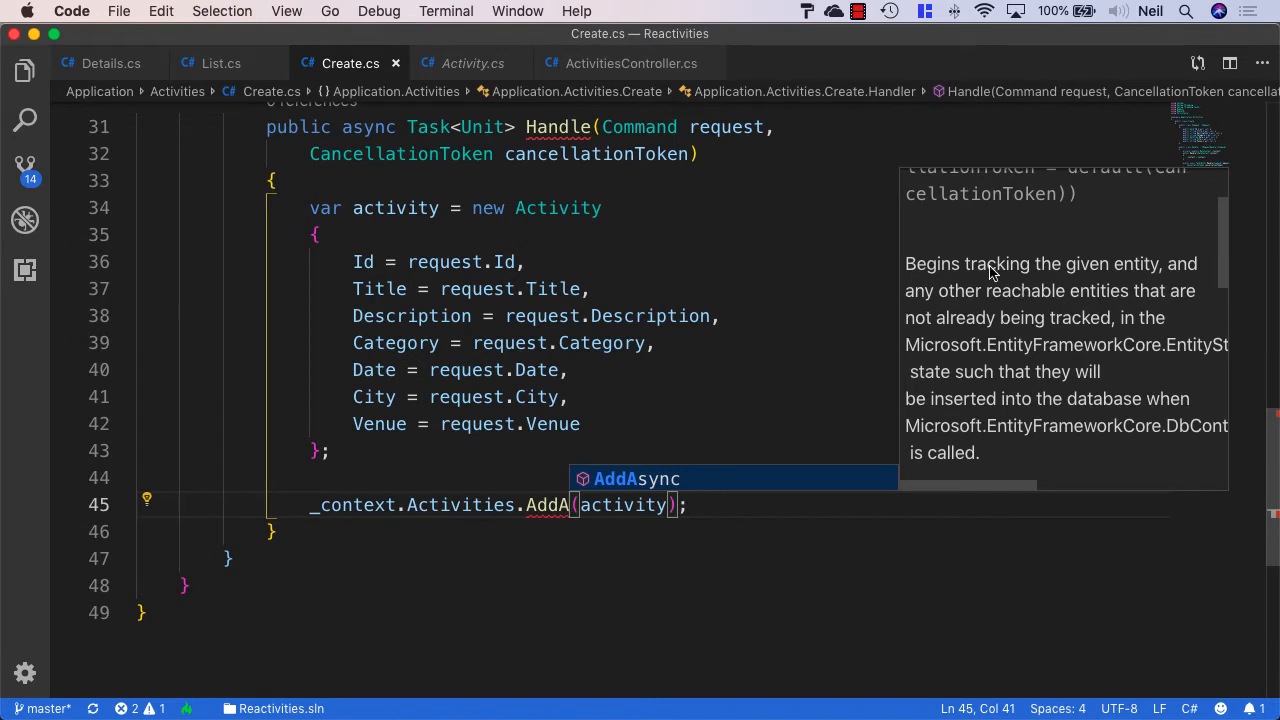
pyautogui.moveTo(1147, 288)
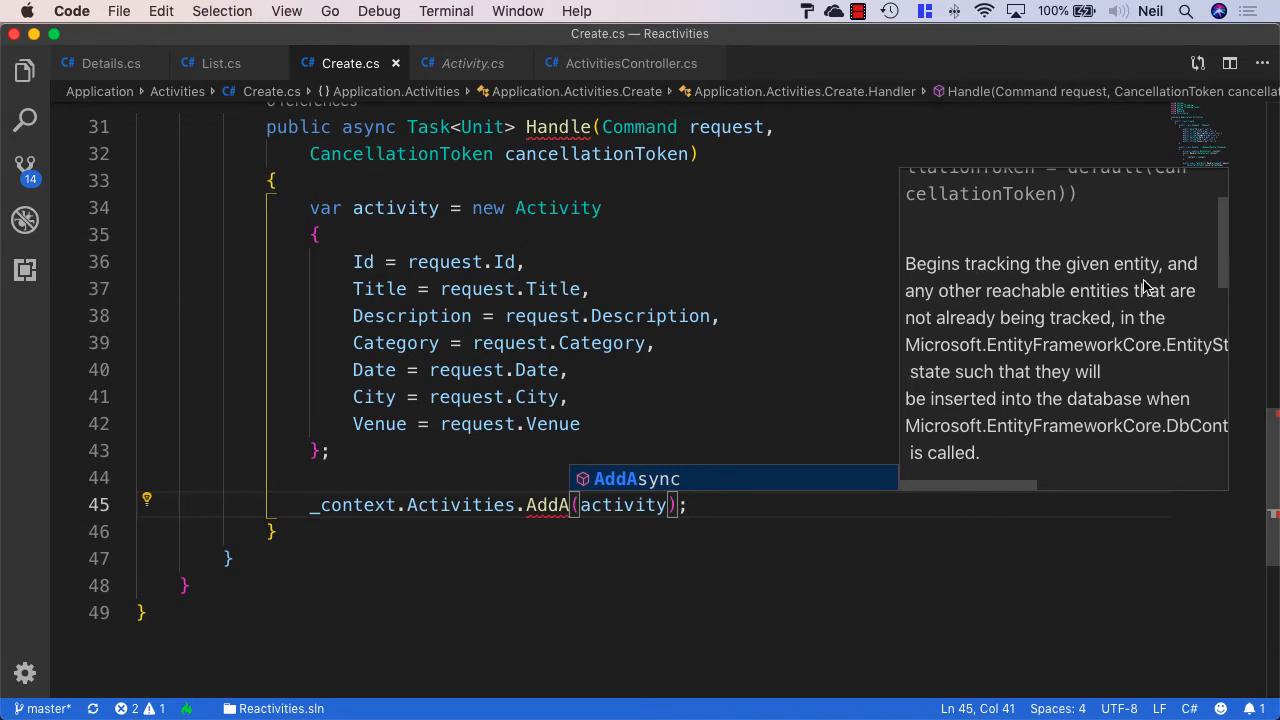
pyautogui.moveTo(1147, 293)
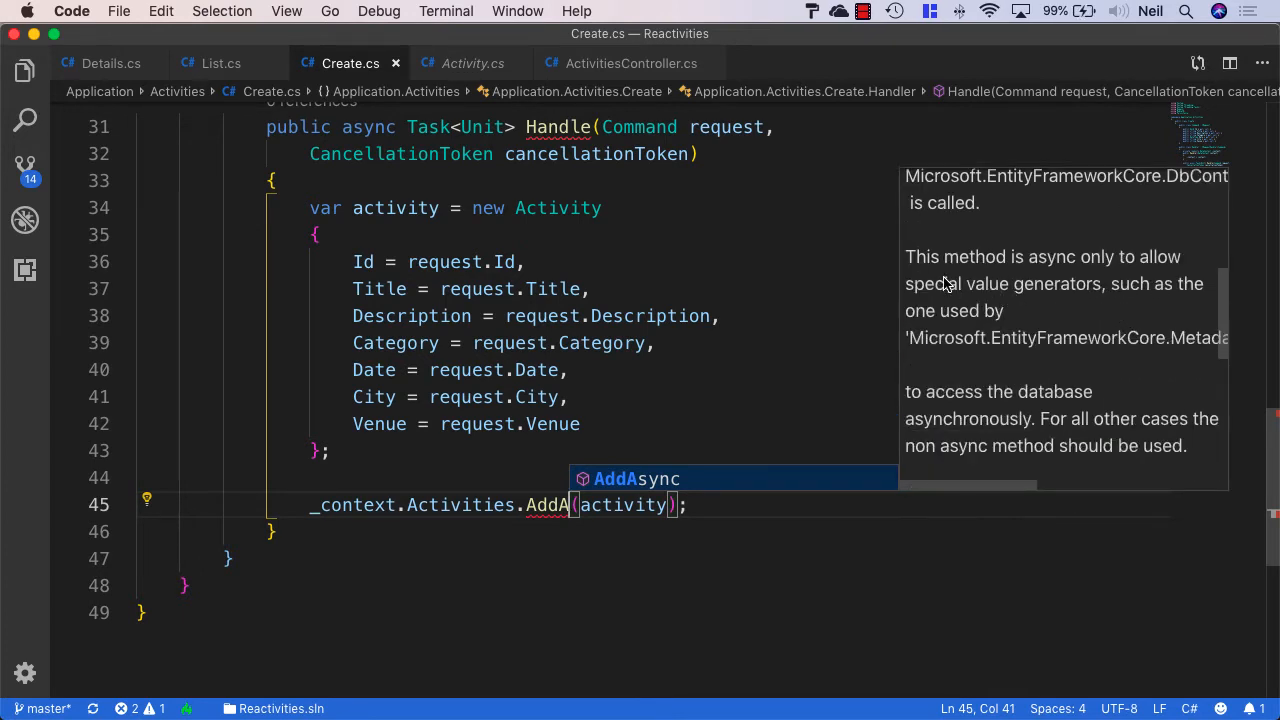
pyautogui.moveTo(993, 278)
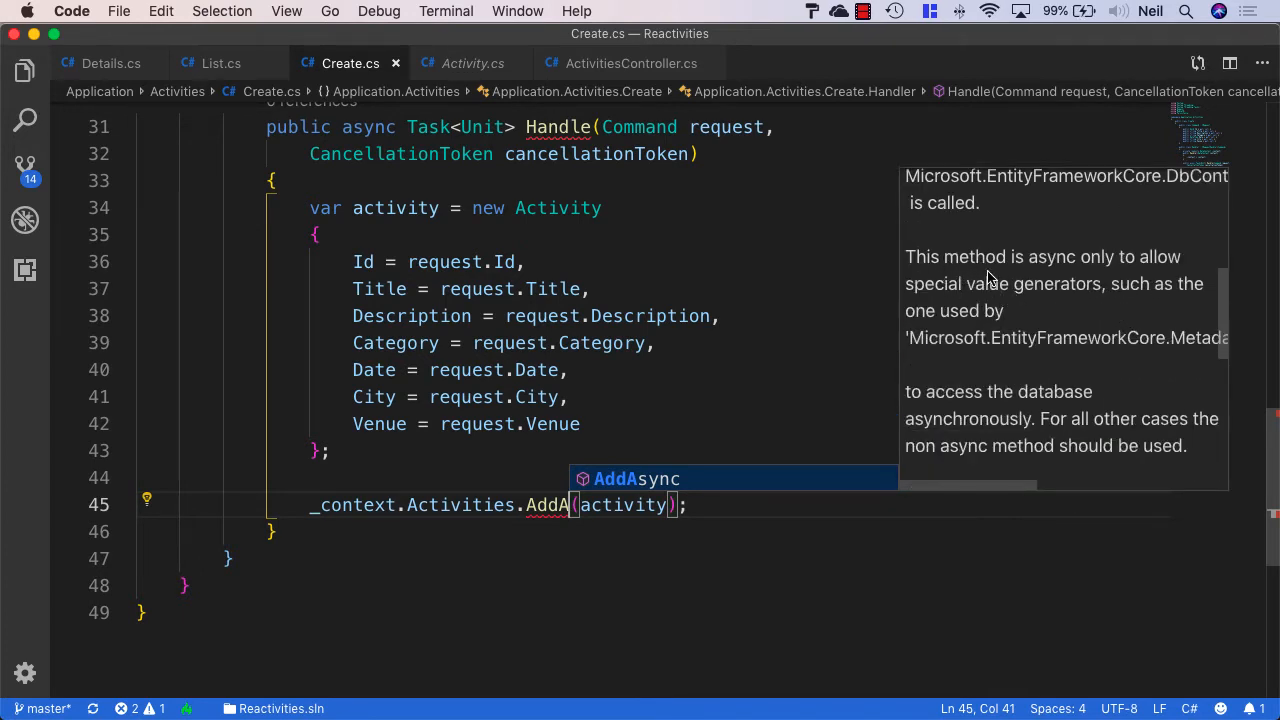
pyautogui.moveTo(1130, 278)
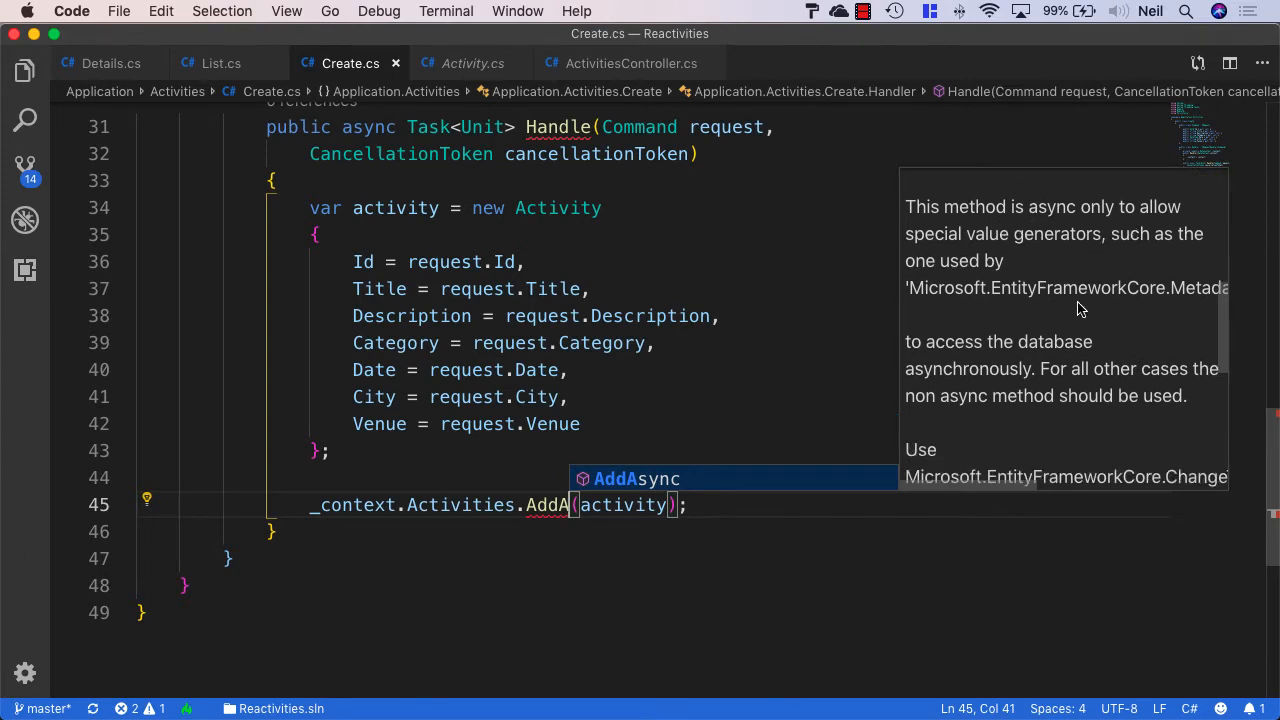
pyautogui.moveTo(970, 335)
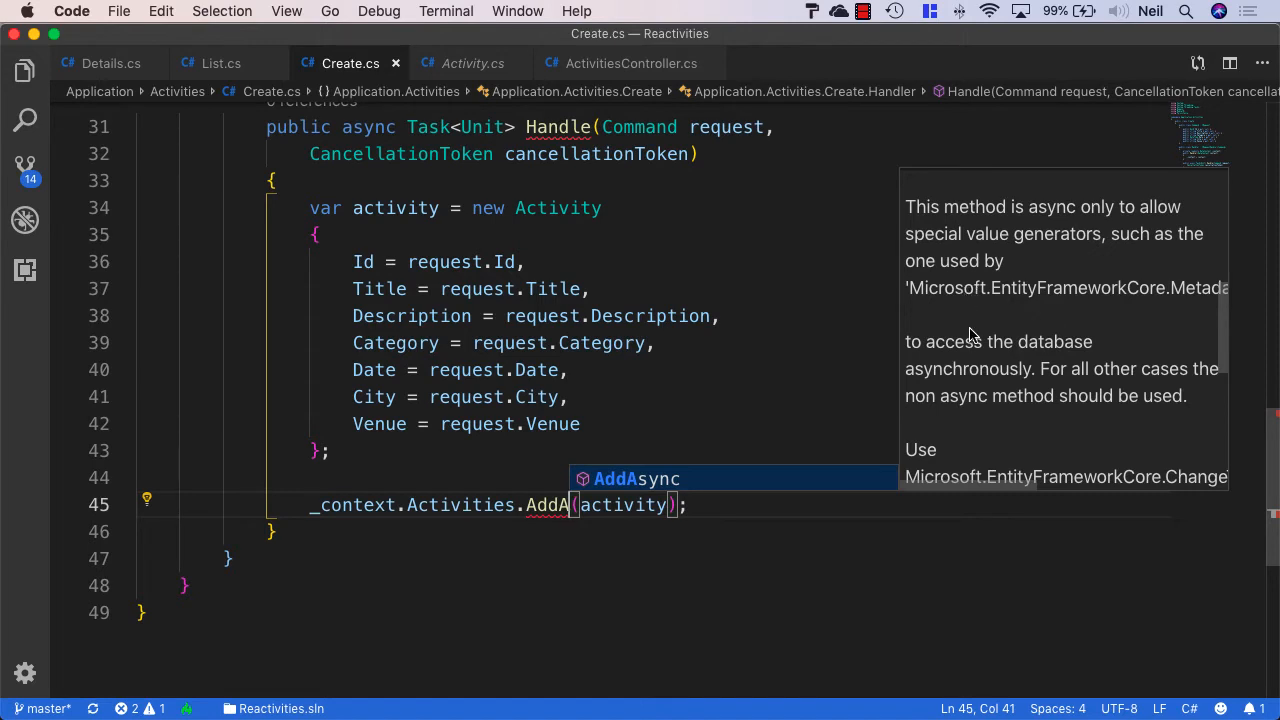
pyautogui.moveTo(1060, 410)
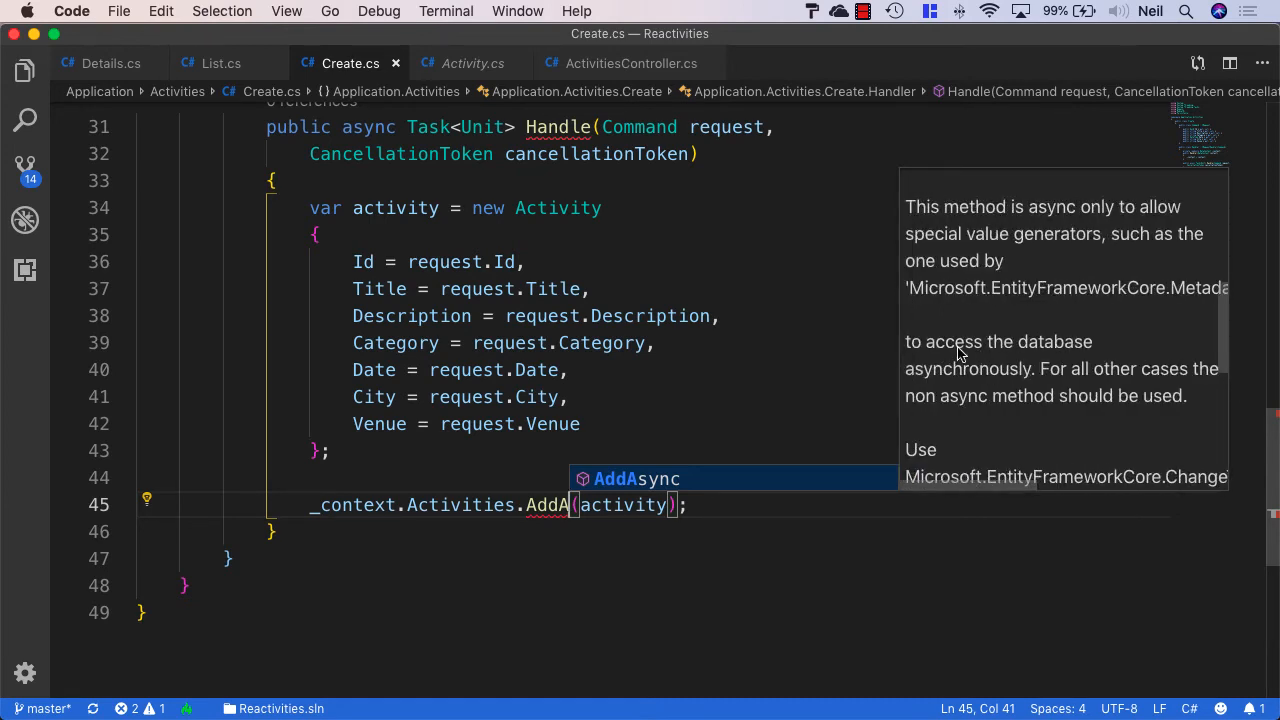
pyautogui.moveTo(1025, 385)
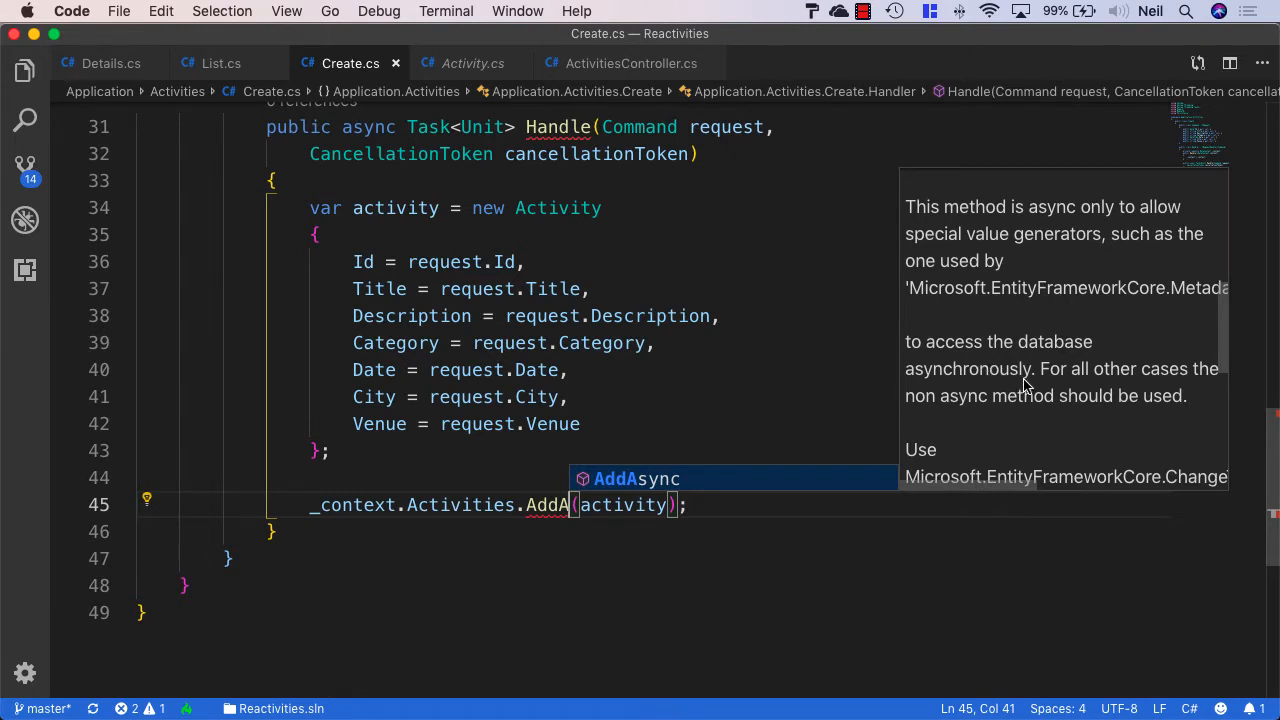
pyautogui.moveTo(1105, 410)
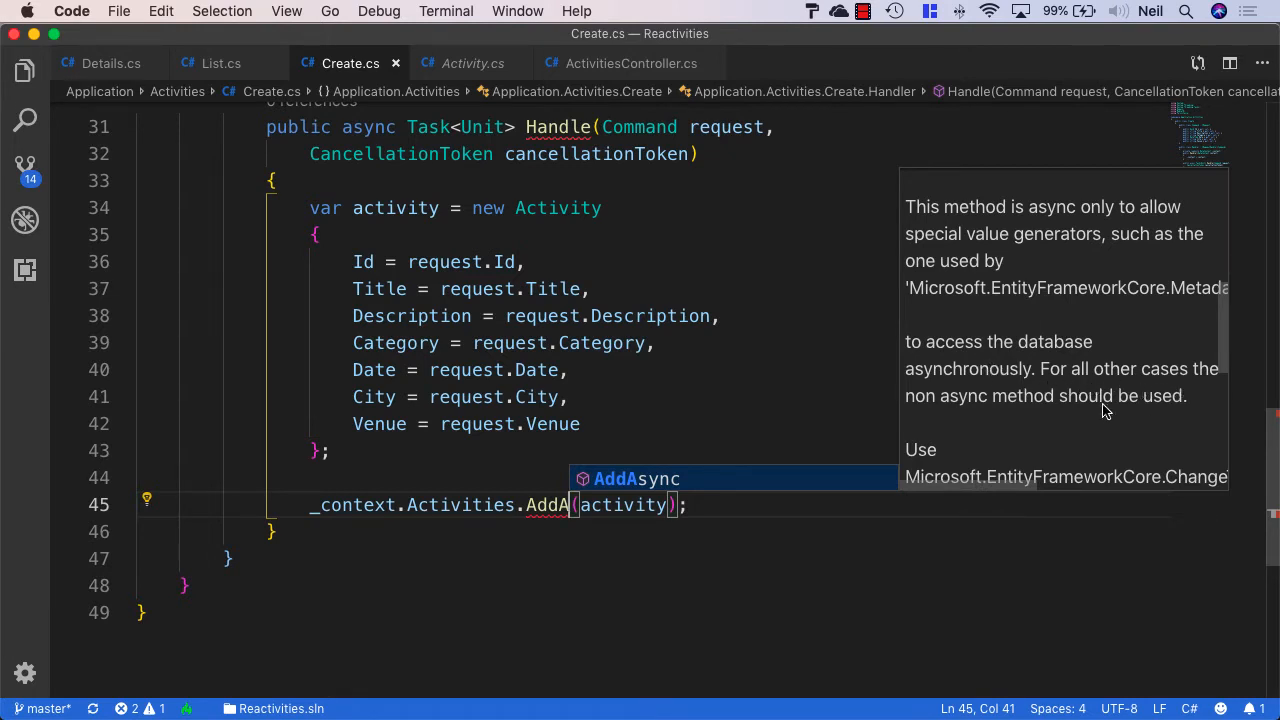
pyautogui.moveTo(1123, 420)
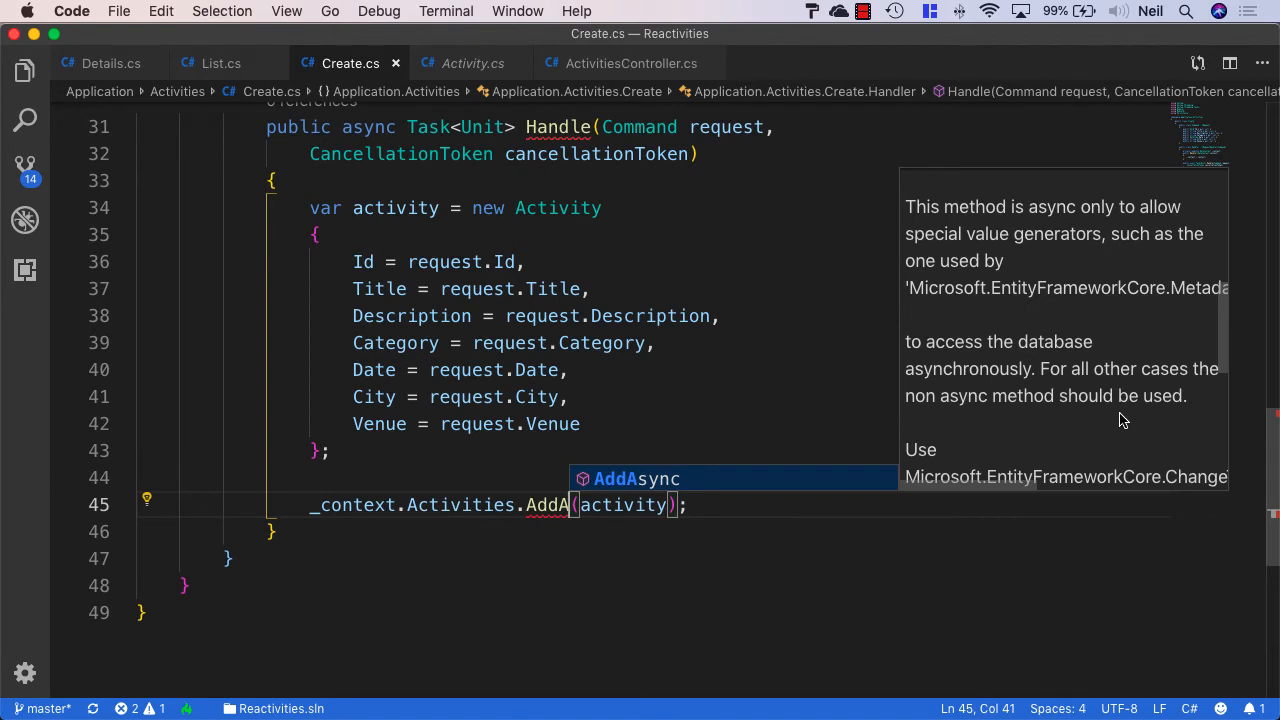
pyautogui.moveTo(1050, 283)
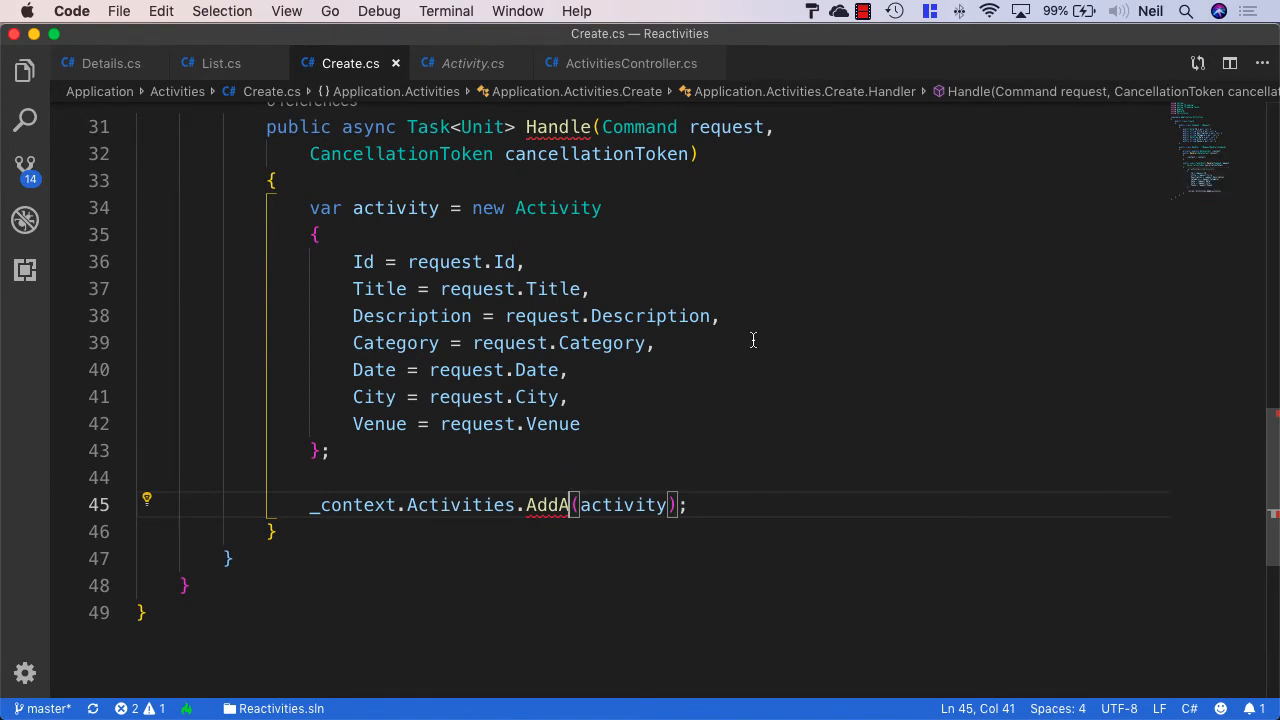
# Keep the synchronous Add(activity) call and add var success = await _context.SaveChangesAsync() > 0.
pyautogui.press('backspace')
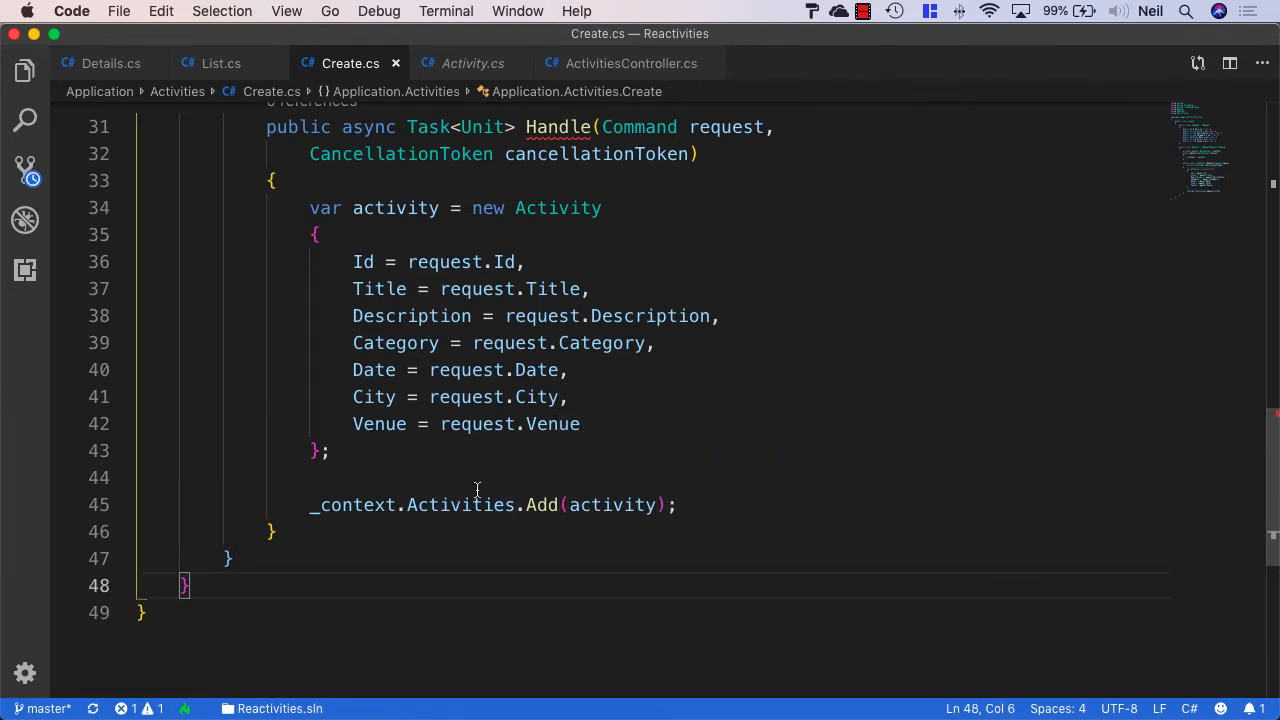
pyautogui.moveTo(460, 504)
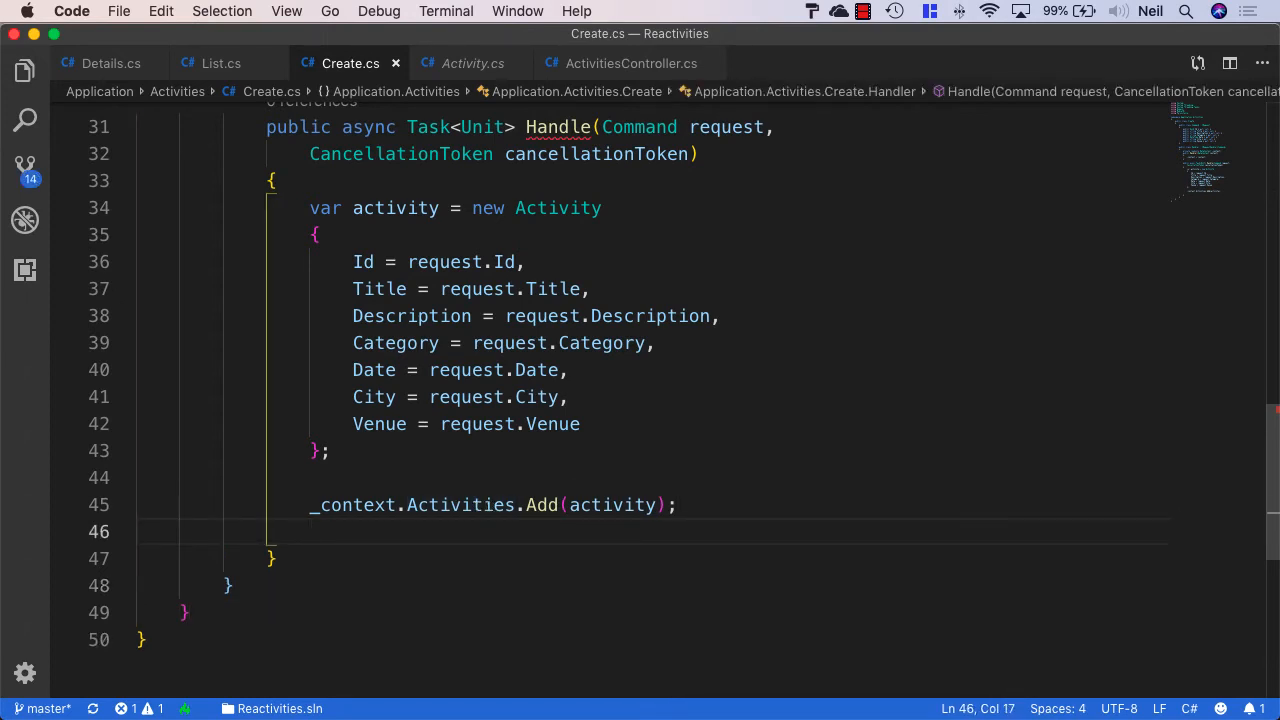
pyautogui.write('await _context.SaveChangesAsync();')
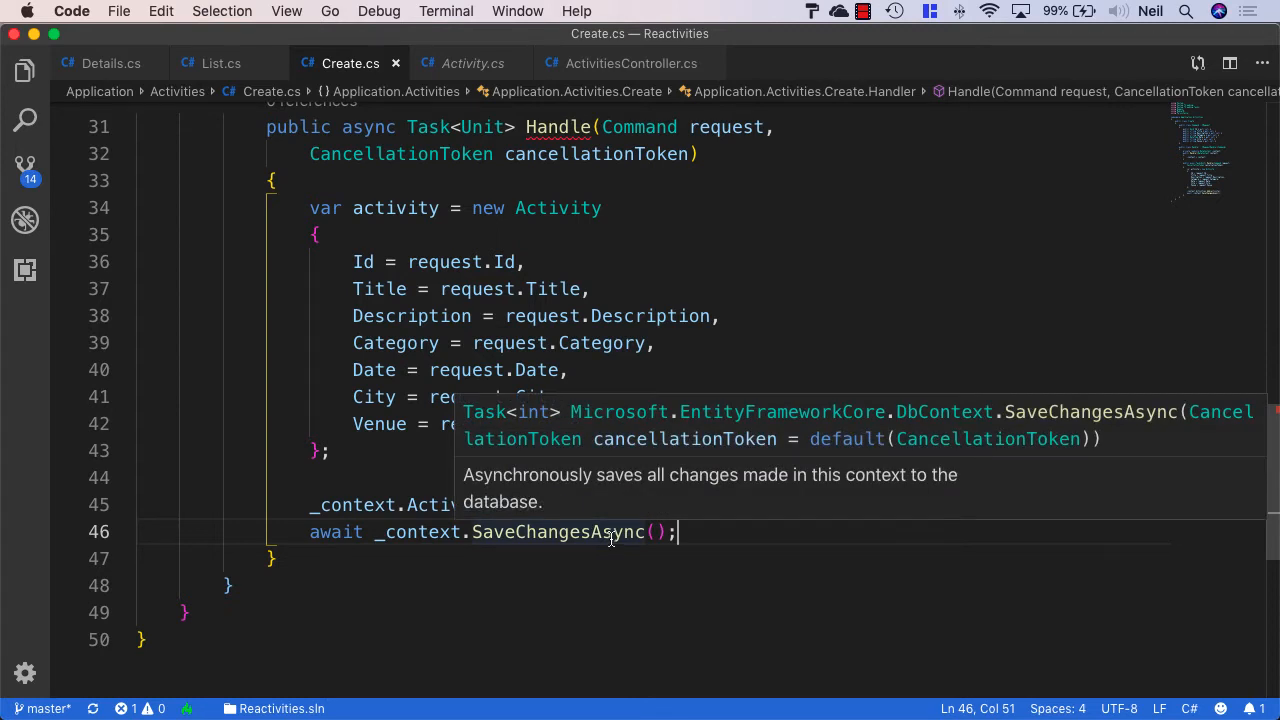
pyautogui.moveTo(535, 425)
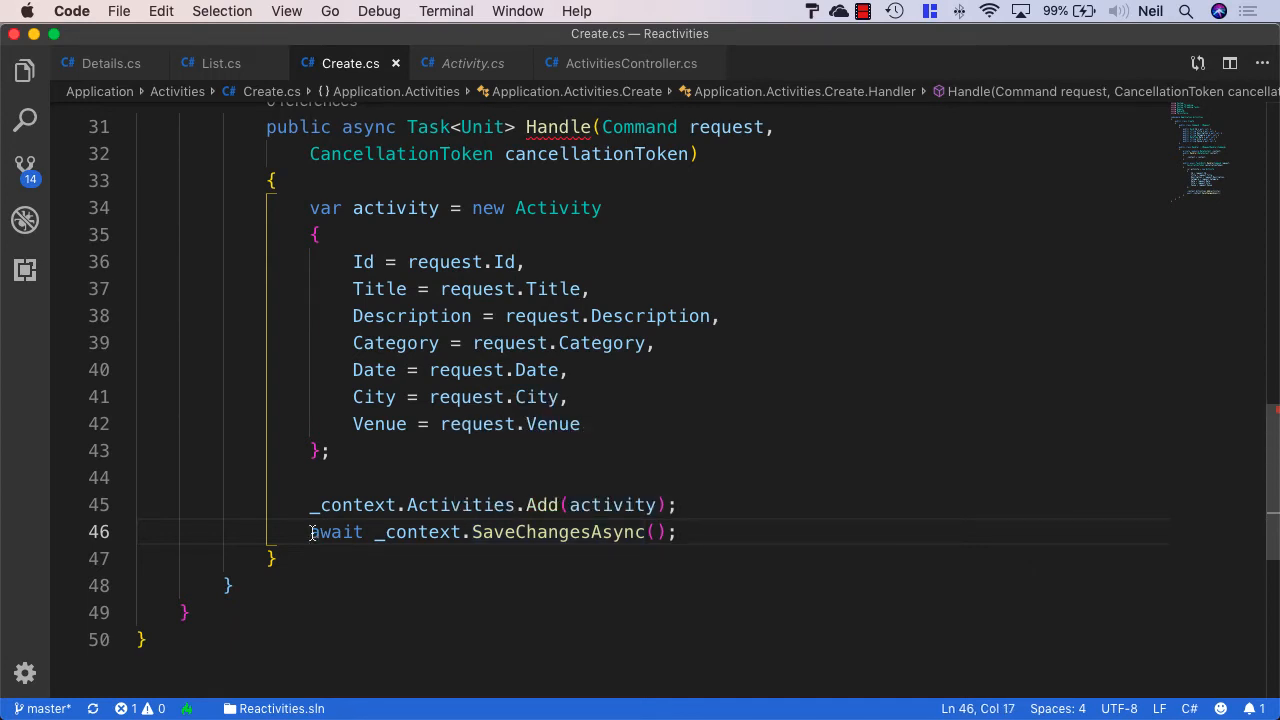
pyautogui.write('var success =')
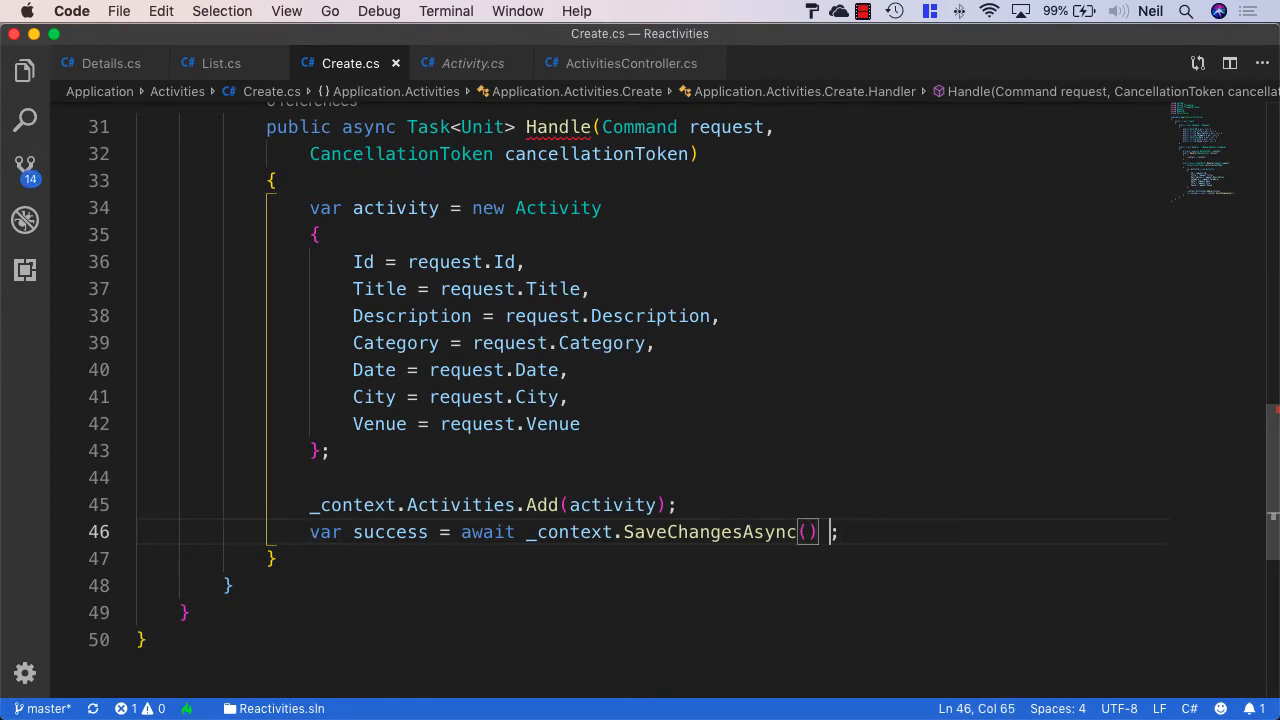
pyautogui.write('>')
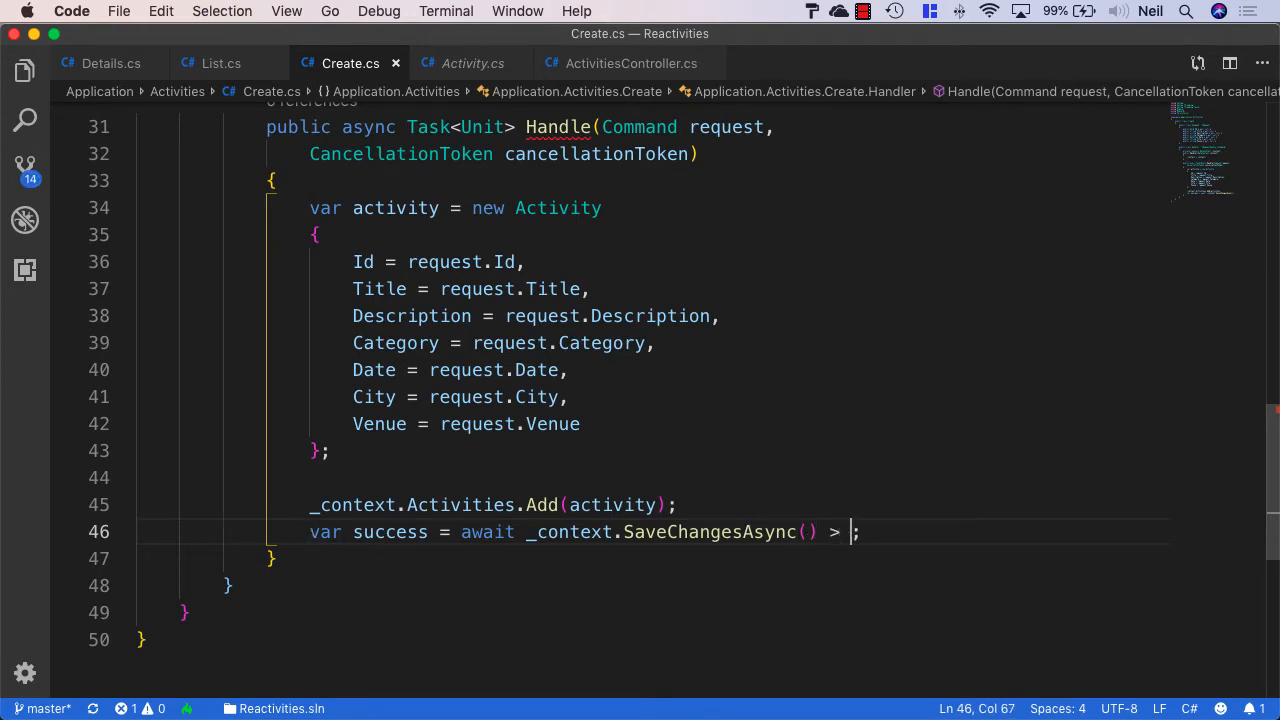
pyautogui.write('0')
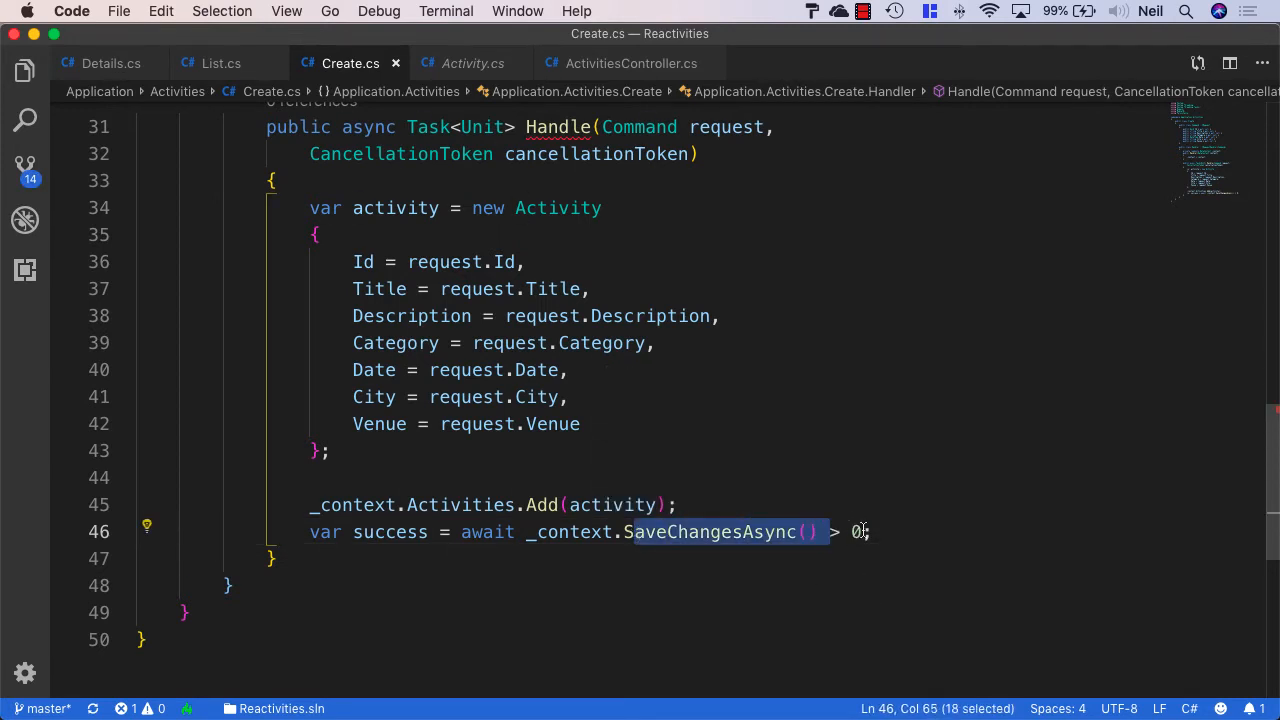
pyautogui.doubleClick(390, 531)
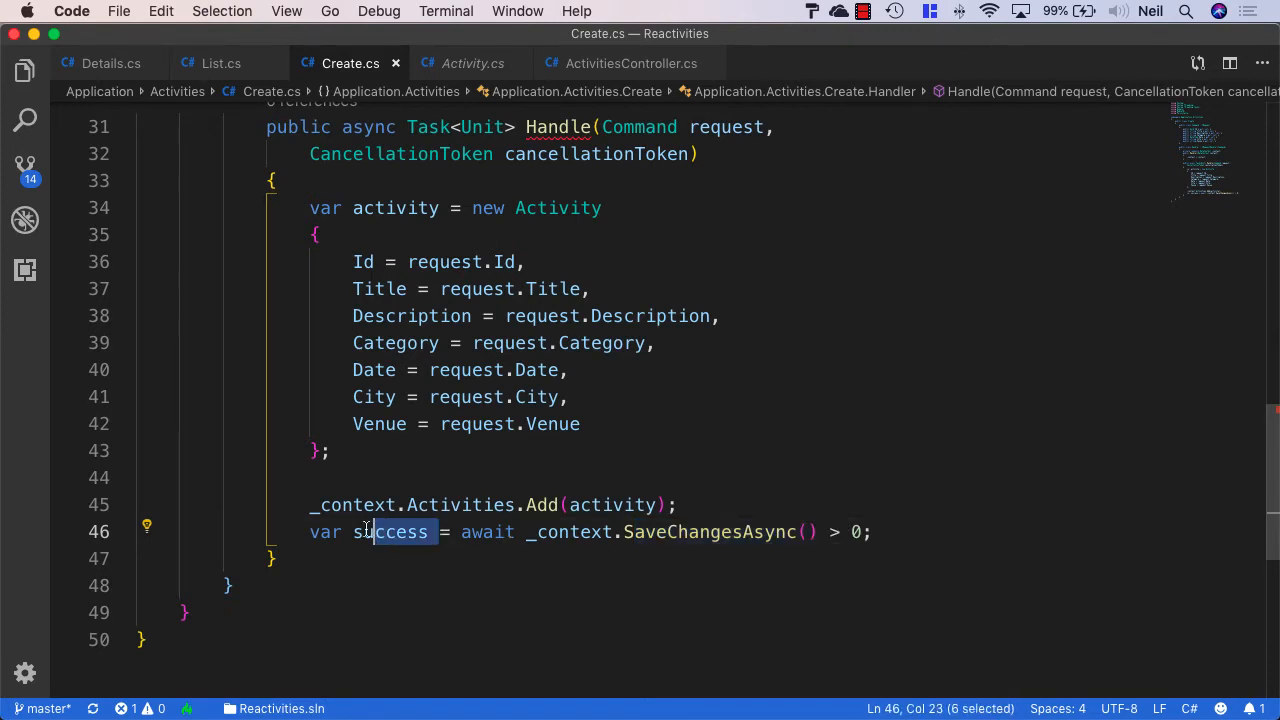
pyautogui.click(568, 504)
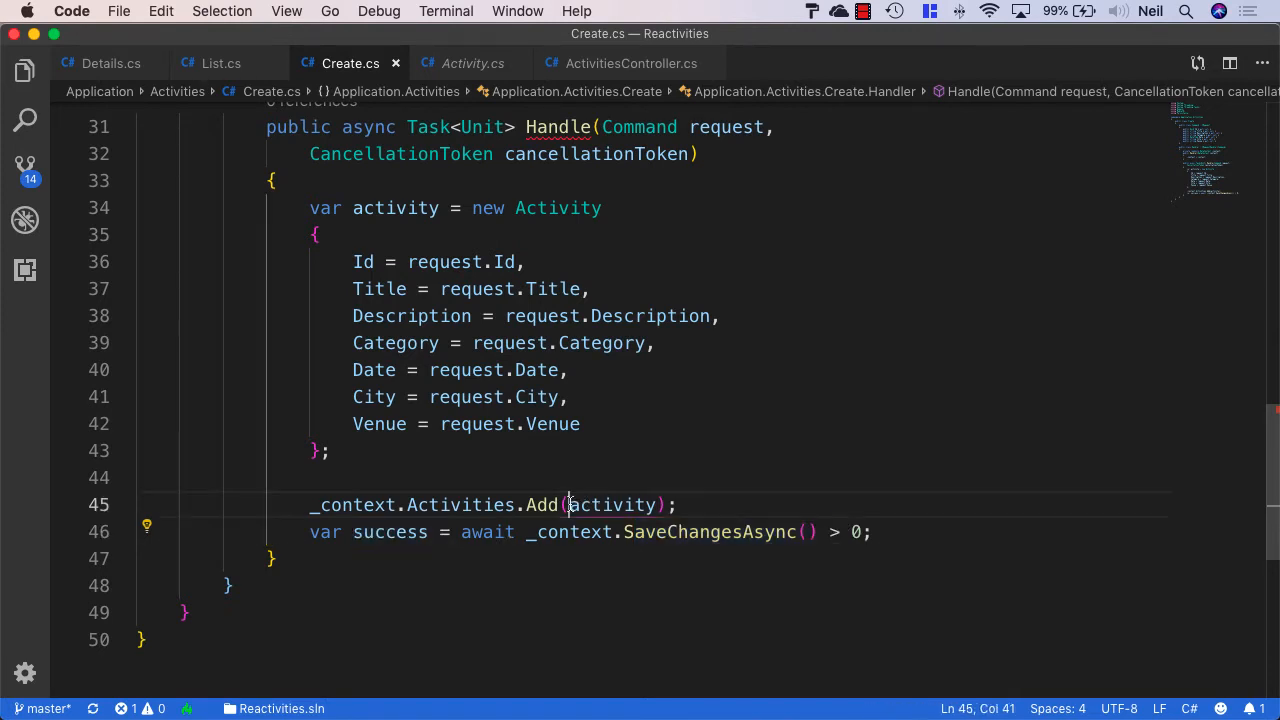
pyautogui.doubleClick(615, 505)
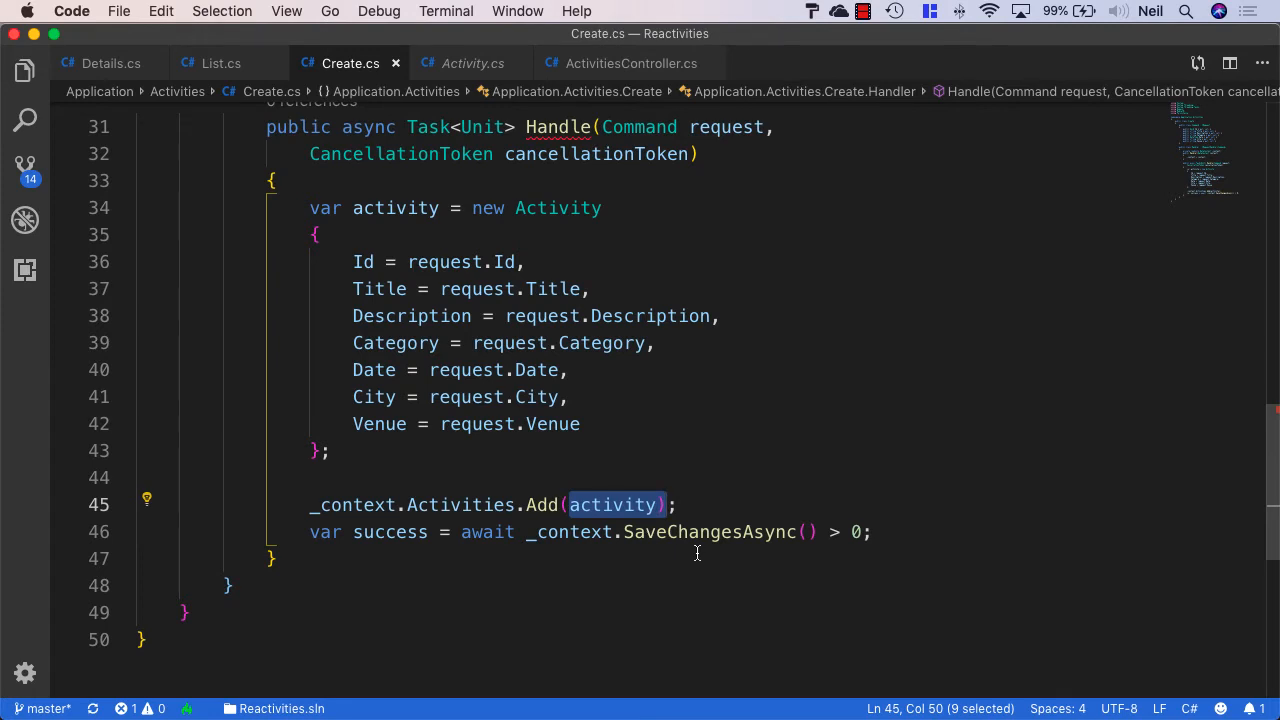
pyautogui.doubleClick(353, 504)
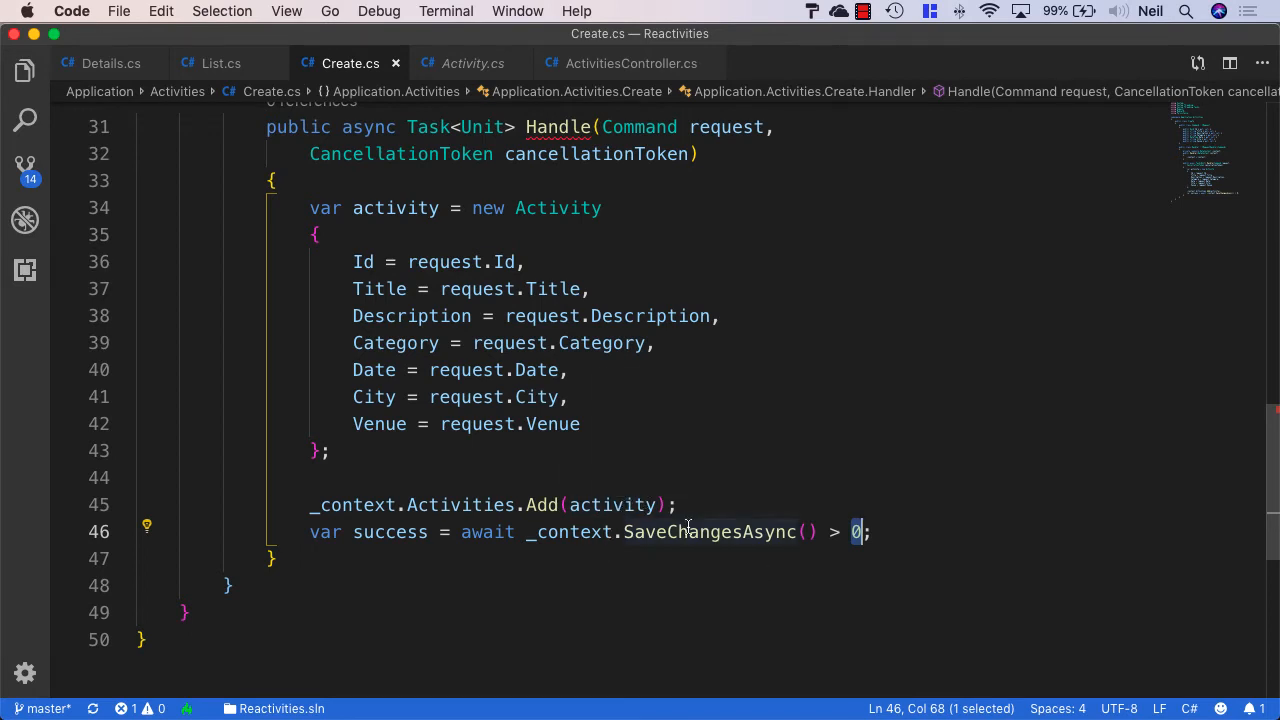
# Below the save line, add if (success) return Unit.Value;.
pyautogui.press('enter')
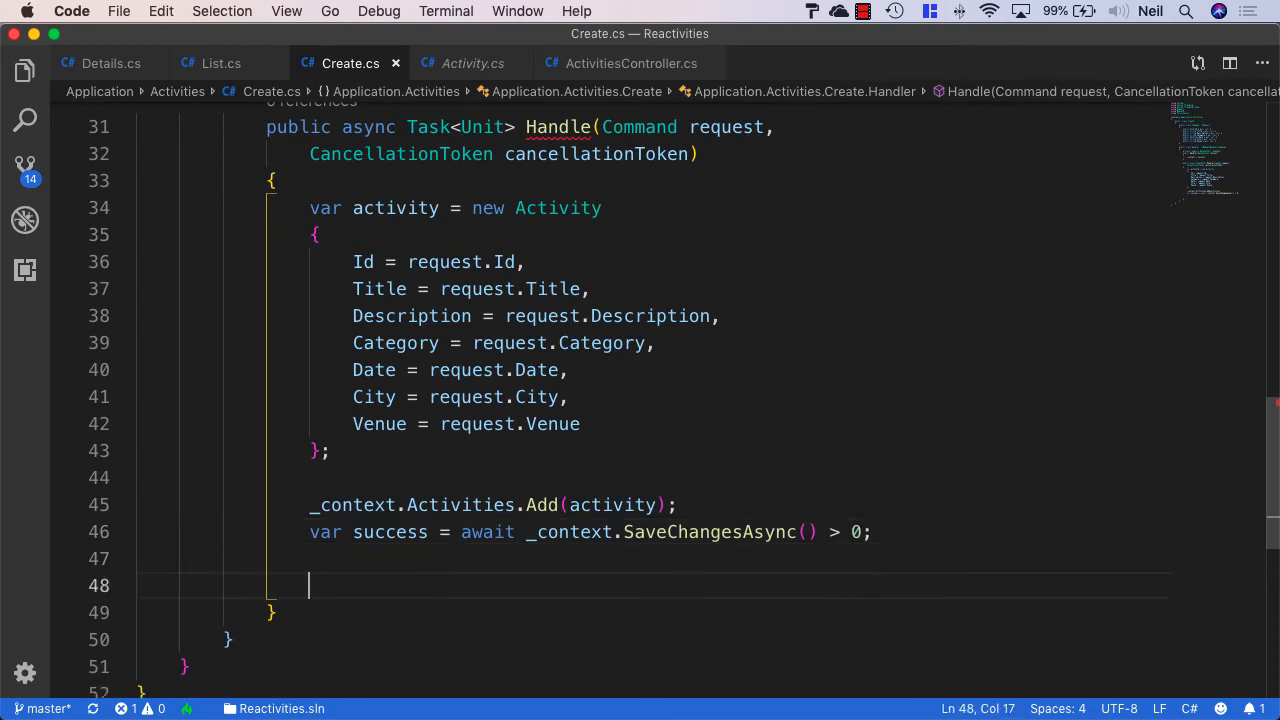
pyautogui.write('if (success) return Unit.Value;')
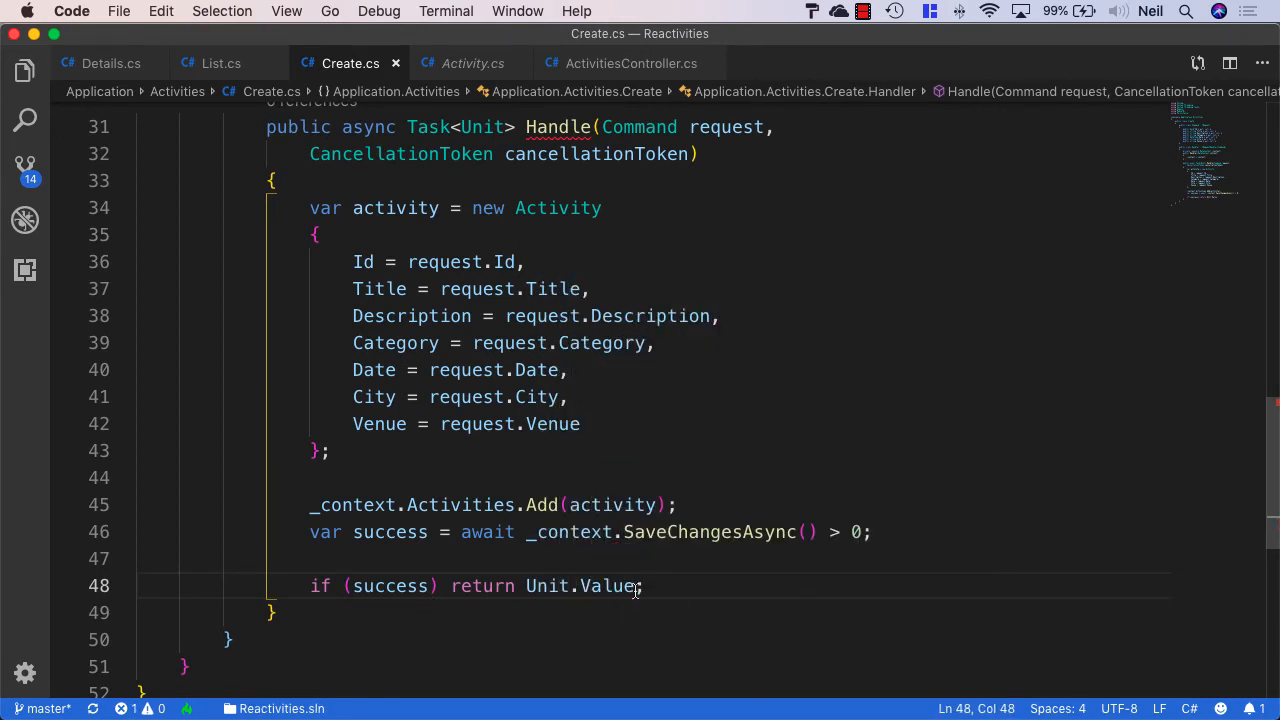
pyautogui.doubleClick(607, 586)
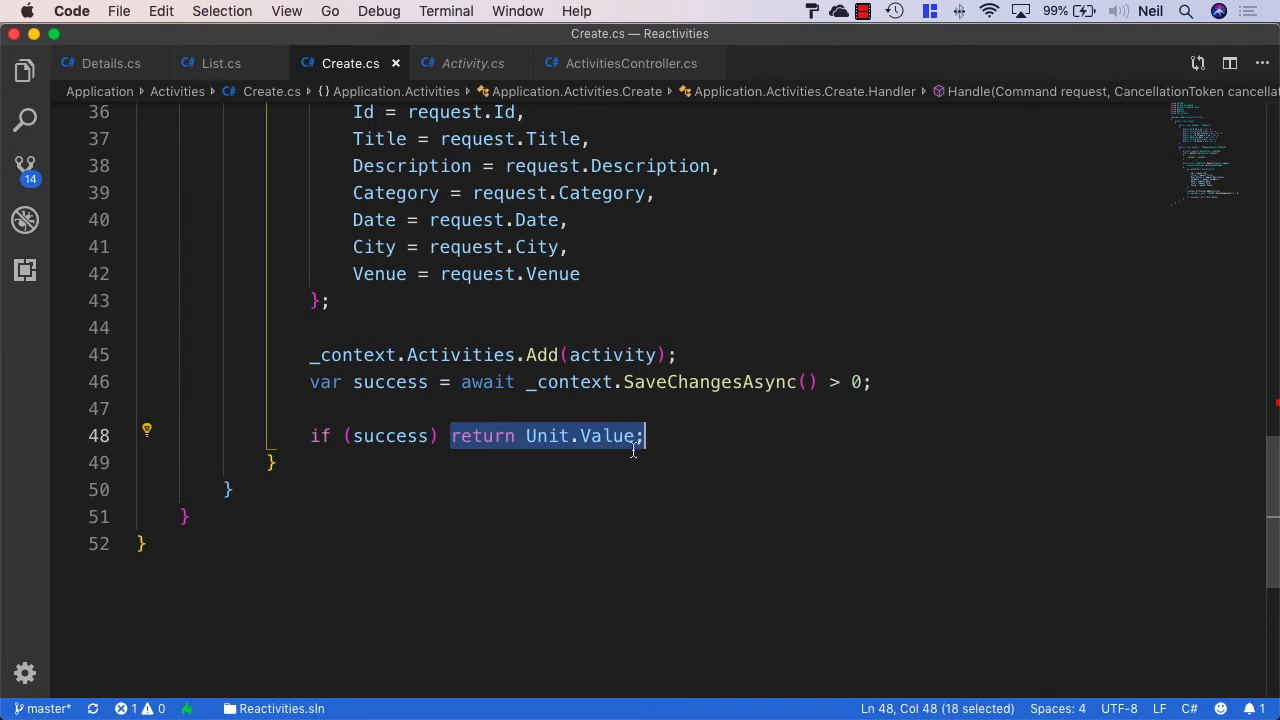
# Otherwise throw new Exception("Problem saving changes");.
pyautogui.click(644, 435)
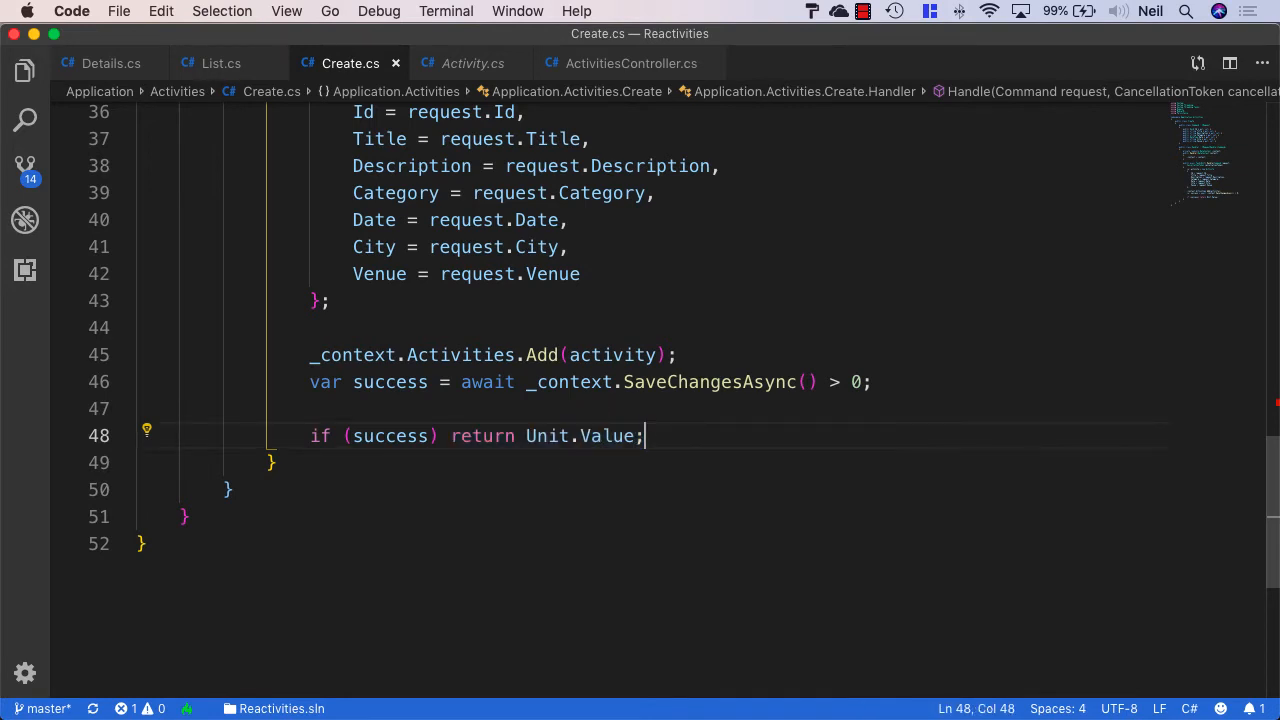
pyautogui.press('enter')
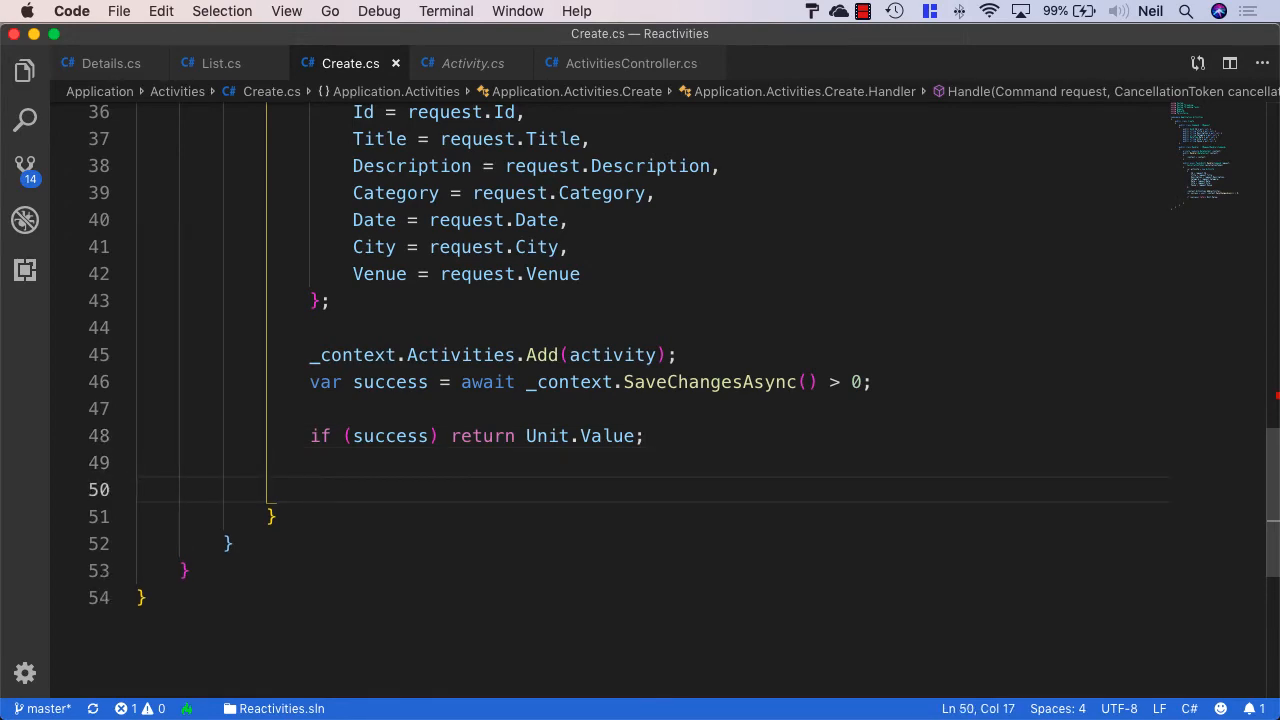
pyautogui.write('throw n')
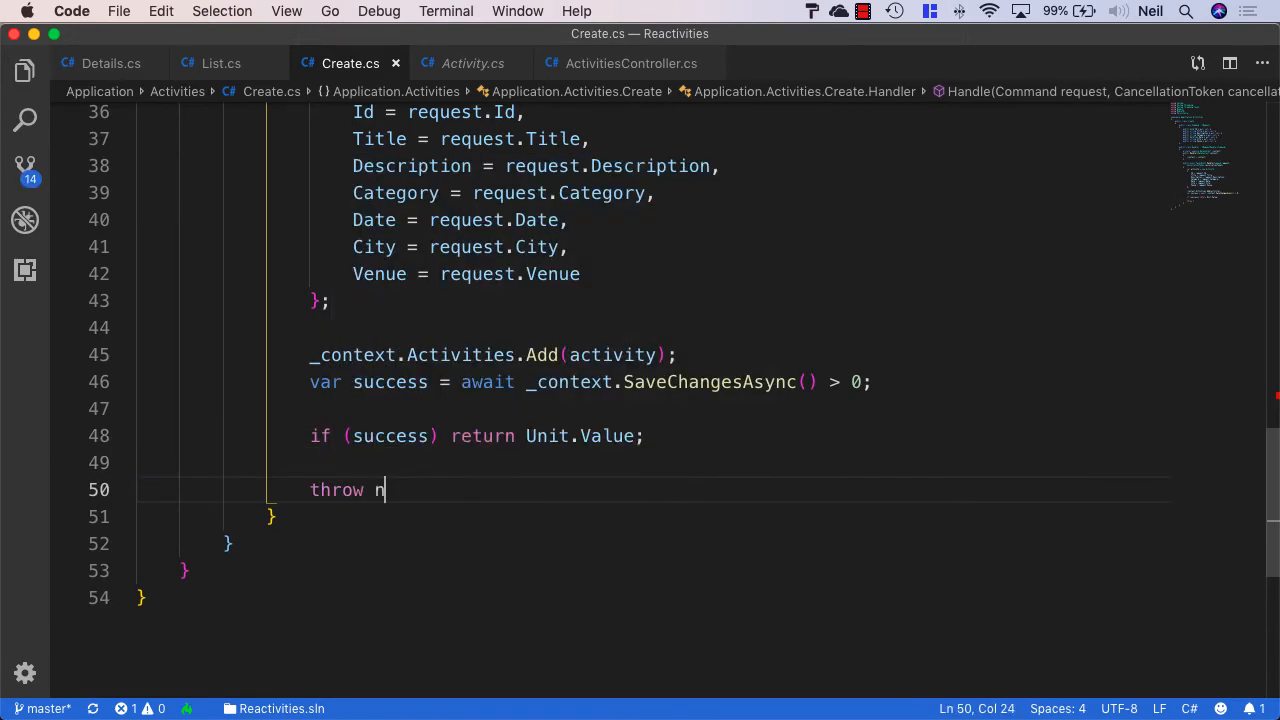
pyautogui.write('new Exception()')
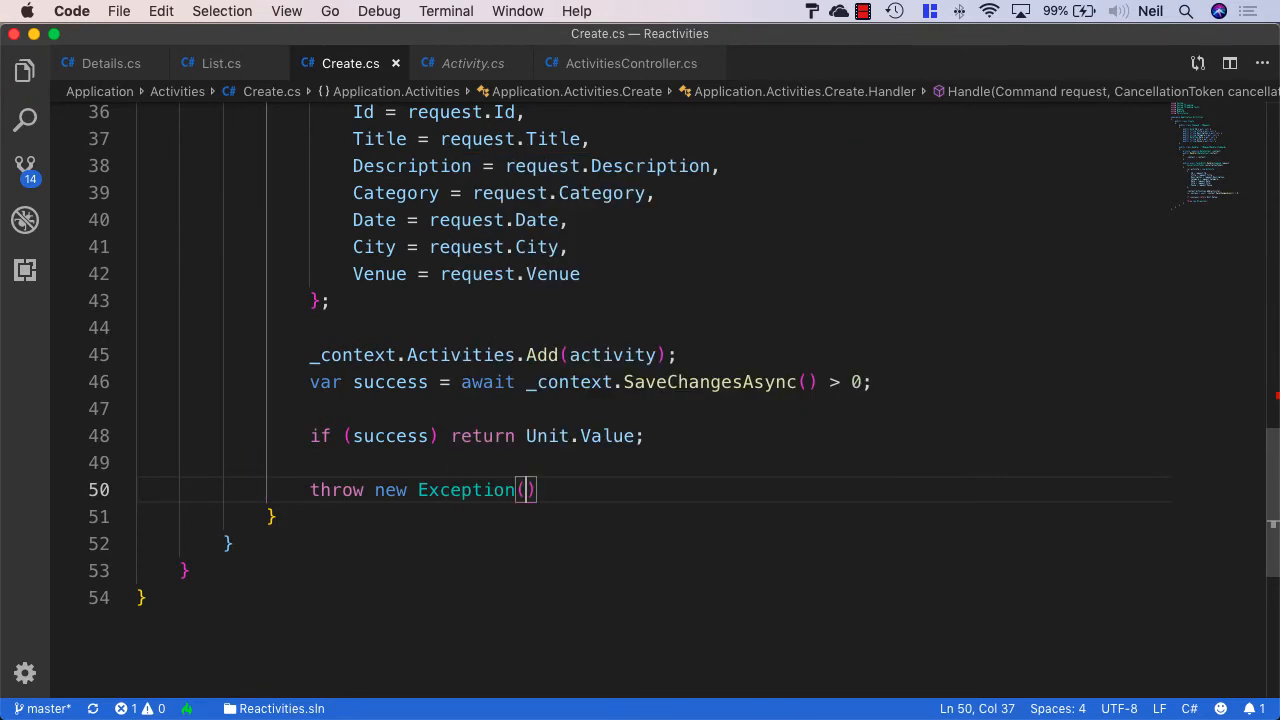
pyautogui.write('"Problem "')
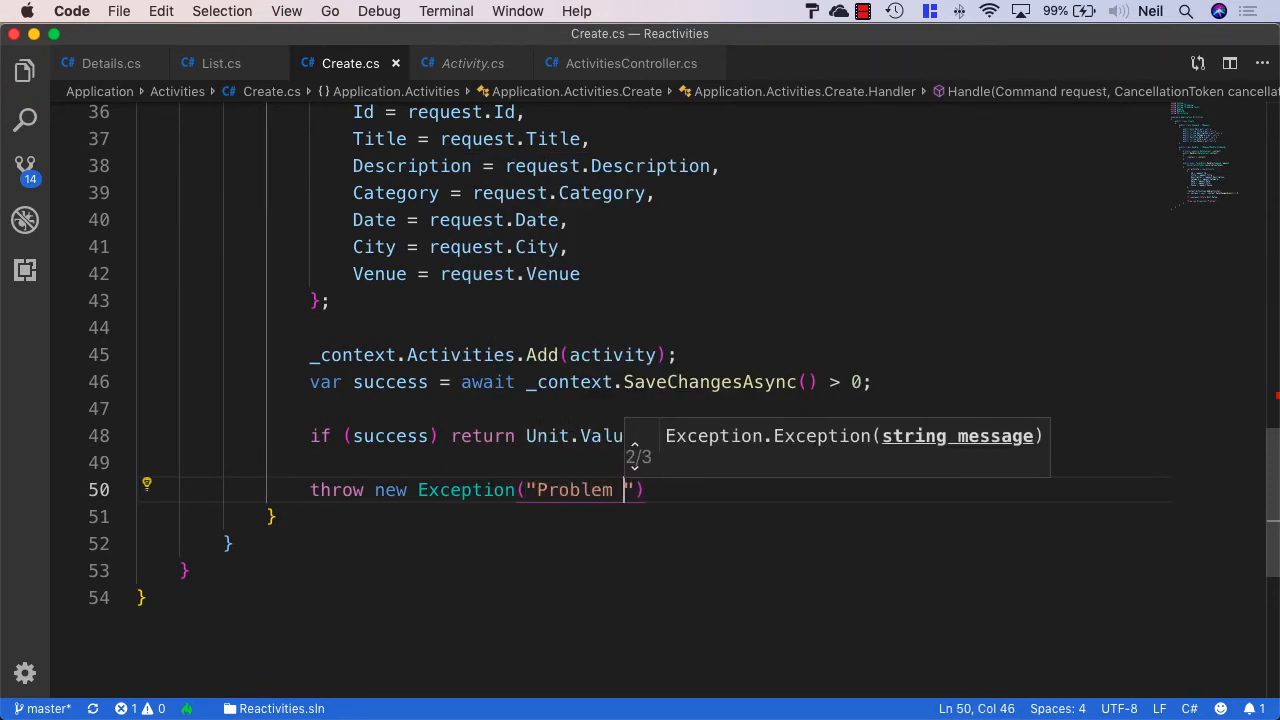
pyautogui.write('saving')
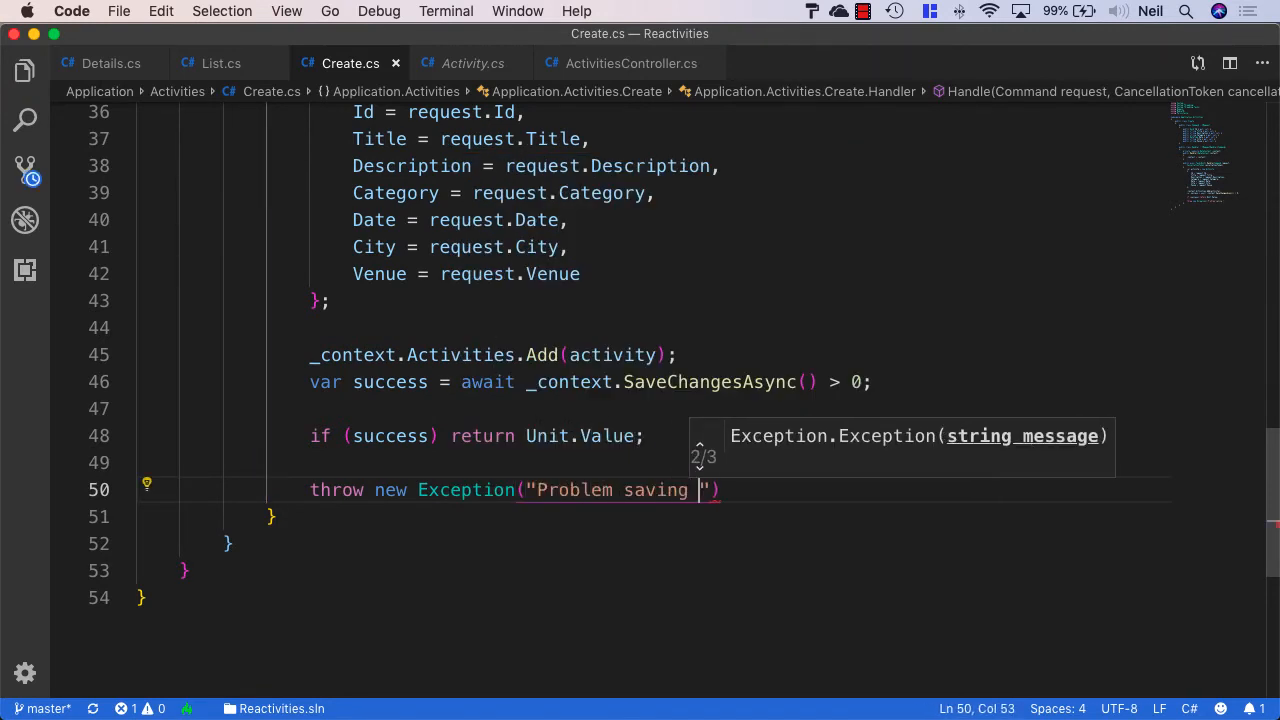
pyautogui.write('changes");')
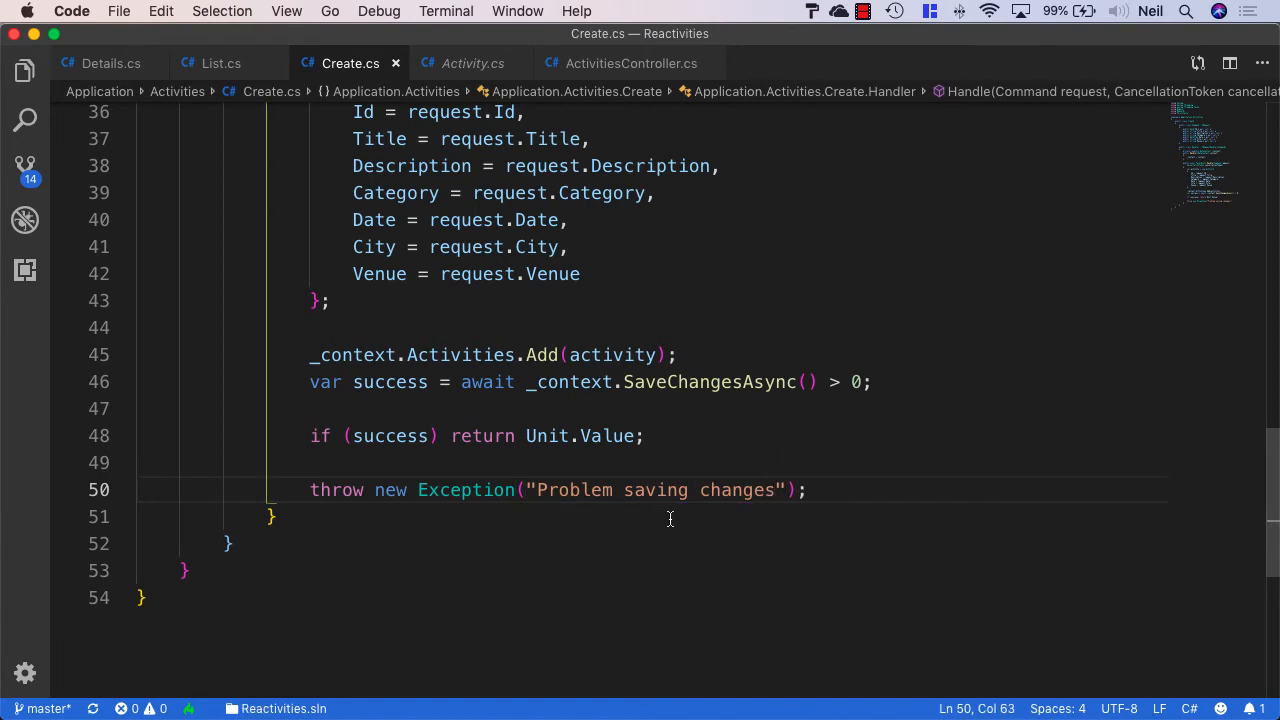
# Review the finished Handle method and switch to ActivitiesController.cs.
pyautogui.scroll(3)
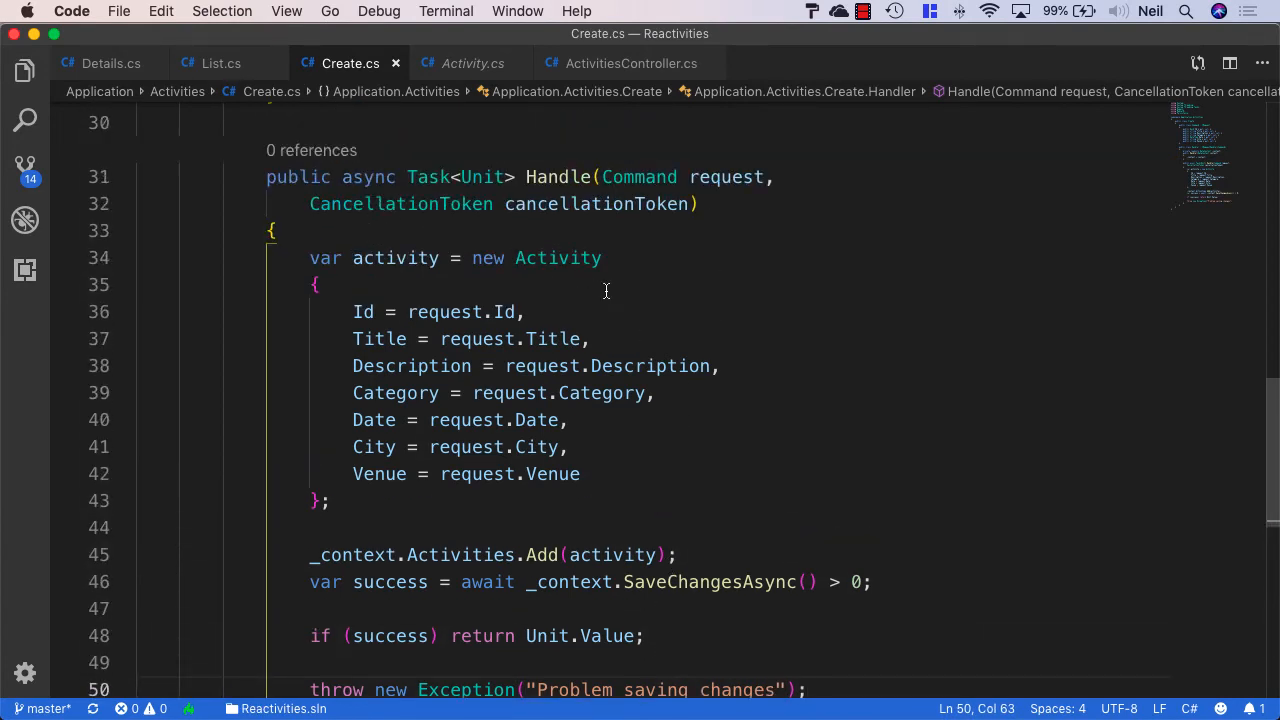
pyautogui.moveTo(675, 320)
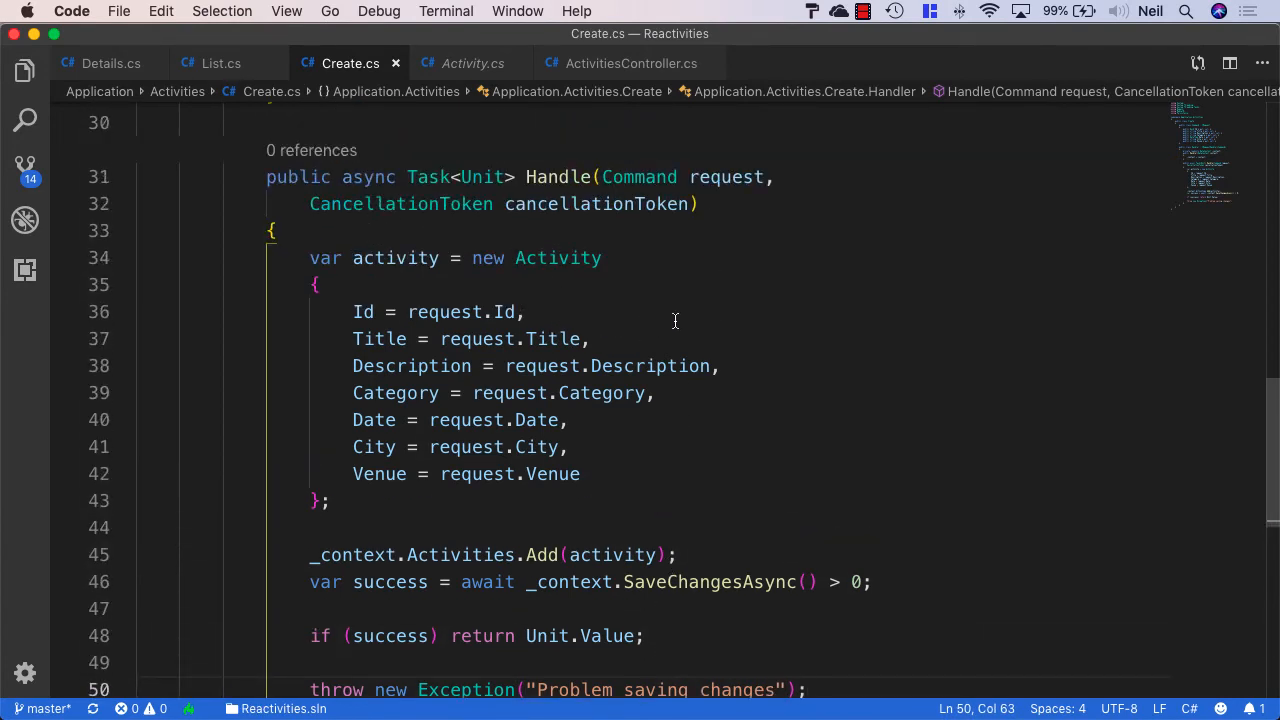
pyautogui.scroll(-3)
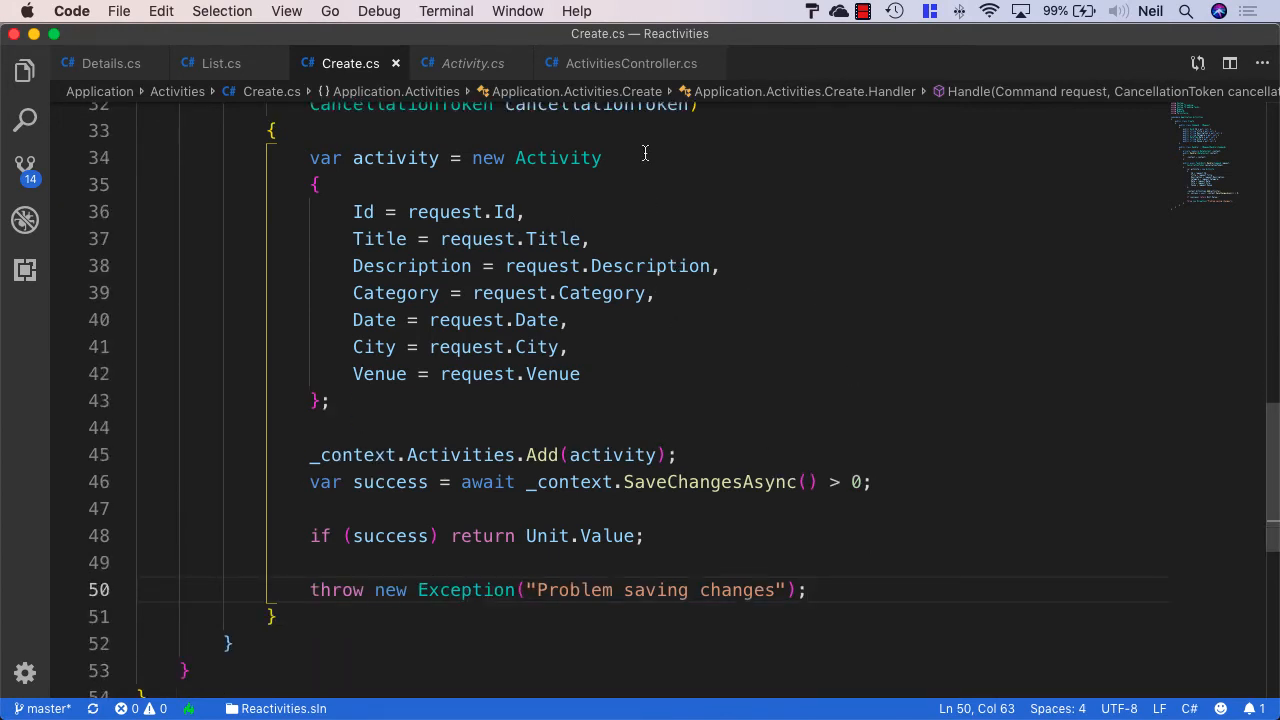
pyautogui.click(630, 63)
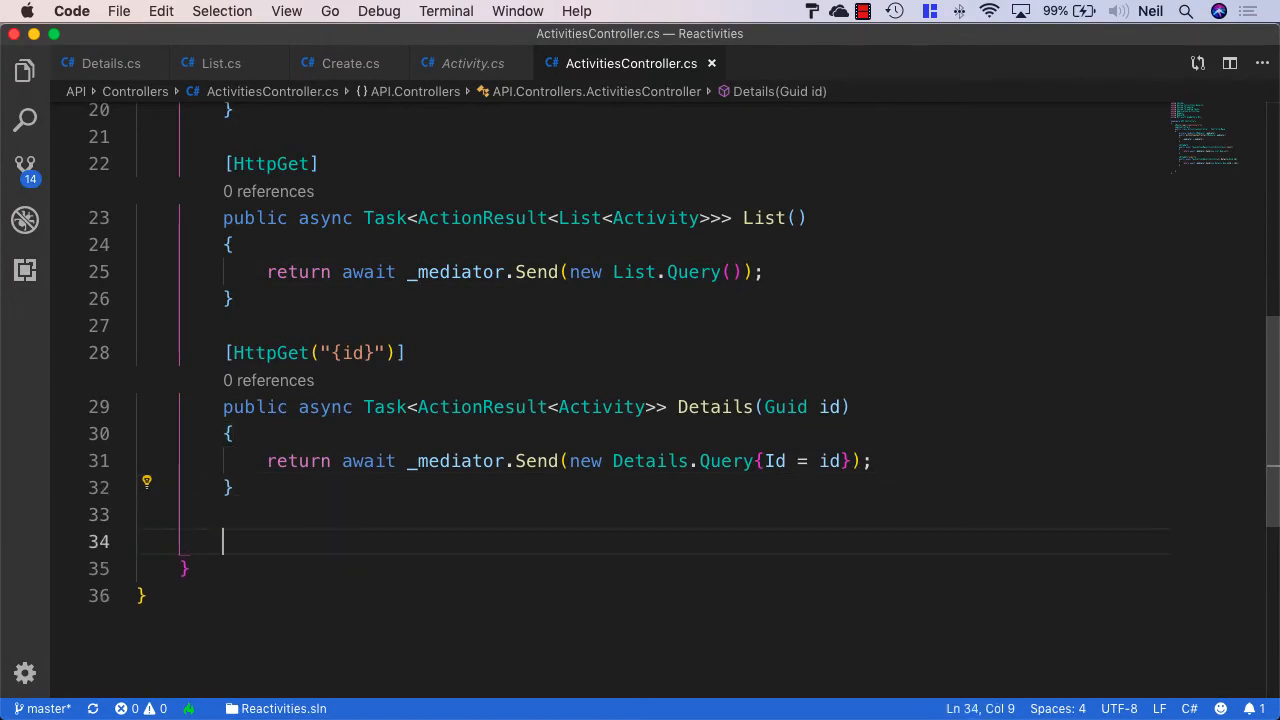
# Add an [HttpPost] attribute below the Details action.
pyautogui.write('[HttpPost')
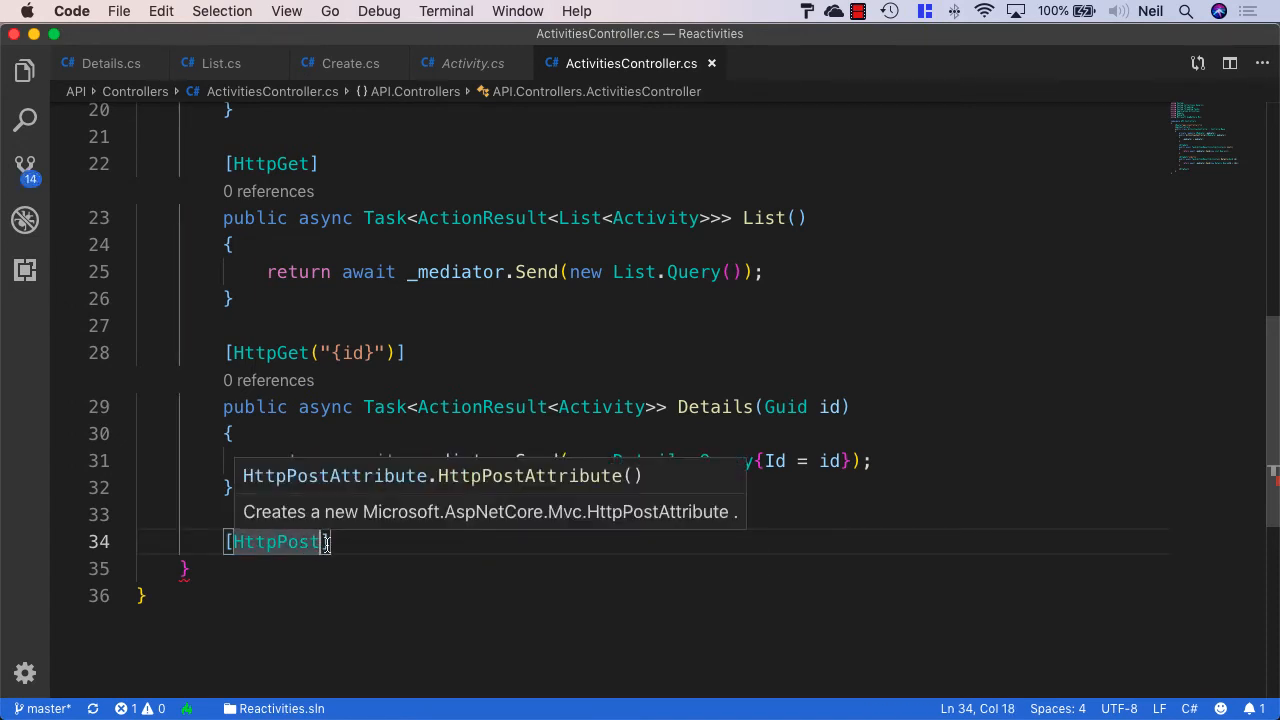
pyautogui.scroll(3)
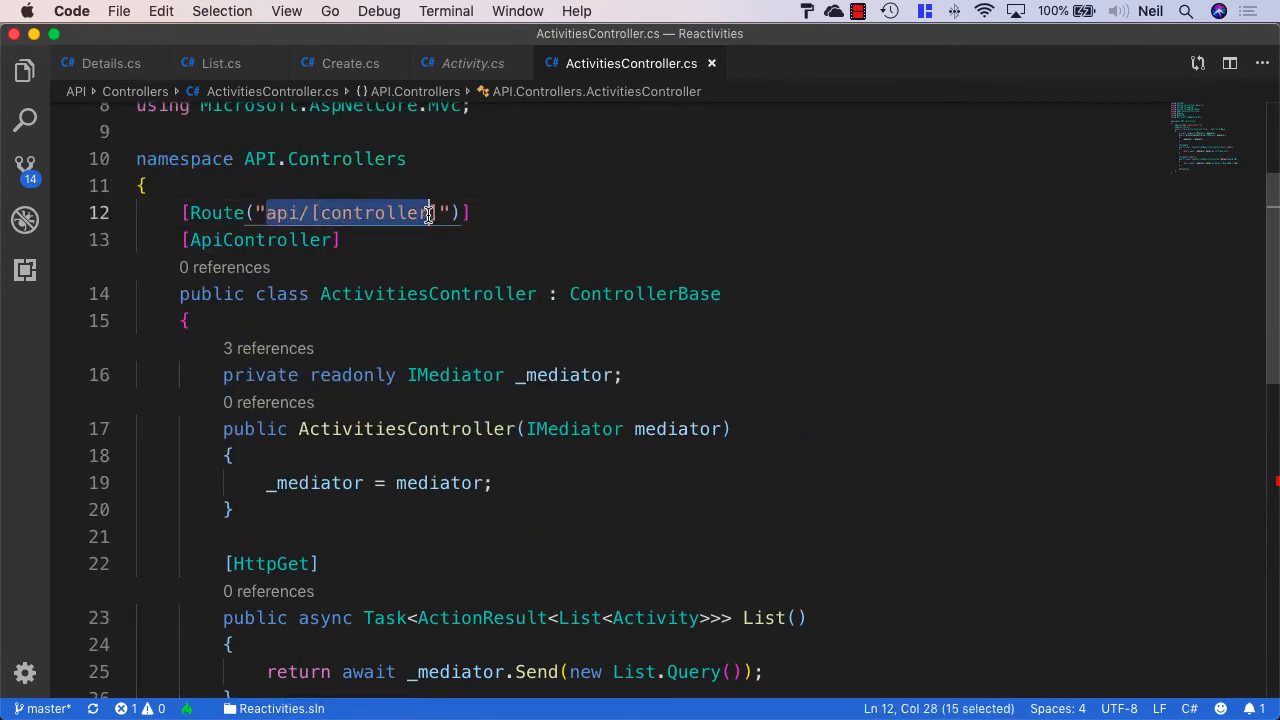
pyautogui.scroll(-3)
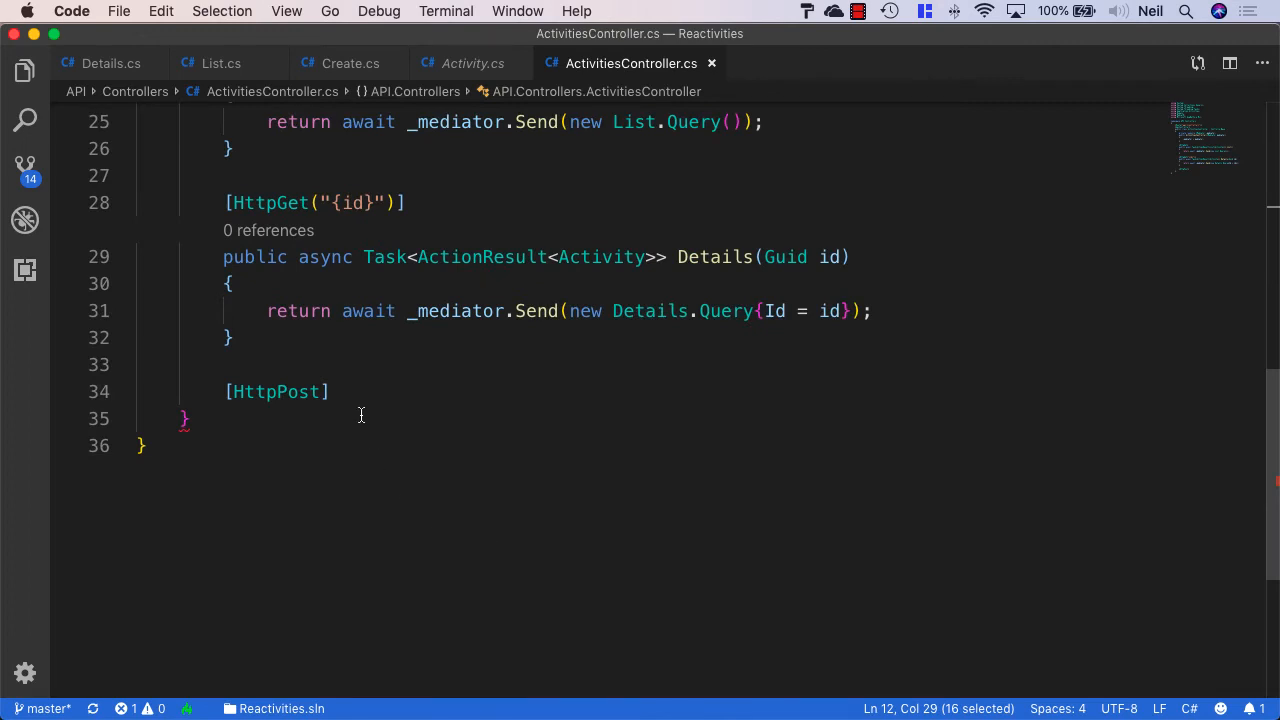
pyautogui.press('enter')
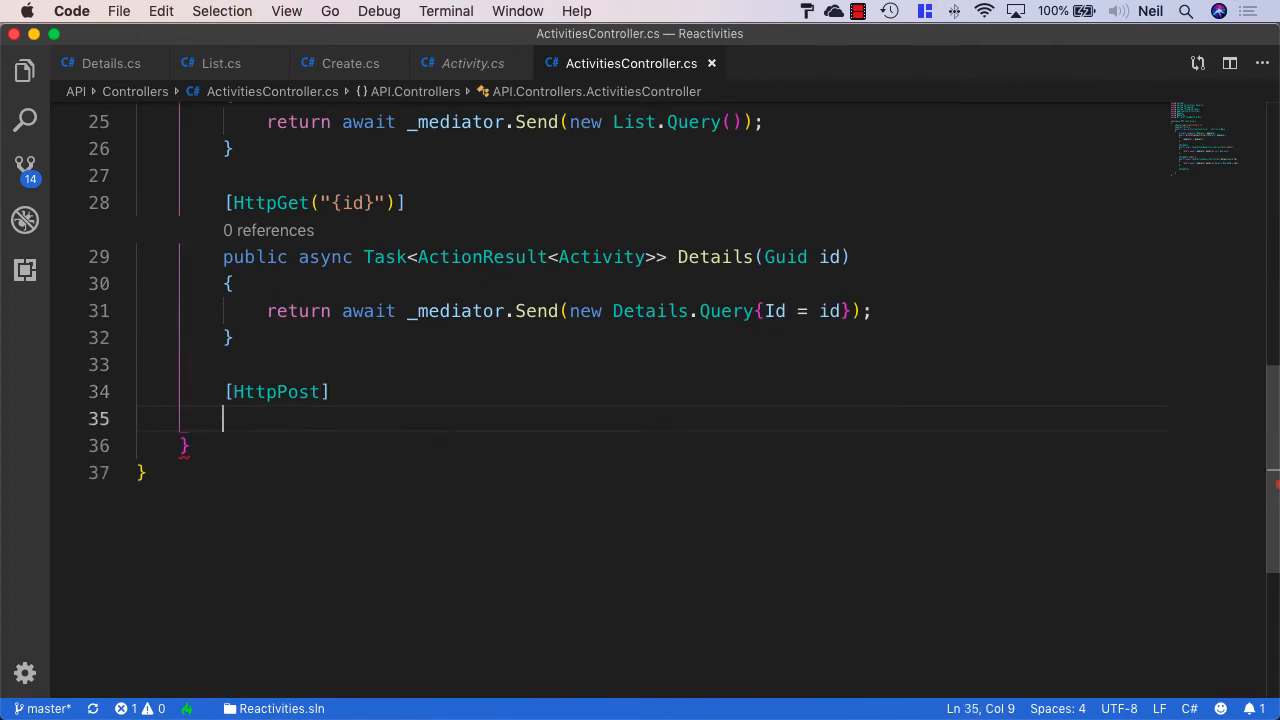
# Write the signature public async Task<ActionResult<Unit>> Create(Create.Command command).
pyautogui.write('public async Task<>')
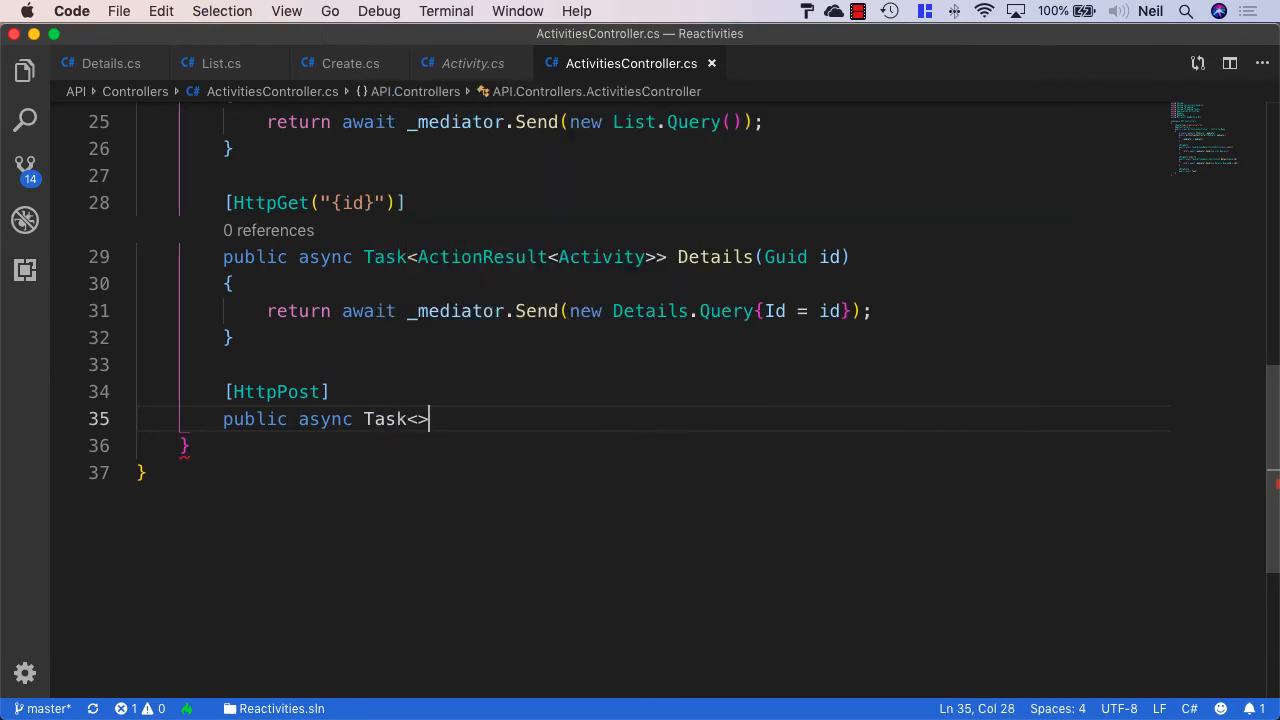
pyautogui.write('Actiu')
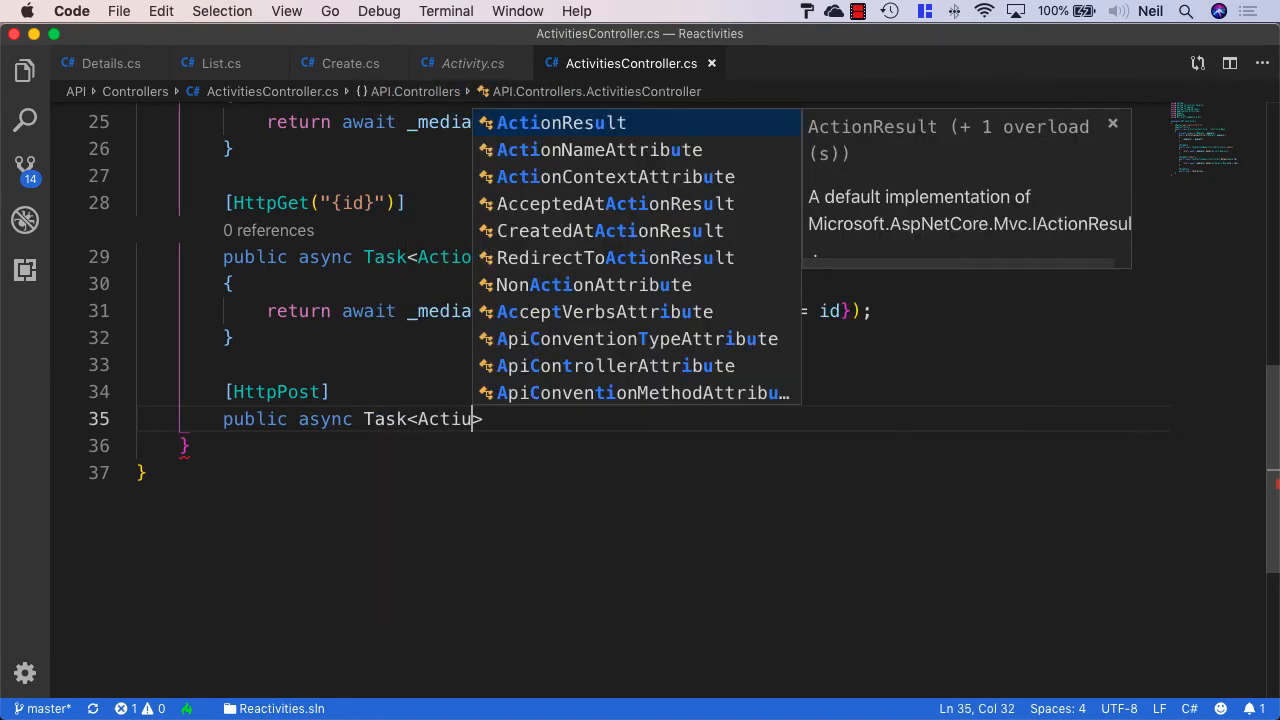
pyautogui.write('onResult<')
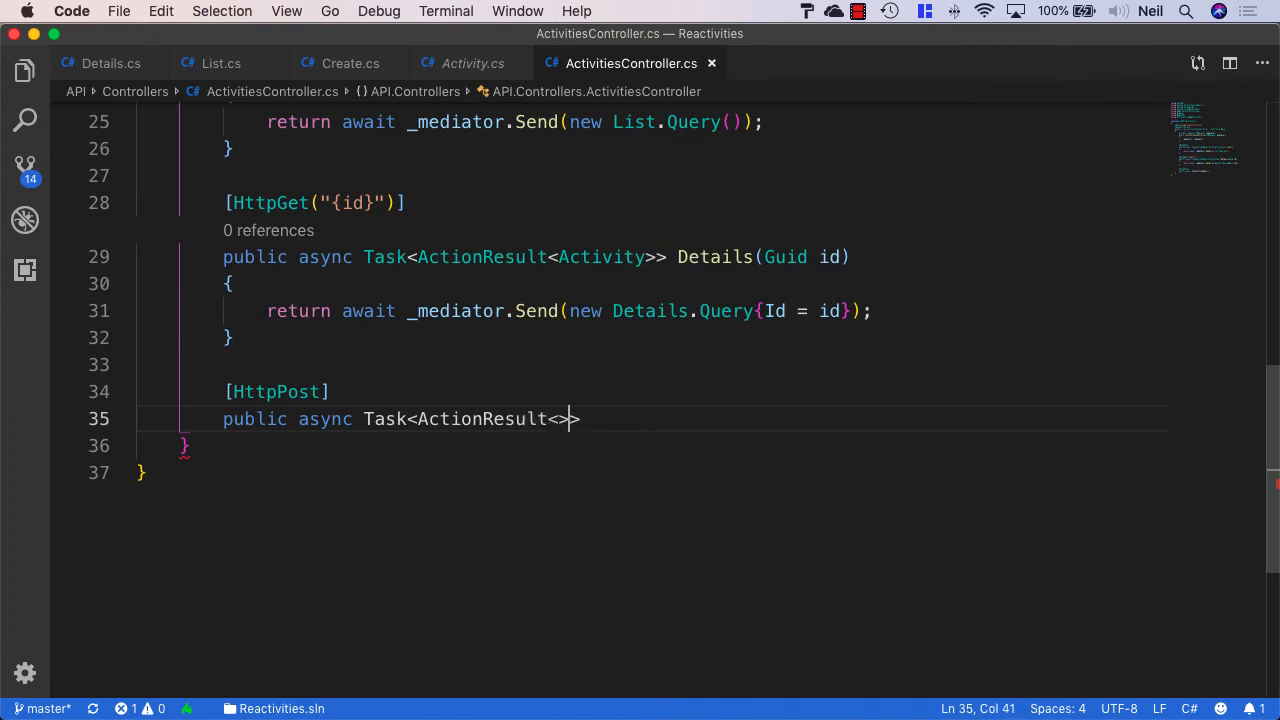
pyautogui.write('Unit')
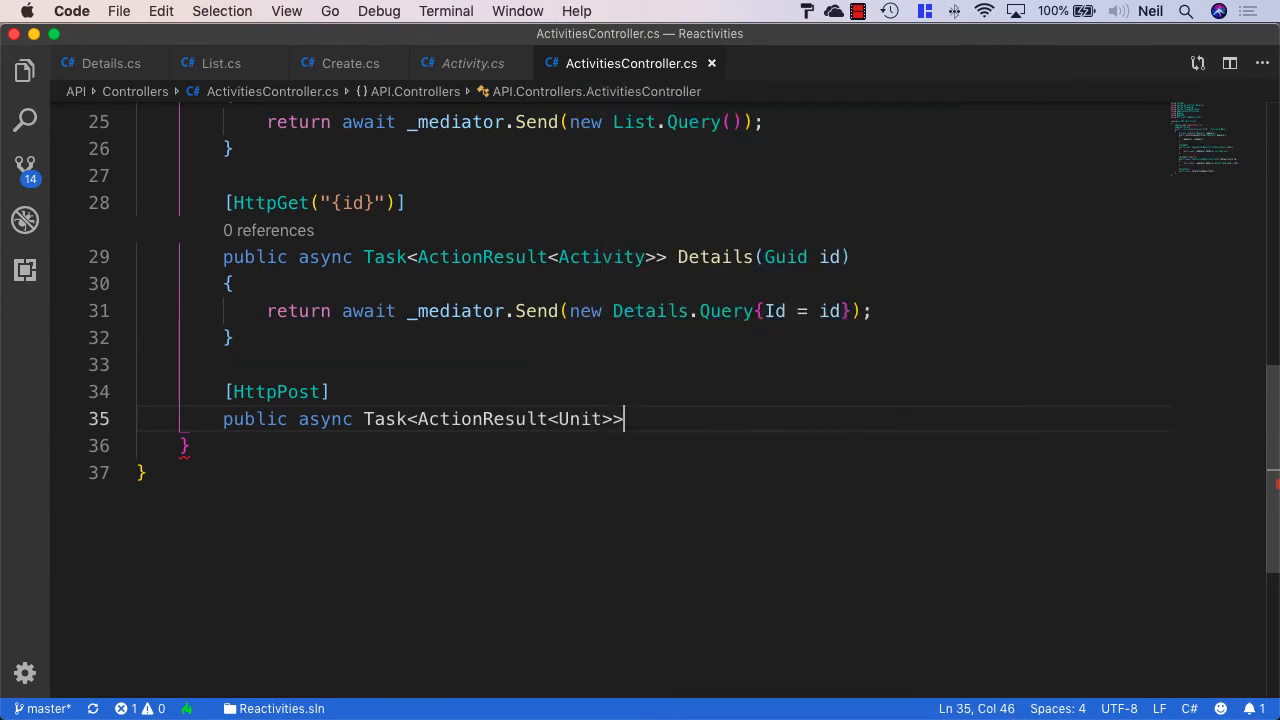
pyautogui.write('Create')
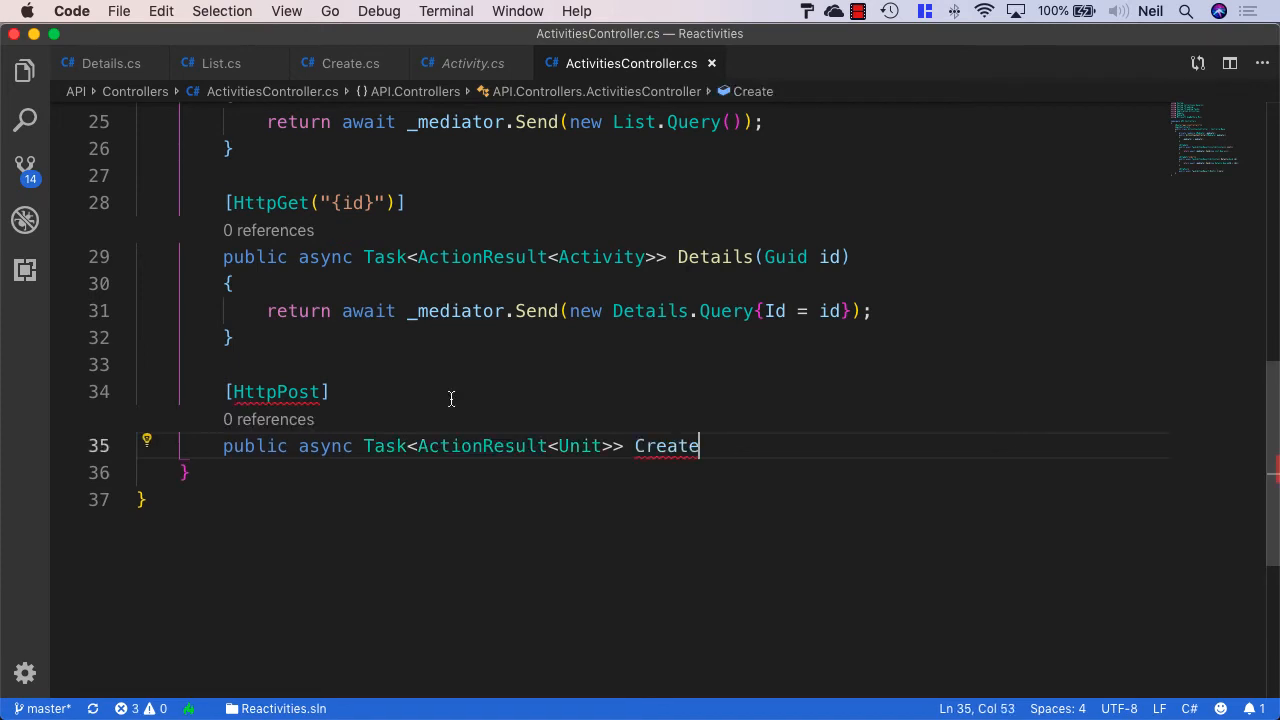
pyautogui.write('()')
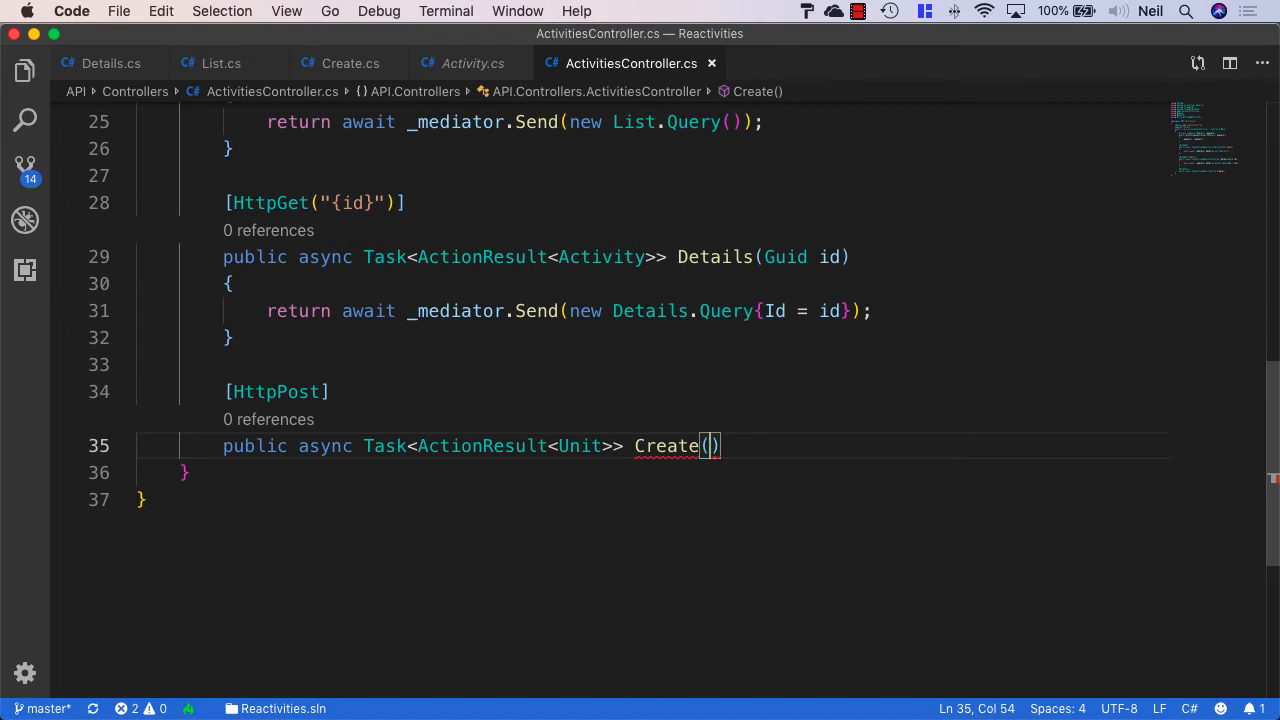
pyautogui.write('Create')
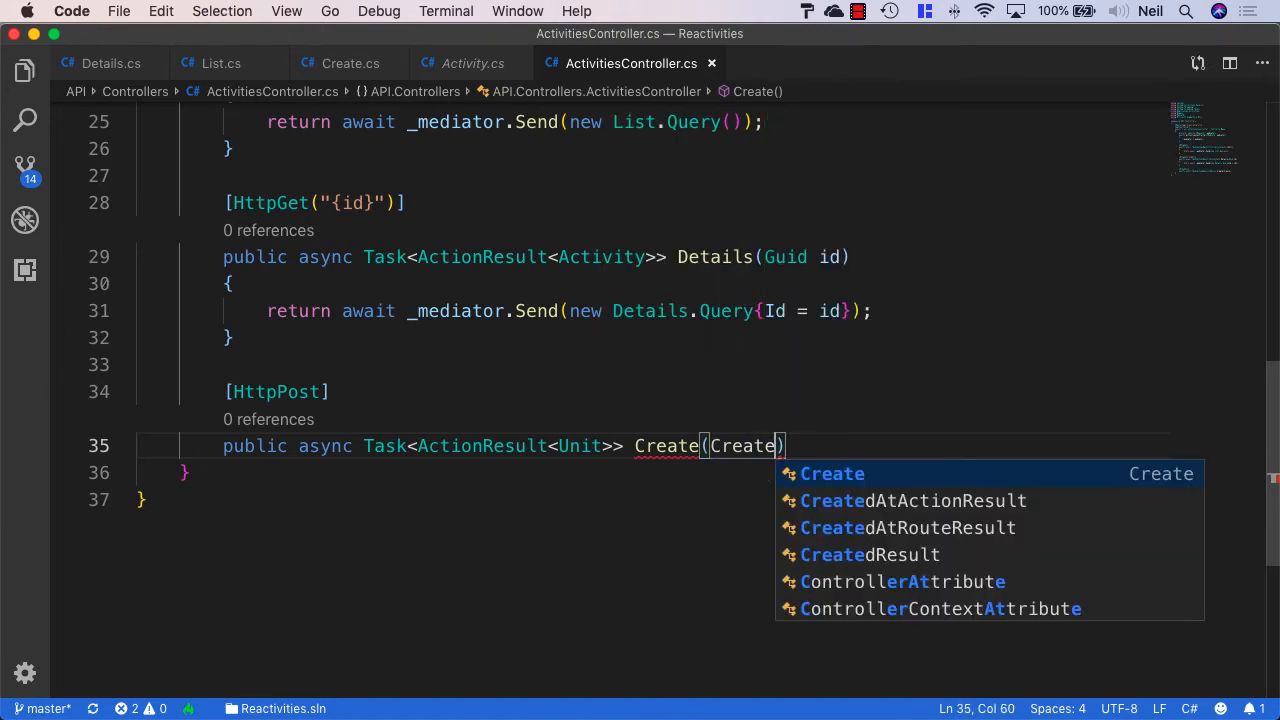
pyautogui.write('.Command')
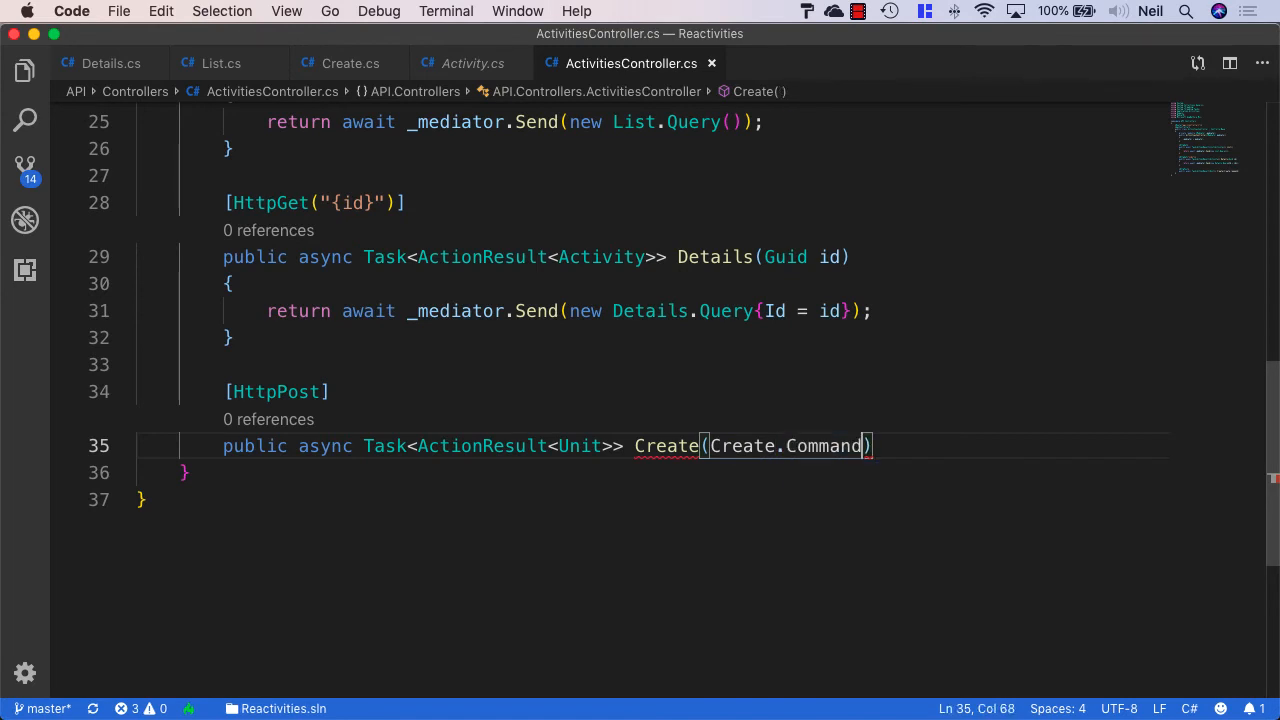
pyautogui.write('command')
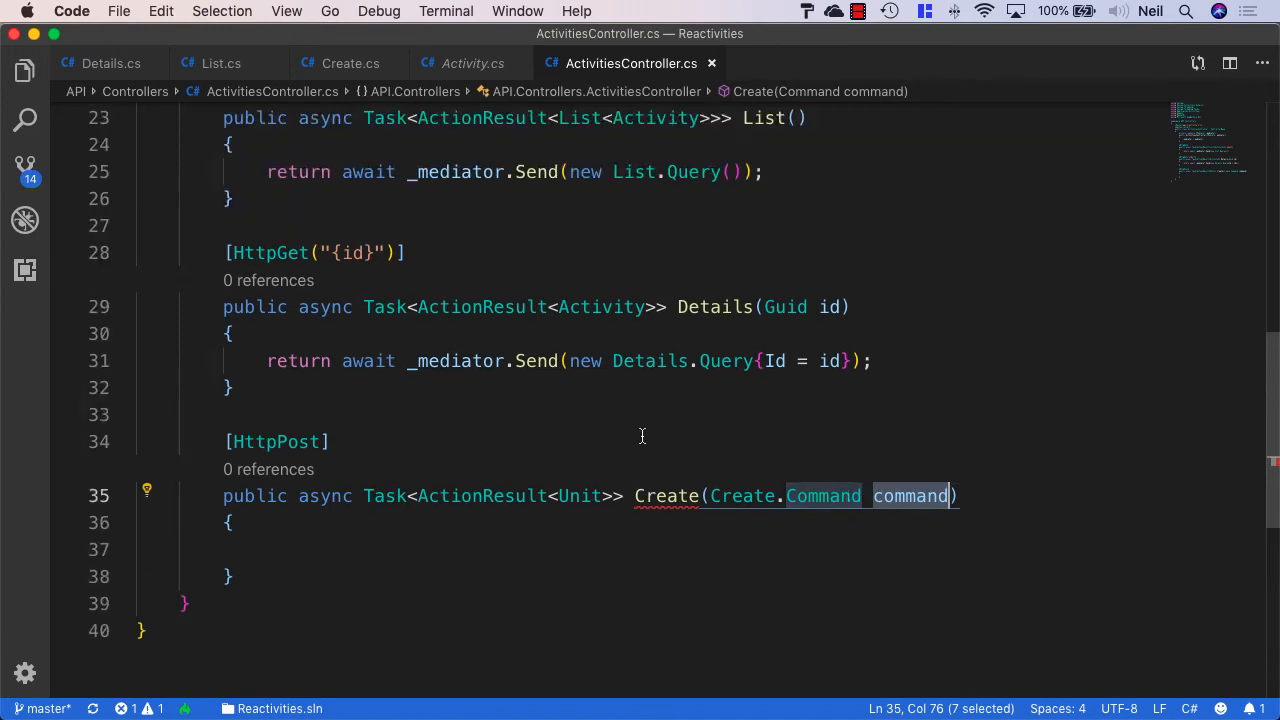
# Scroll up to review the [ApiController] attribute, then back to the Create action.
pyautogui.scroll(3)
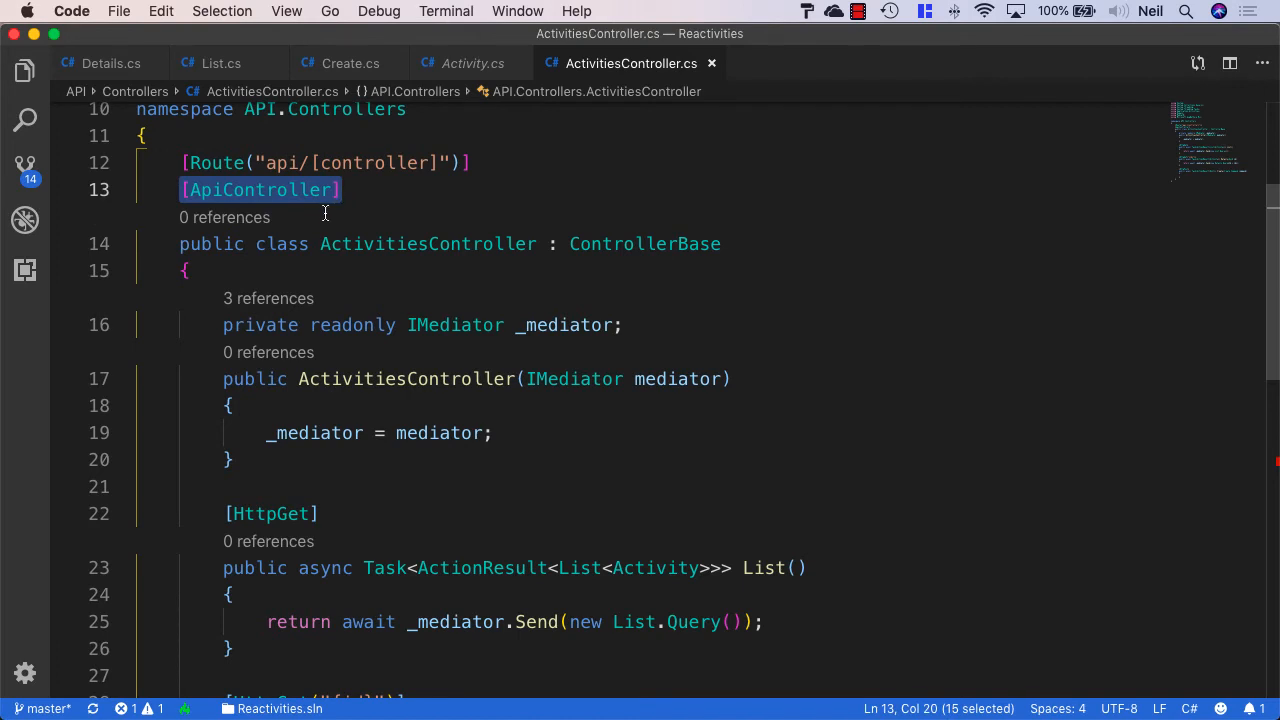
pyautogui.moveTo(532, 413)
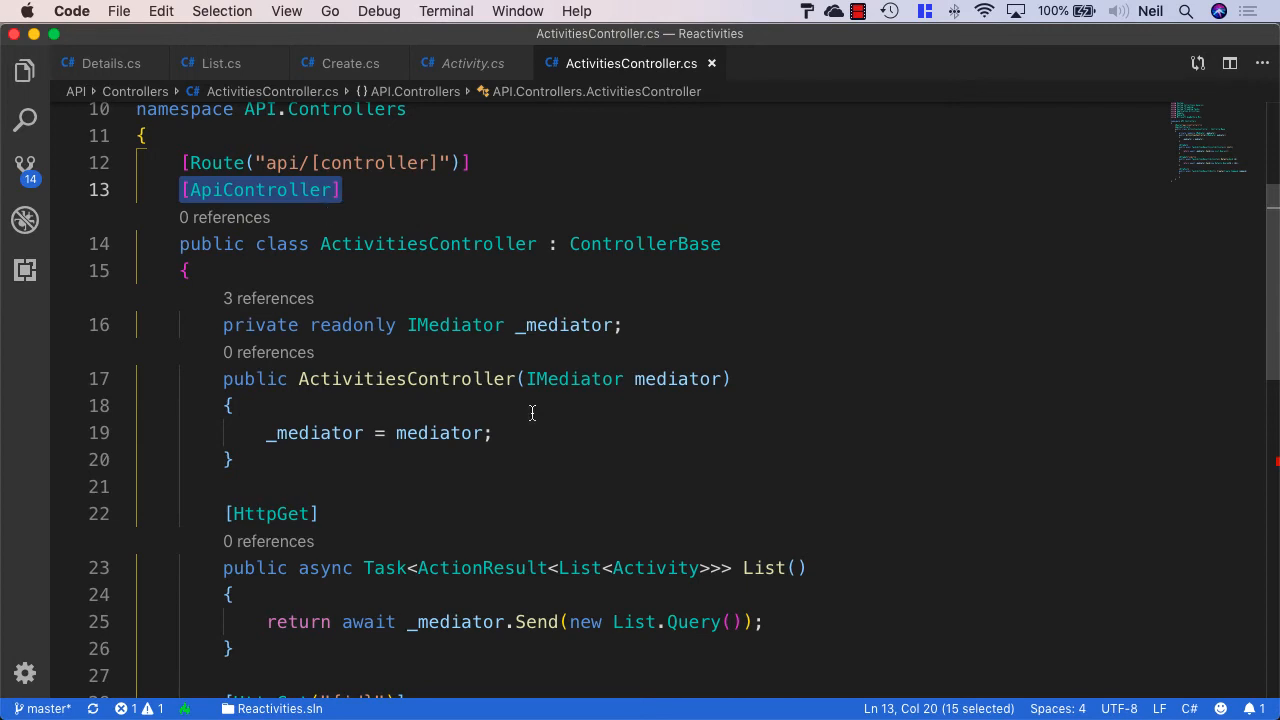
pyautogui.scroll(-3)
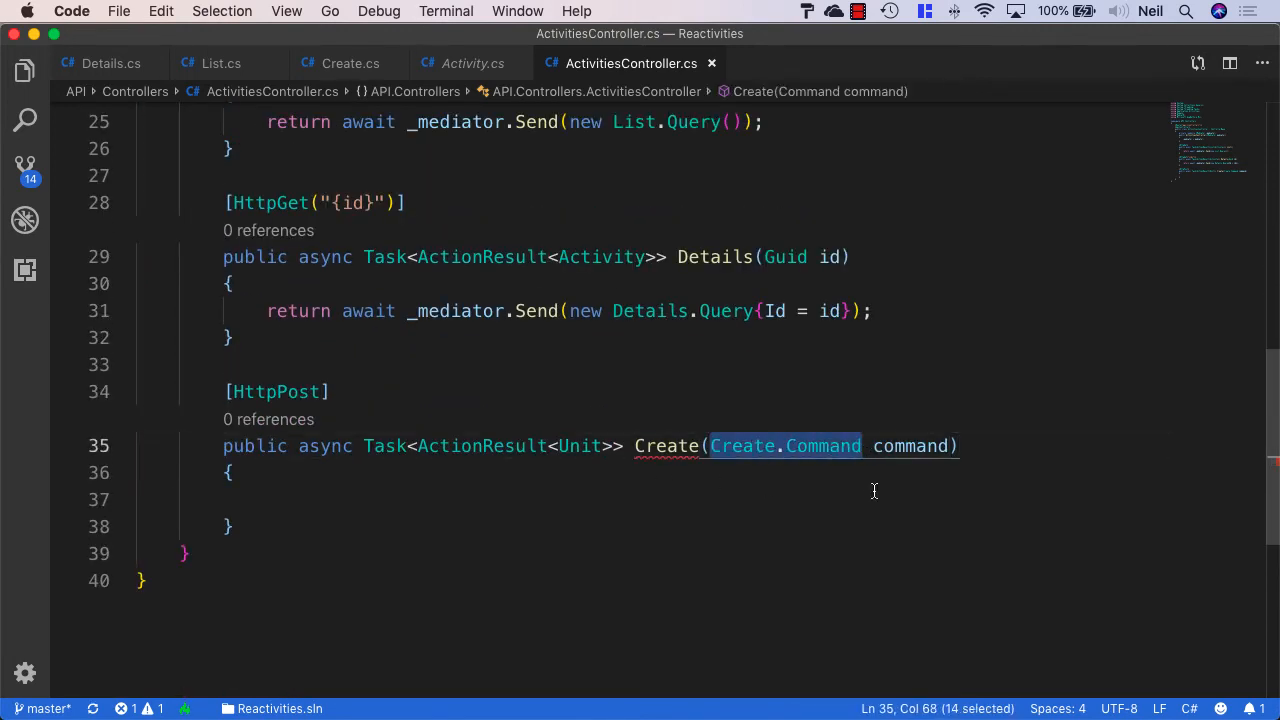
pyautogui.moveTo(870, 460)
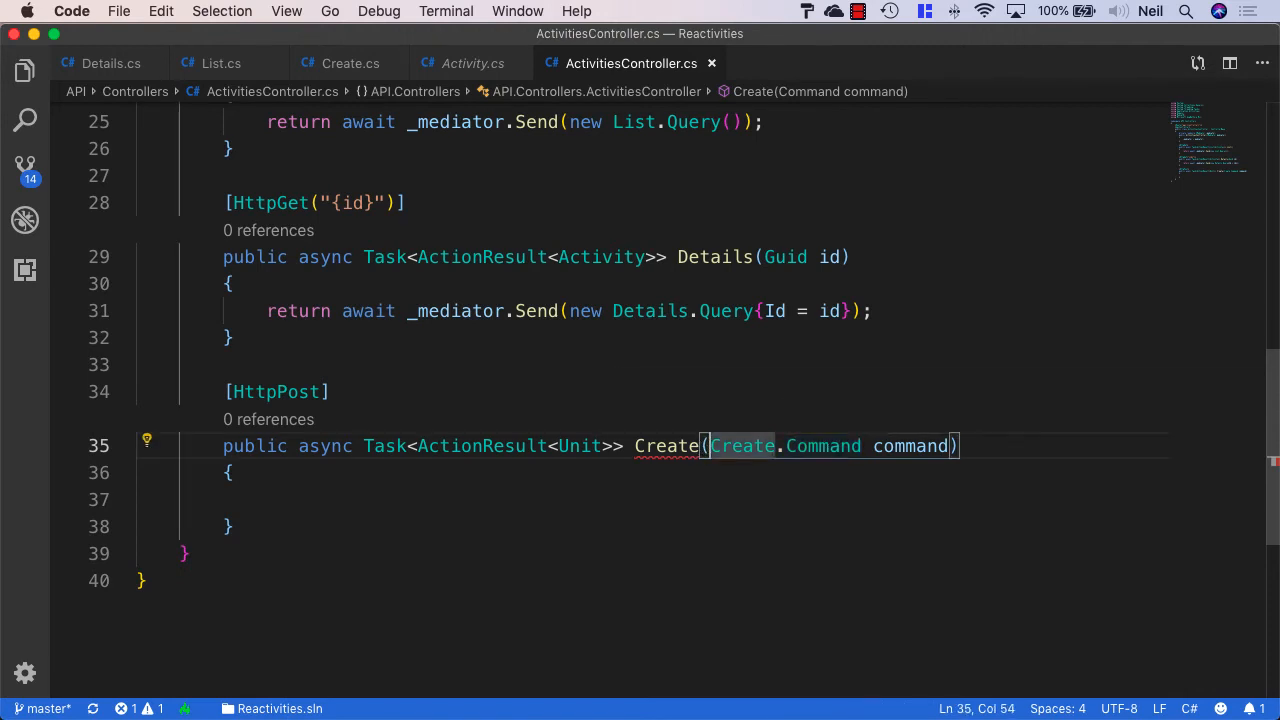
pyautogui.write('[FromB')
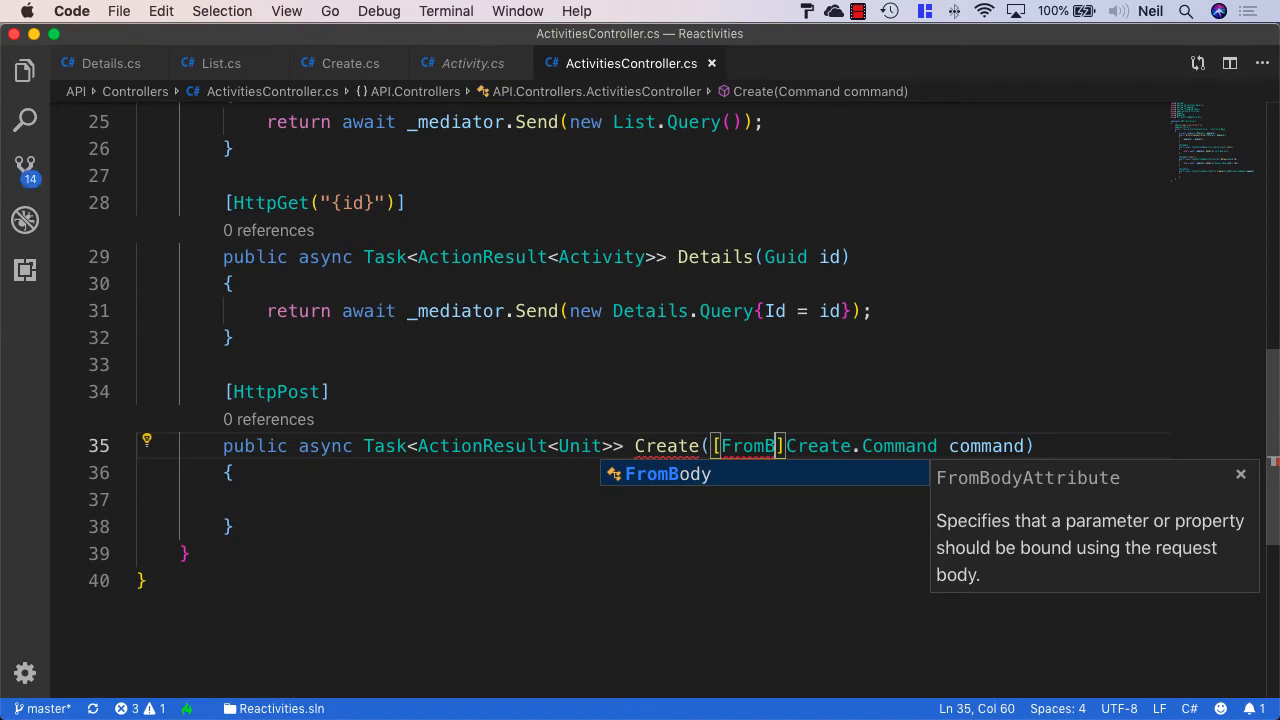
pyautogui.write('ody')
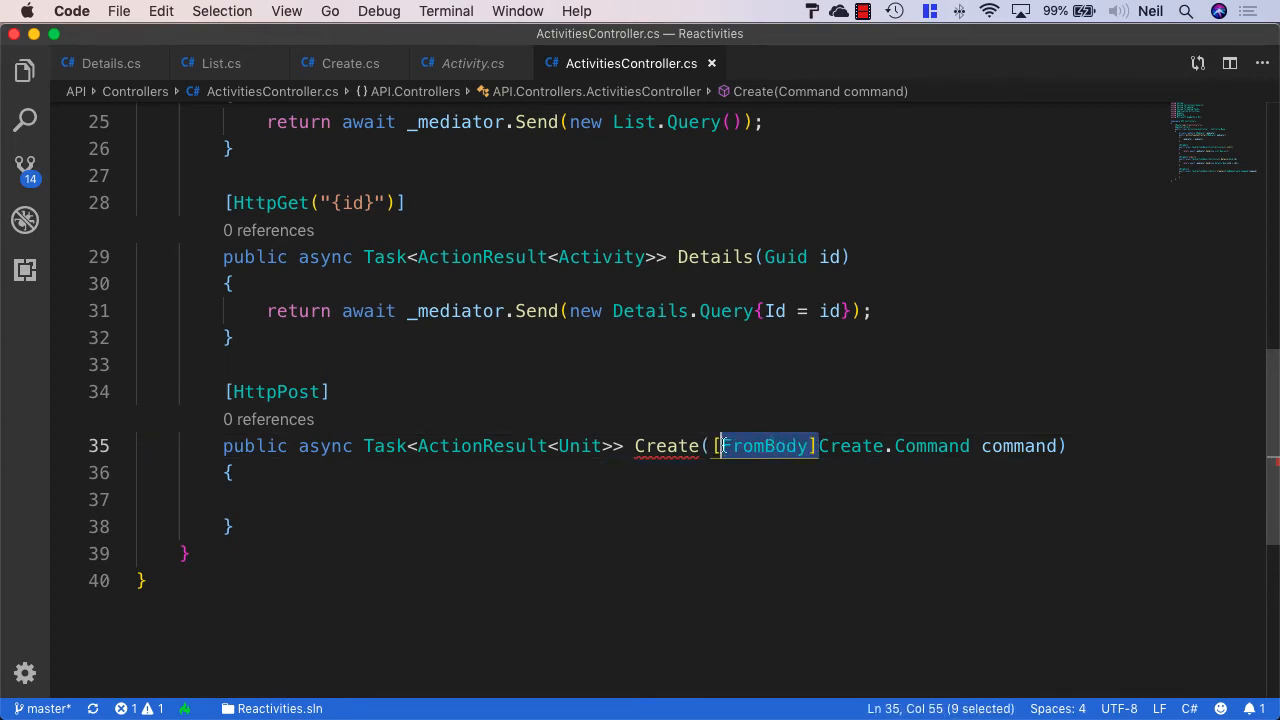
pyautogui.press('Delete')
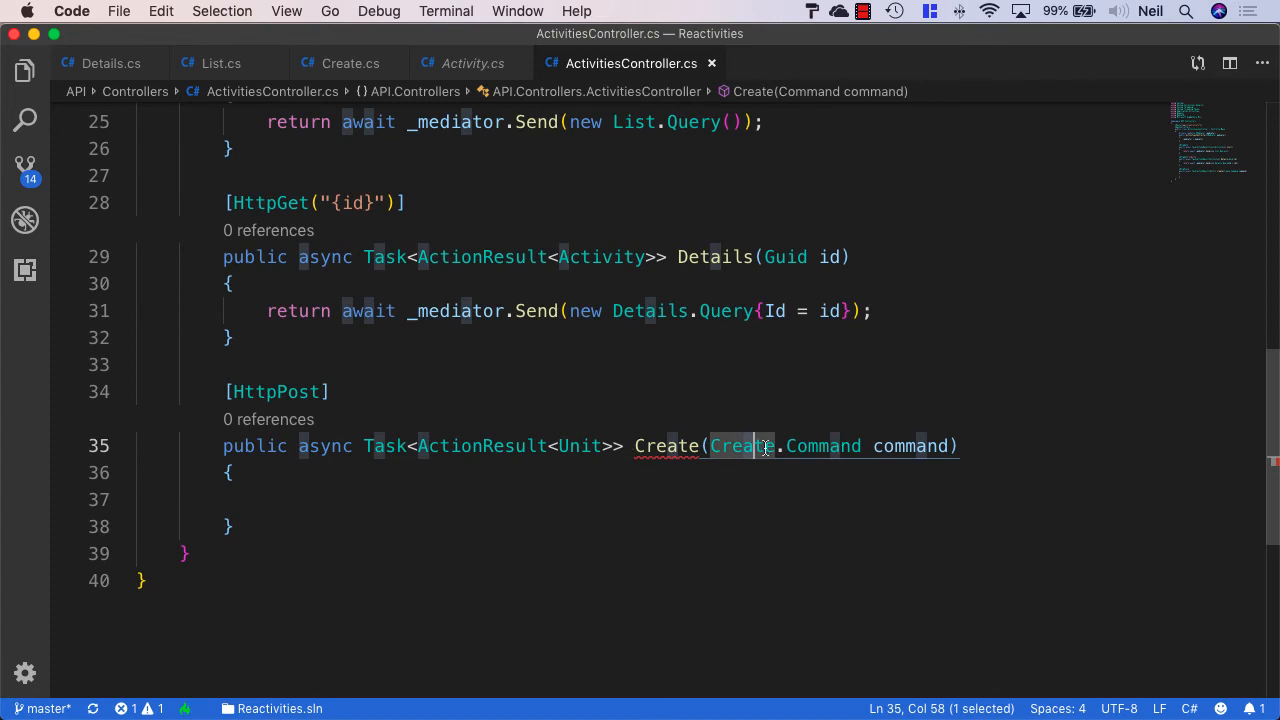
# Fill the Create body with return await _mediator.Send(command);.
pyautogui.click(260, 499)
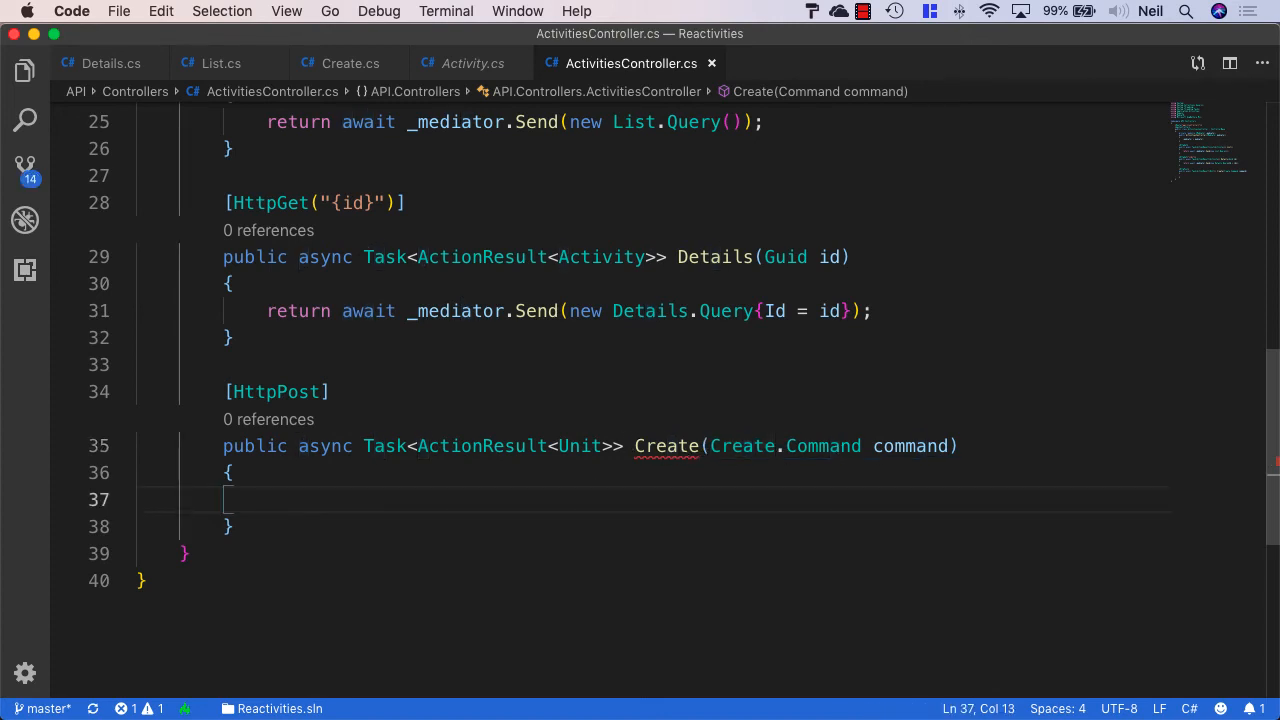
pyautogui.write('return')
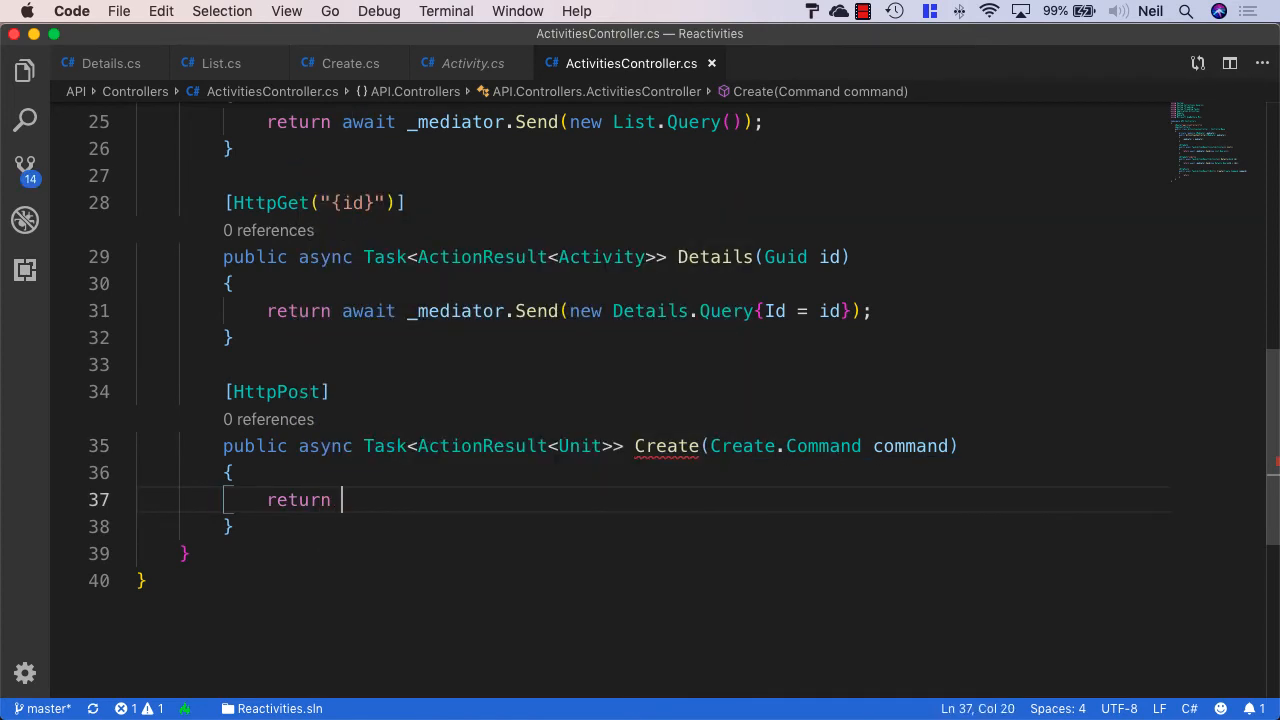
pyautogui.write('await _')
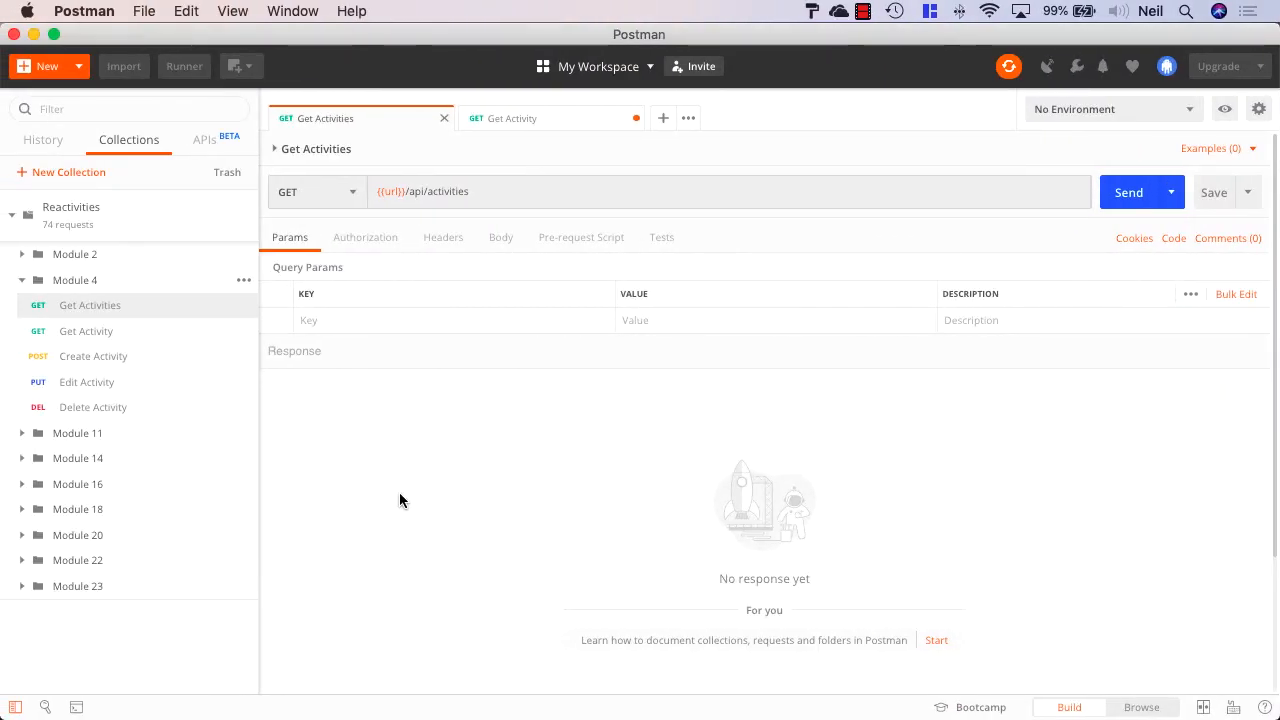
pyautogui.moveTo(140, 356)
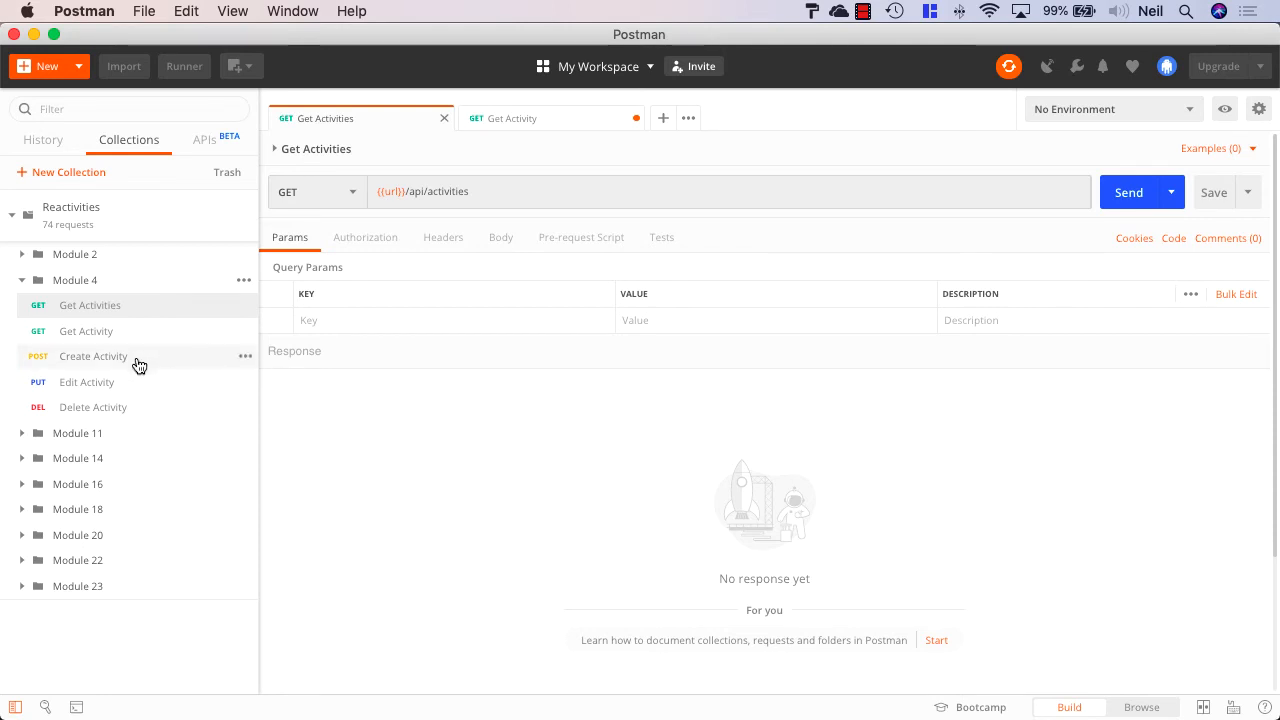
# Open the Create Activity POST request and view its raw JSON test body.
pyautogui.click(92, 356)
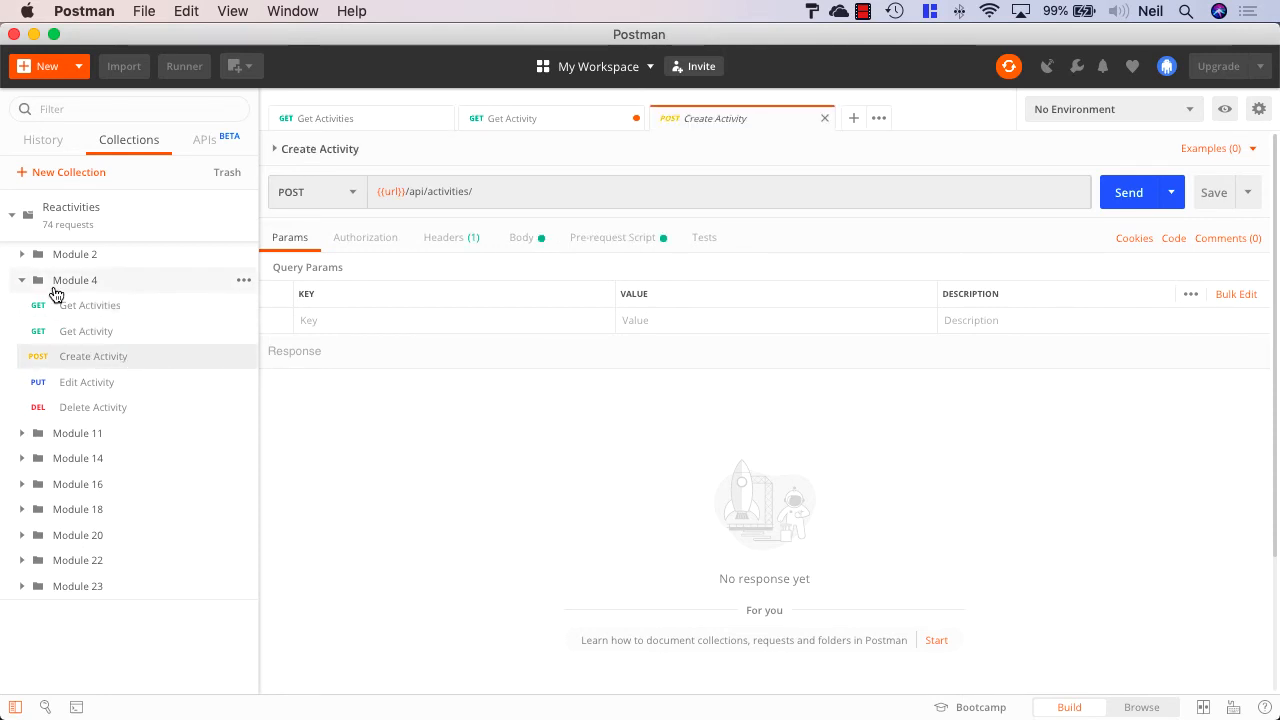
pyautogui.moveTo(314, 149)
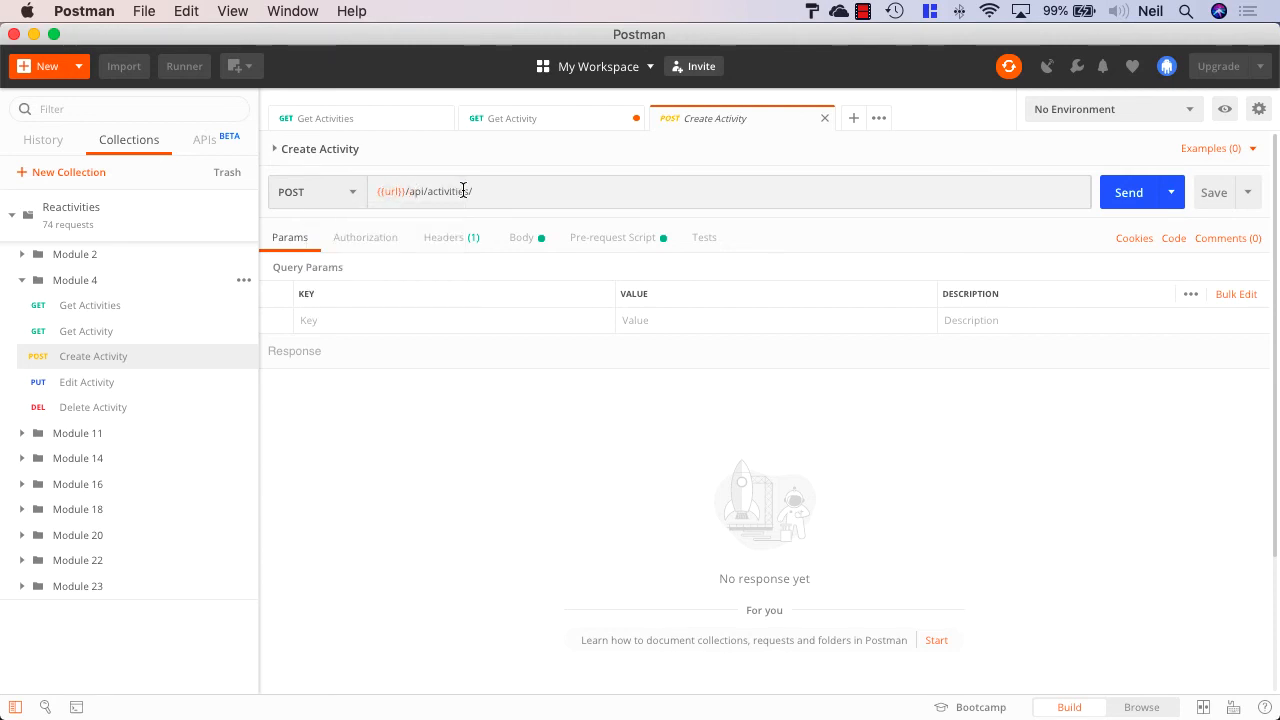
pyautogui.click(521, 237)
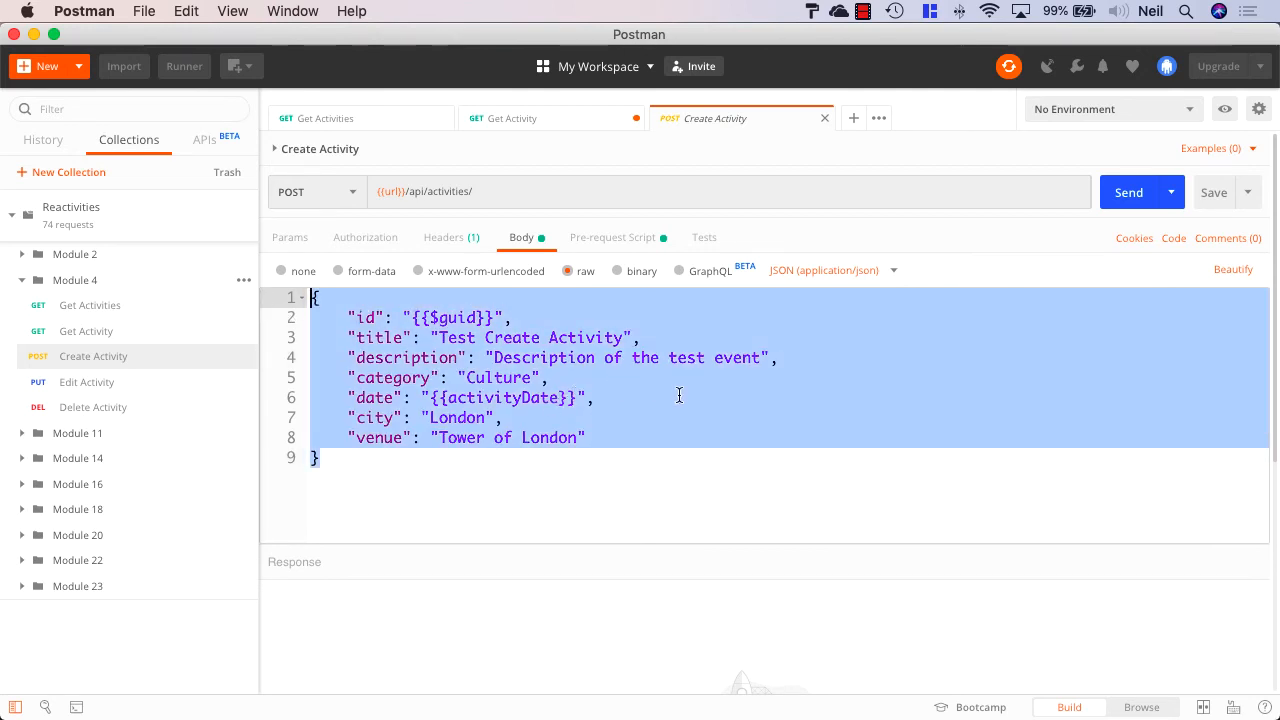
pyautogui.moveTo(684, 387)
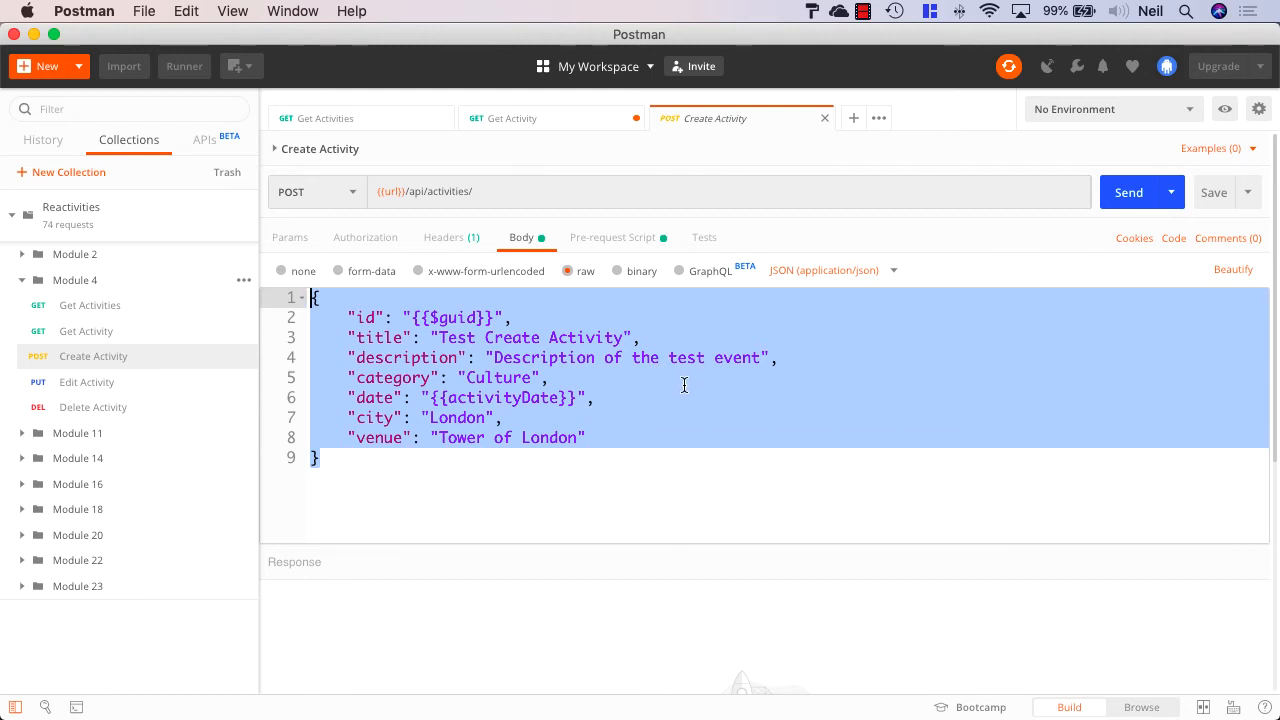
pyautogui.click(416, 317)
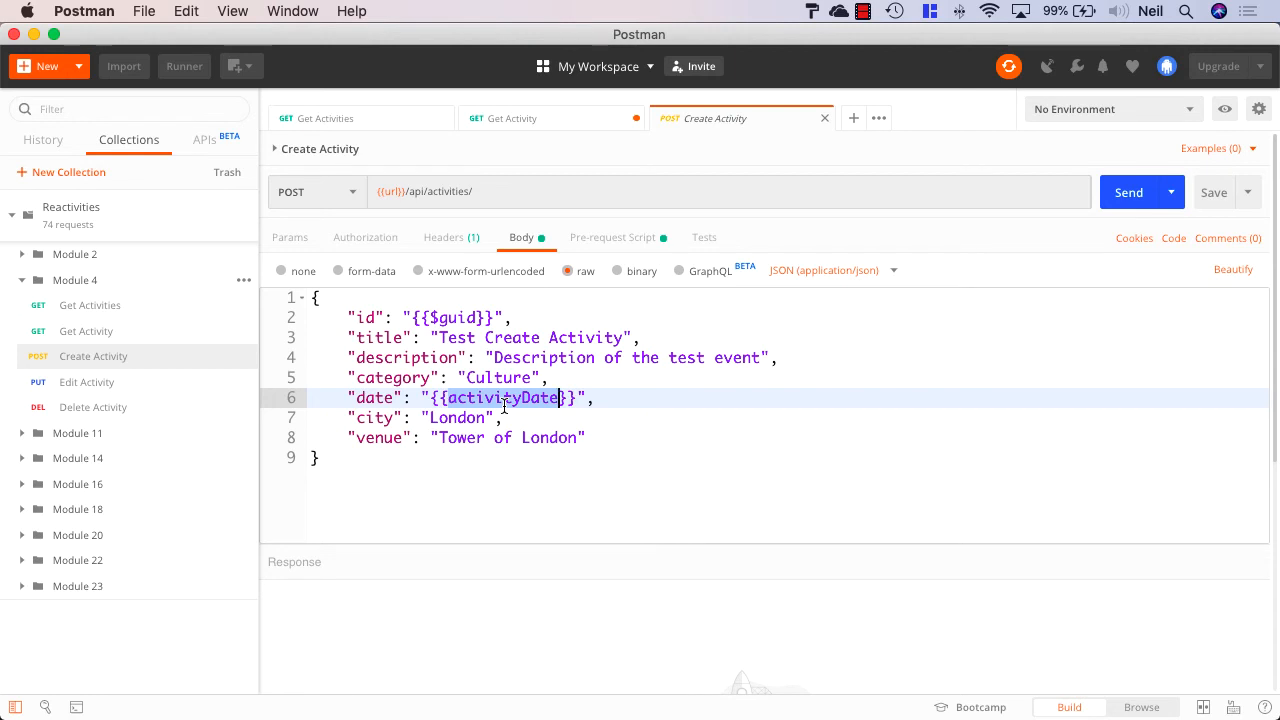
pyautogui.moveTo(611, 237)
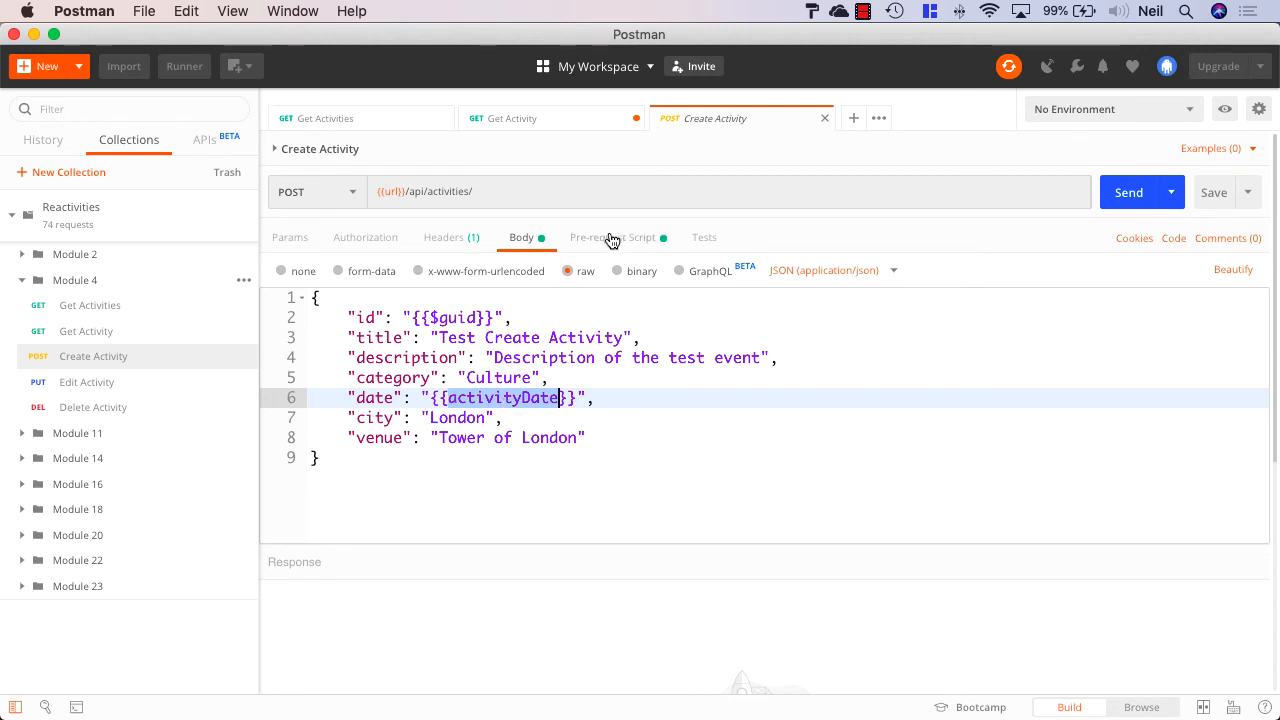
pyautogui.click(612, 237)
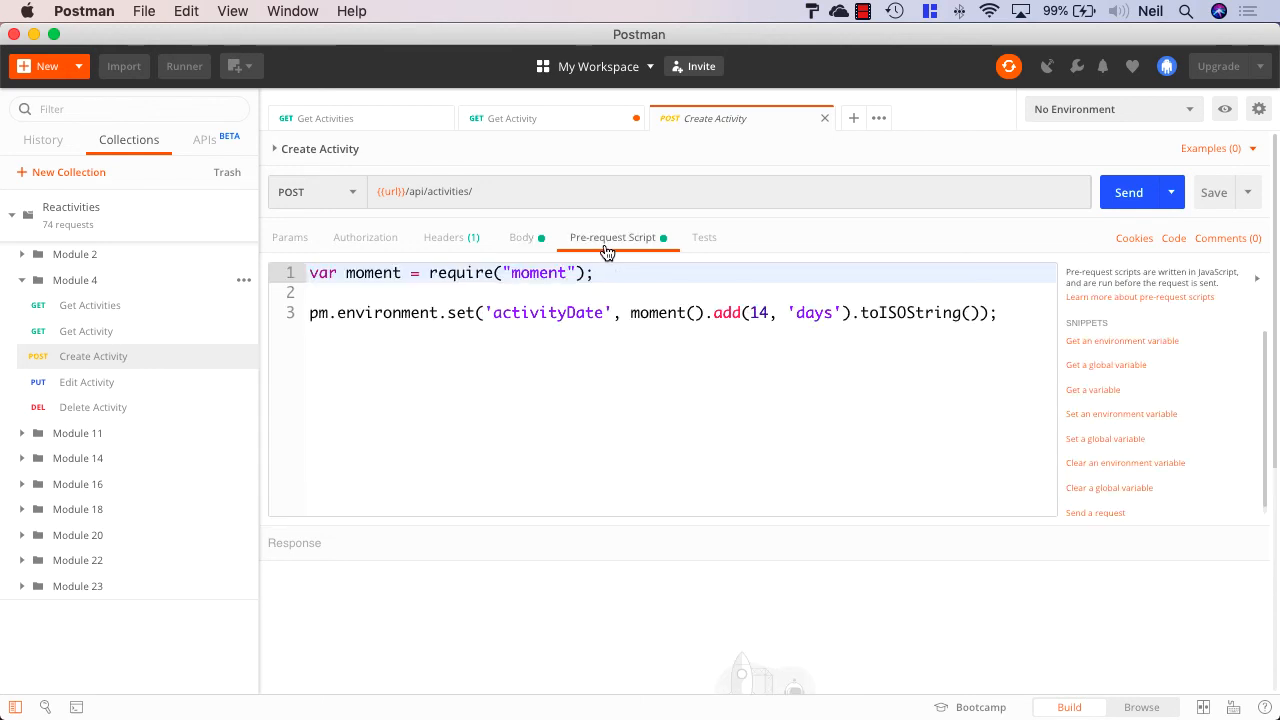
pyautogui.moveTo(419, 291)
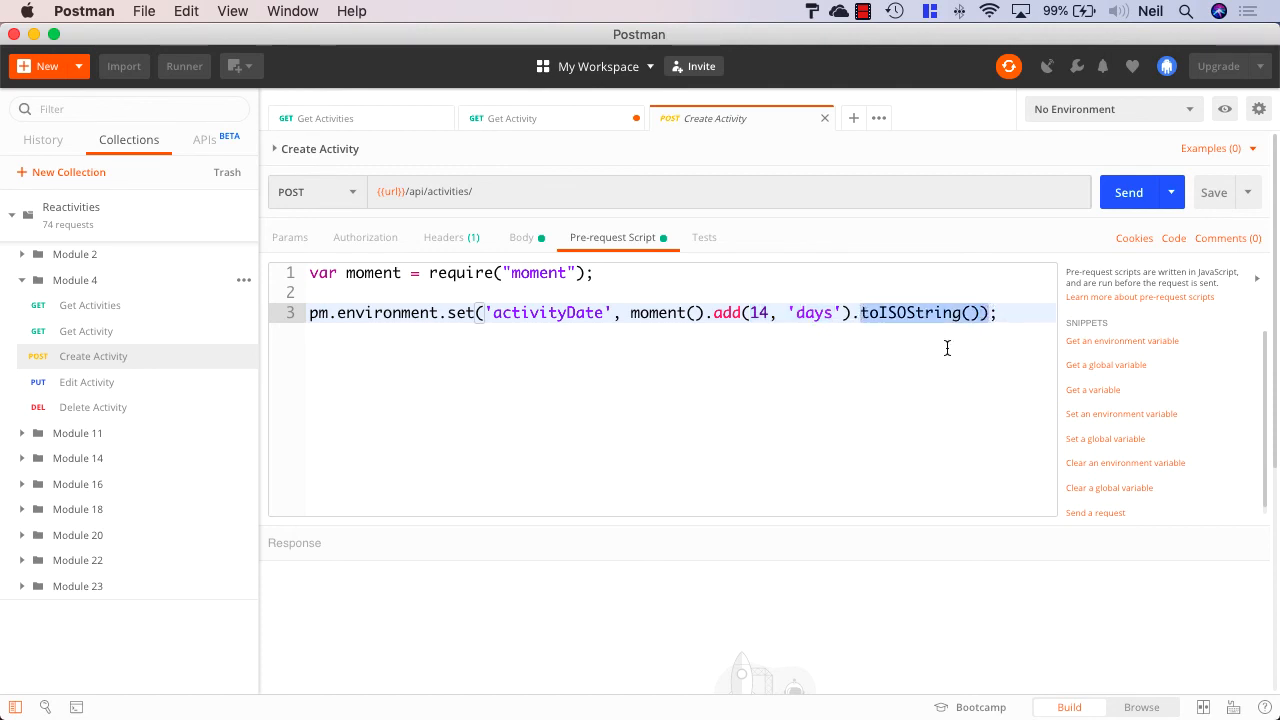
pyautogui.click(521, 237)
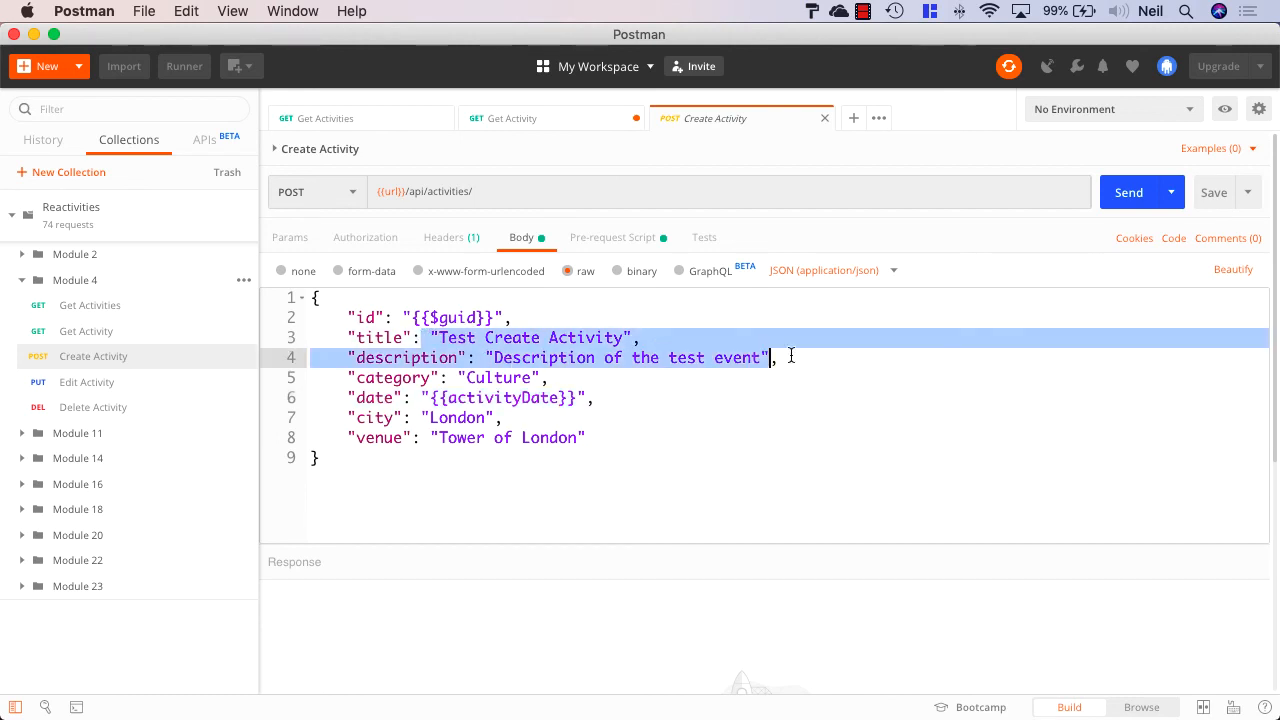
# Send the Create Activity request with its title-to-venue fields, getting 200 OK.
pyautogui.moveTo(775, 357); pyautogui.dragTo(587, 437)
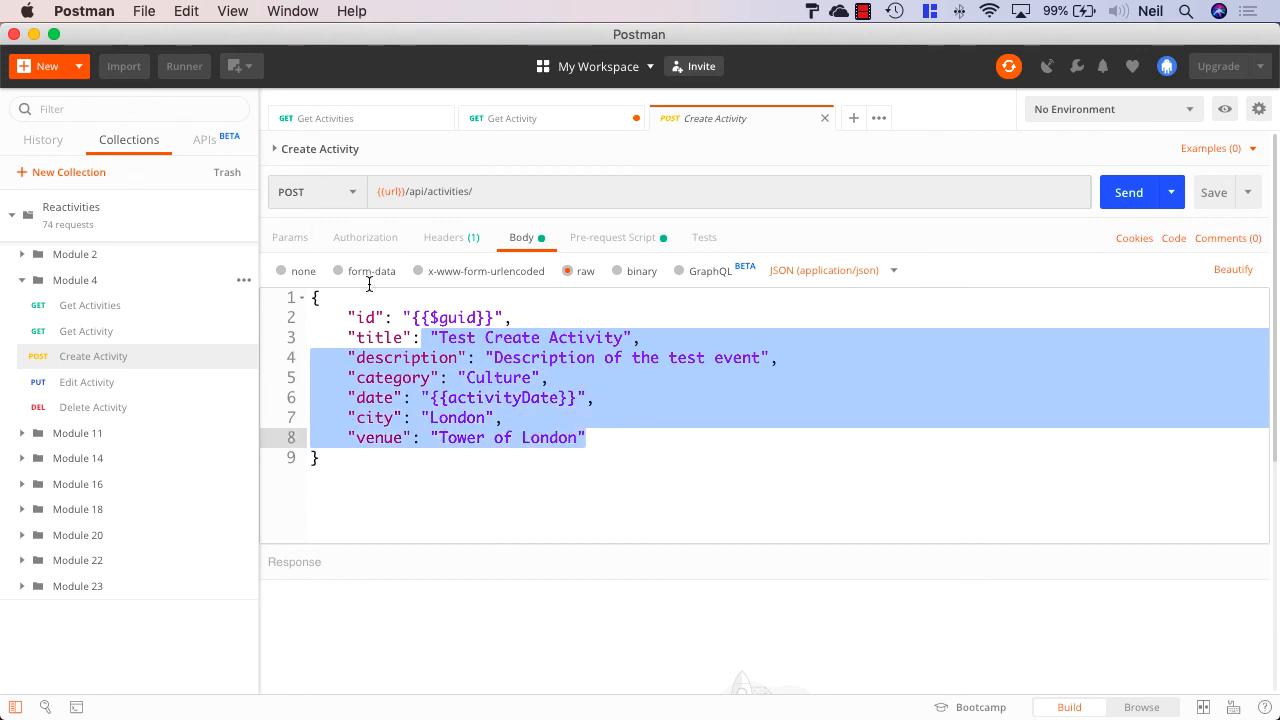
pyautogui.moveTo(379, 457)
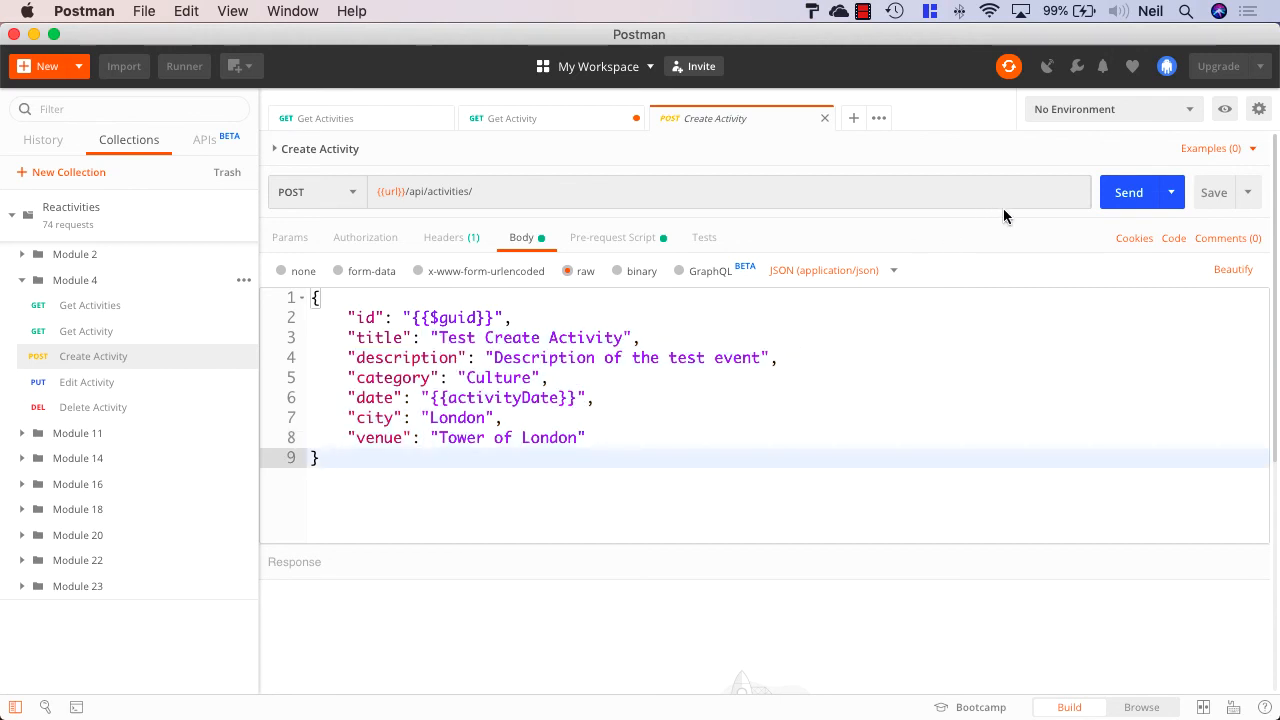
pyautogui.click(1128, 192)
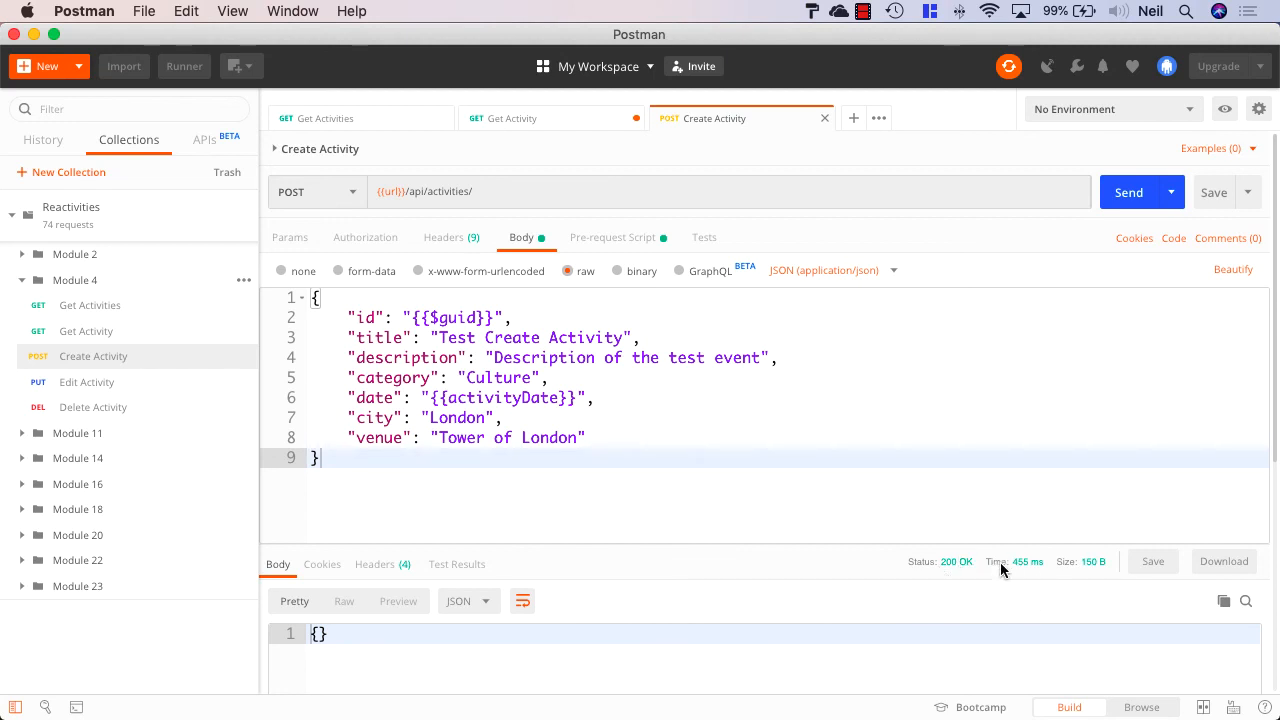
pyautogui.moveTo(934, 577)
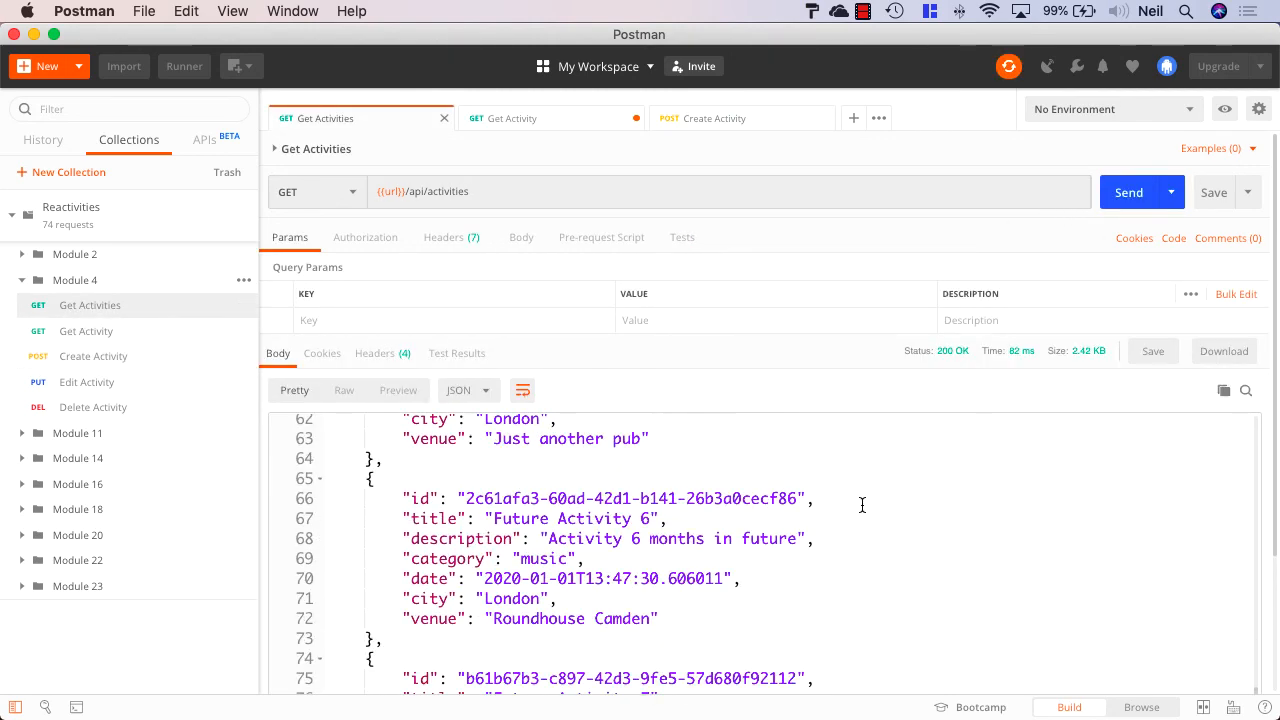
# Find Test Create Activity's id at the list's end and use it in the request address.
pyautogui.scroll(-3)
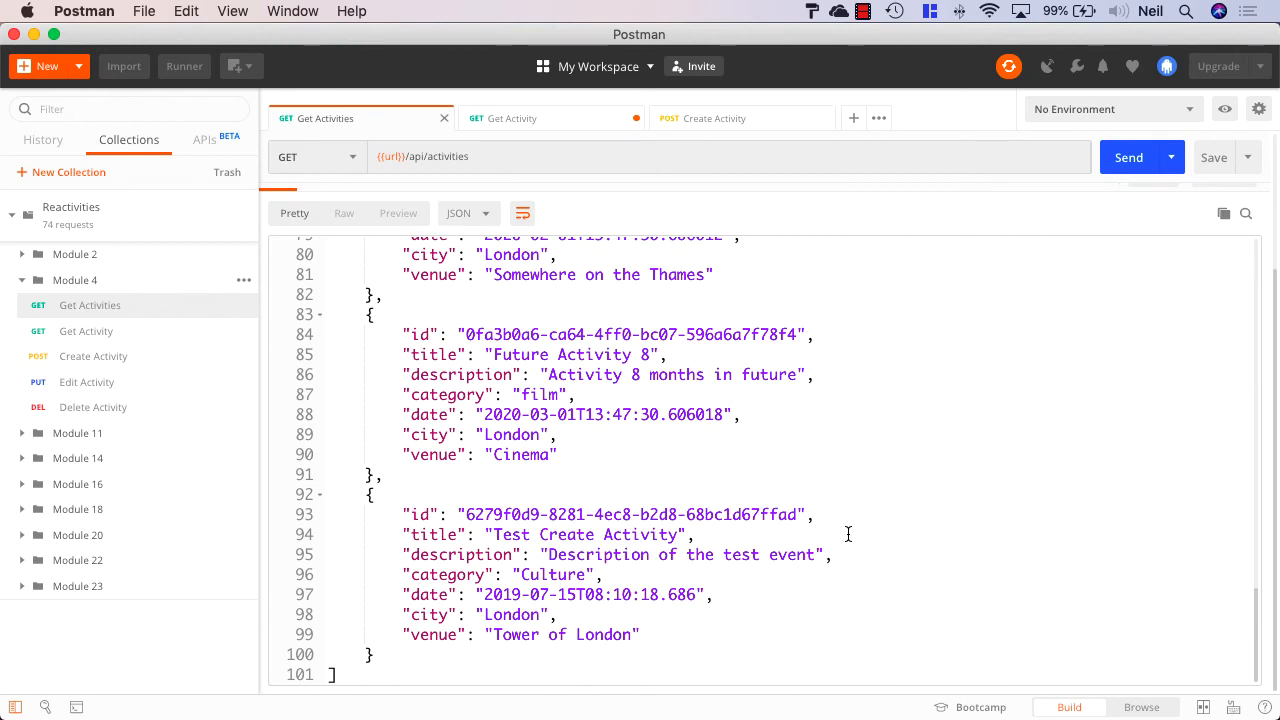
pyautogui.doubleClick(585, 534)
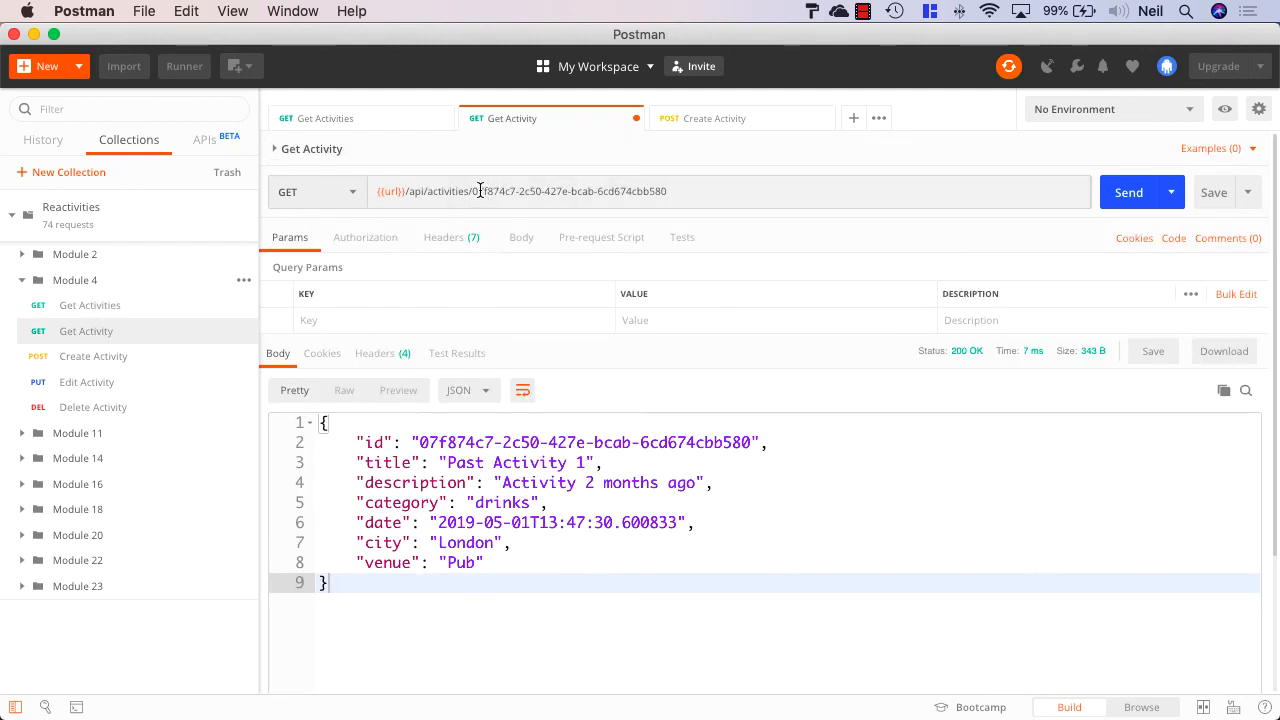
pyautogui.doubleClick(570, 191)
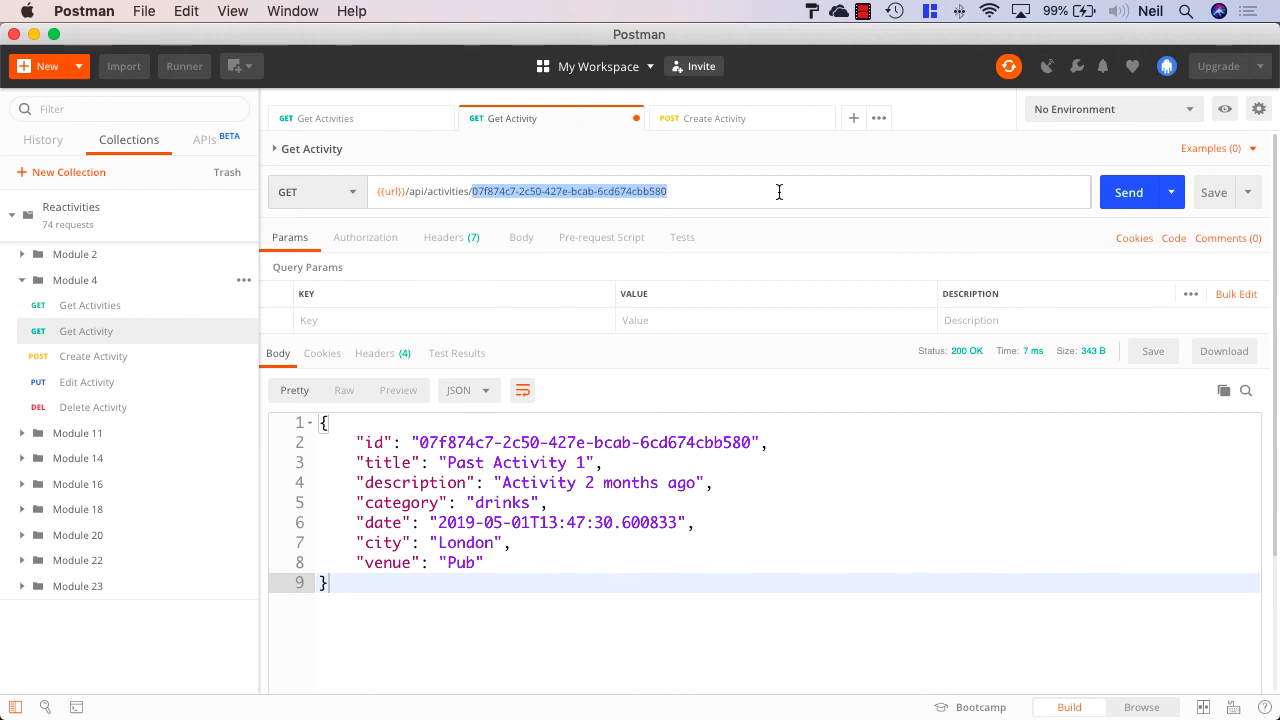
pyautogui.click(1128, 192)
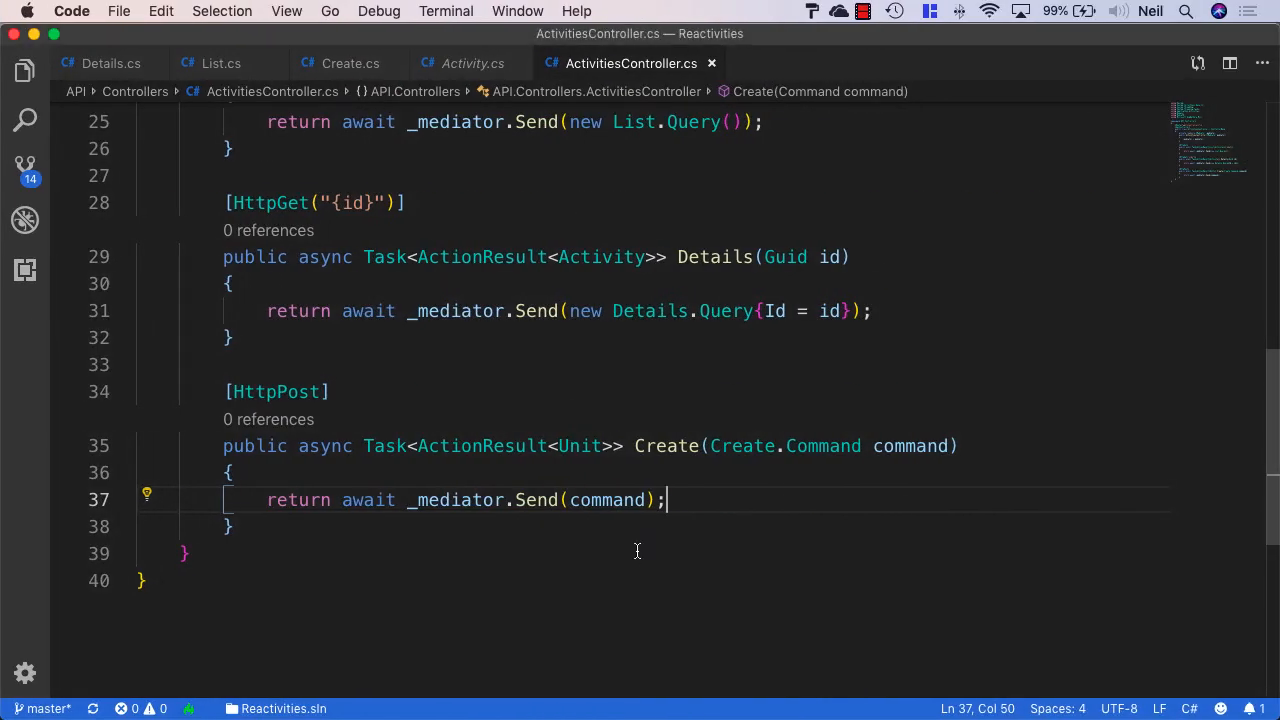
# Switch to Create.cs and review its Handler's DataContext constructor and save logic.
pyautogui.click(350, 63)
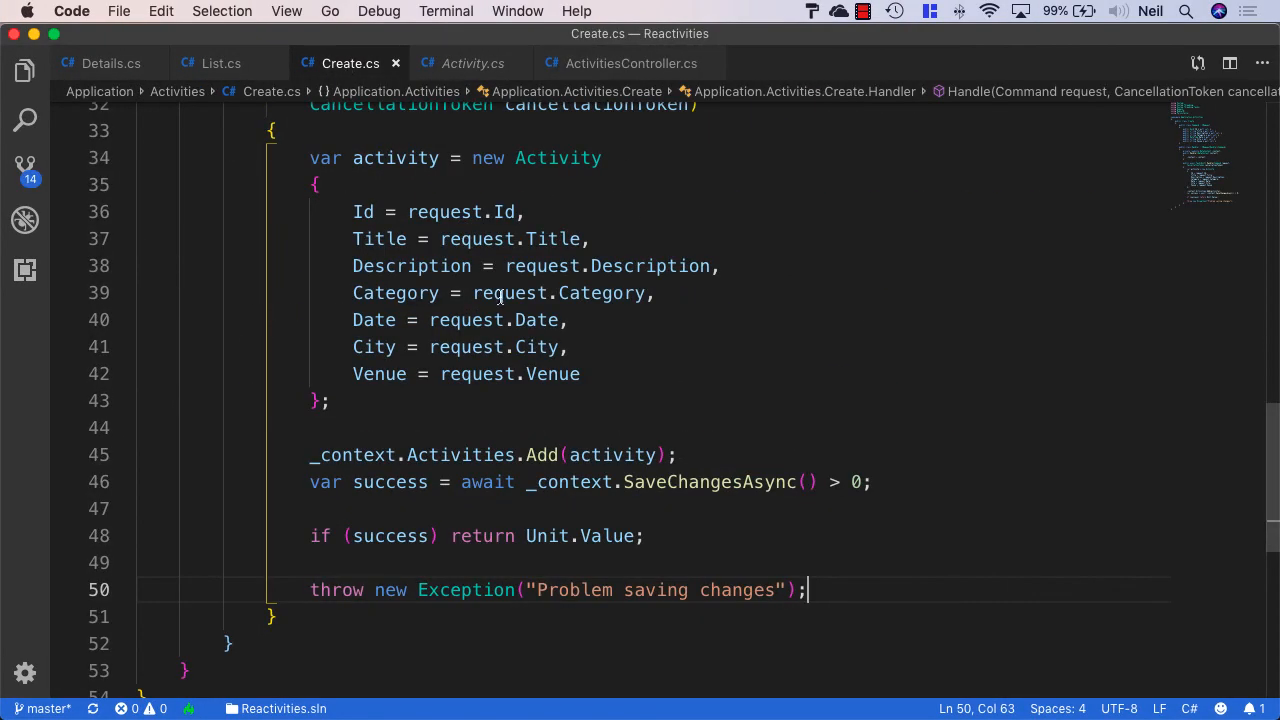
pyautogui.scroll(3)
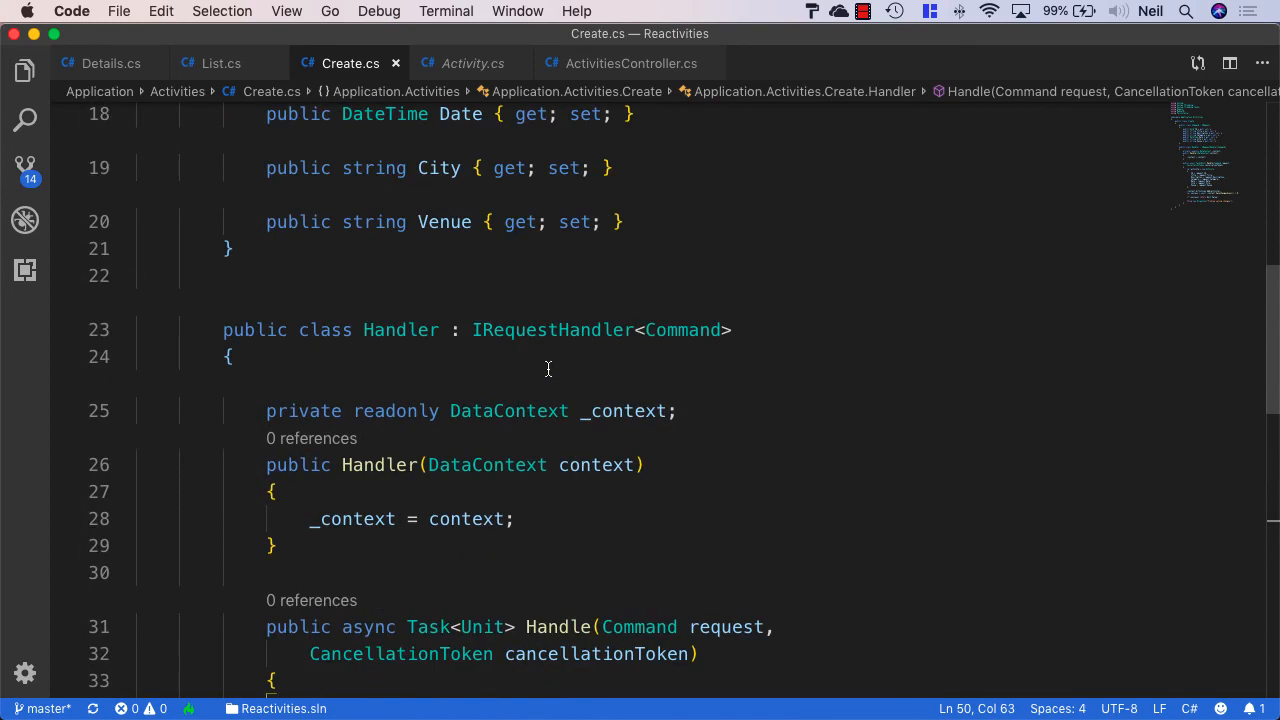
pyautogui.scroll(-3)
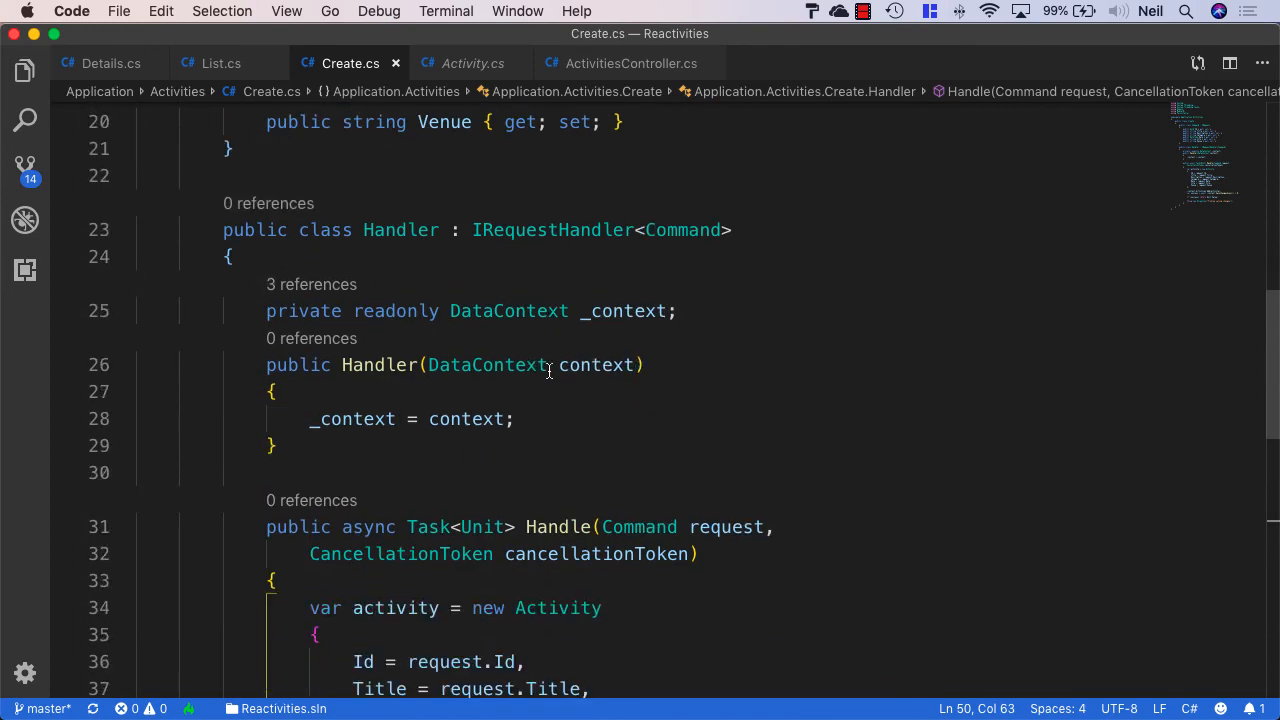